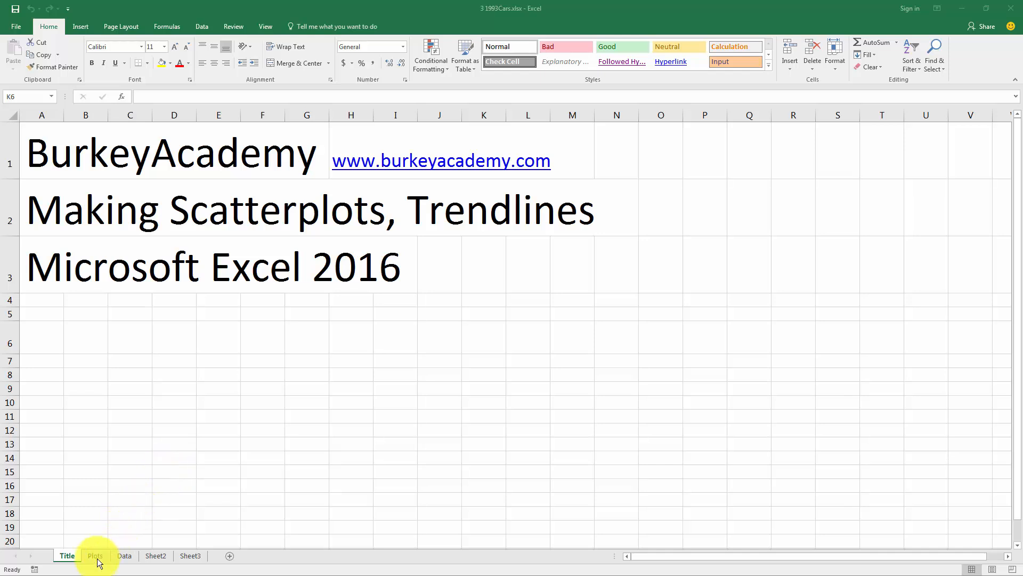
pyautogui.moveTo(123, 555)
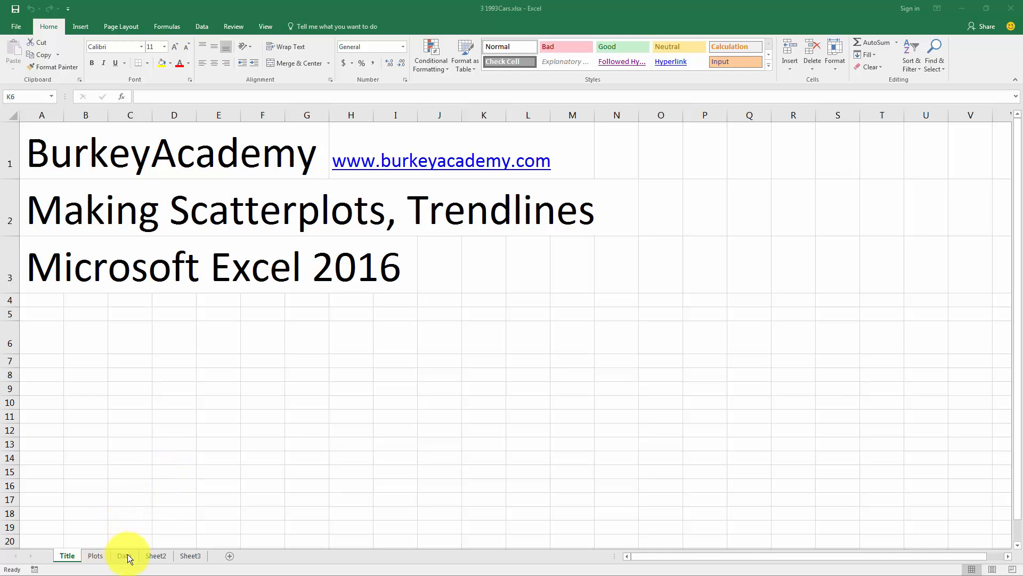
# Switch to the Data sheet and scroll through the 93 car records.
pyautogui.click(483, 338)
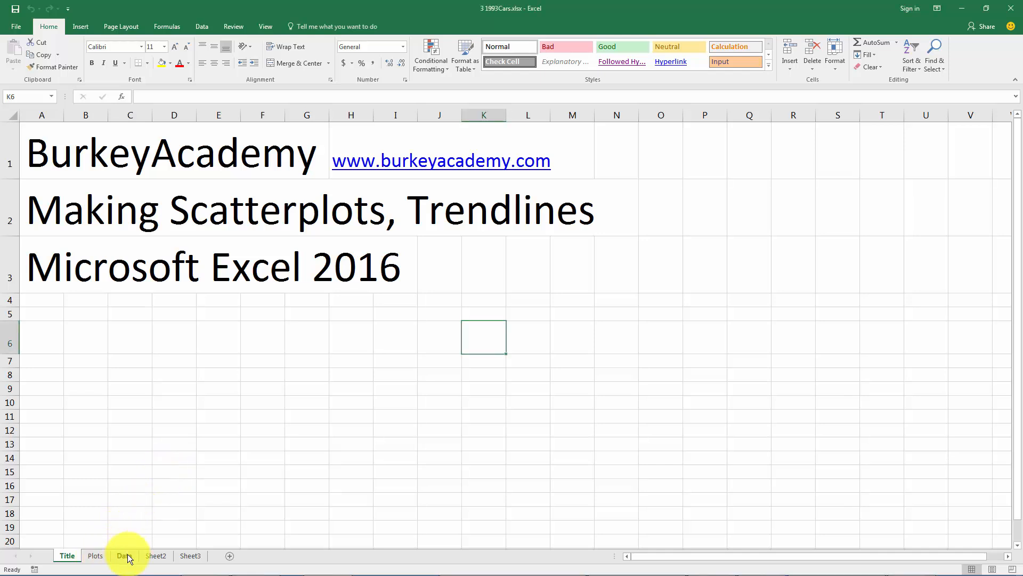
pyautogui.click(123, 556)
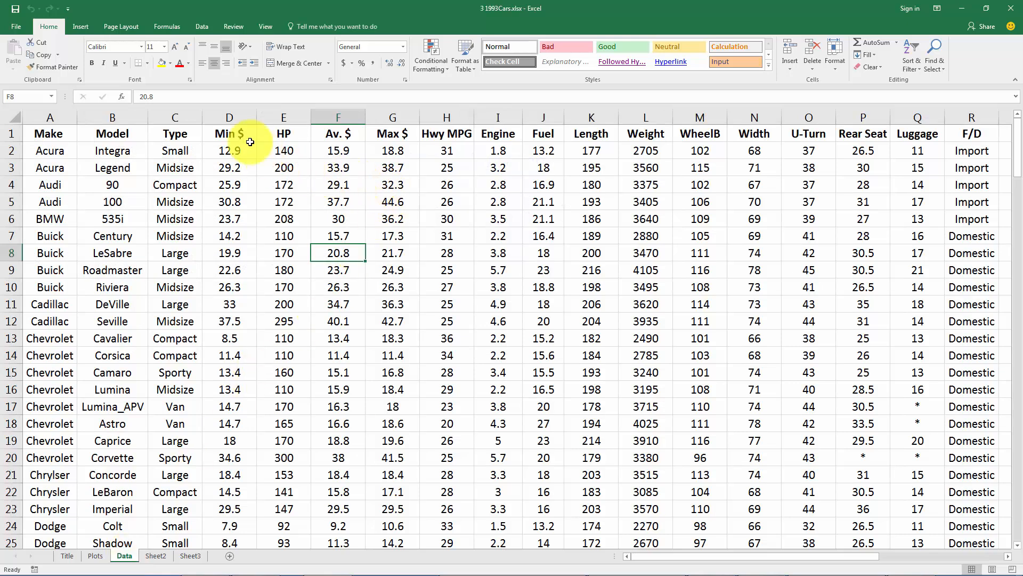
pyautogui.moveTo(229, 133)
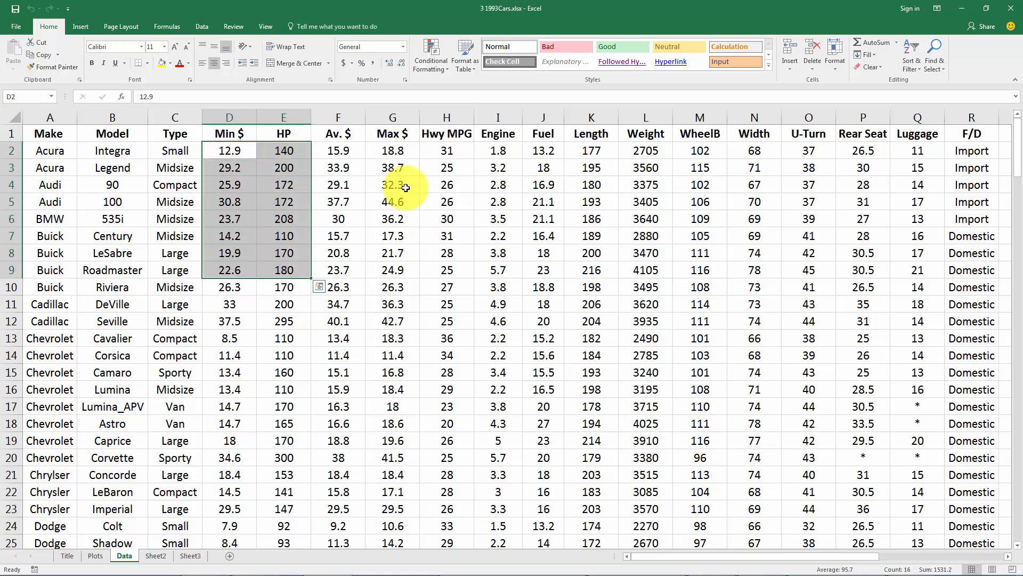
pyautogui.click(392, 168)
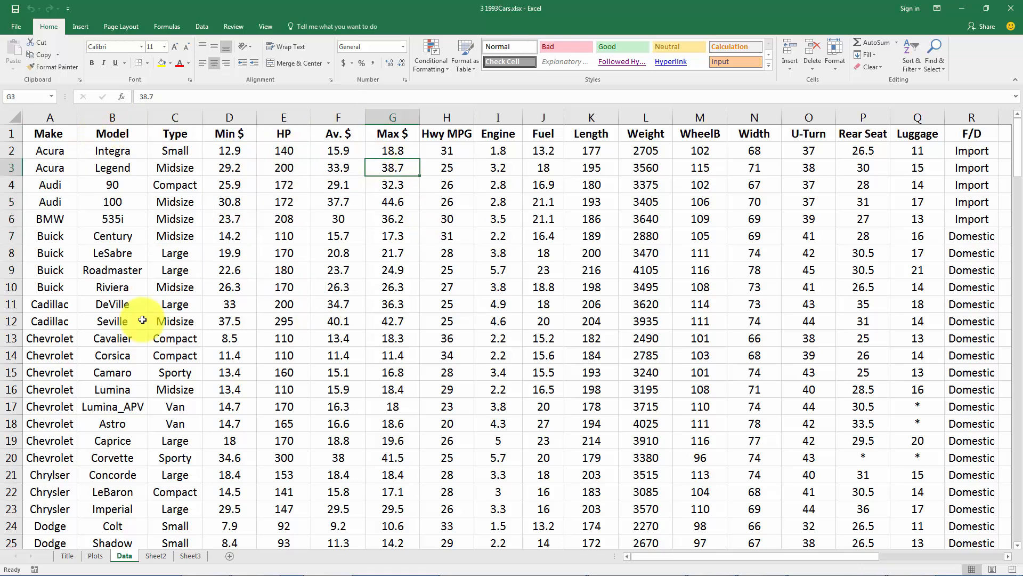
pyautogui.scroll(-3)
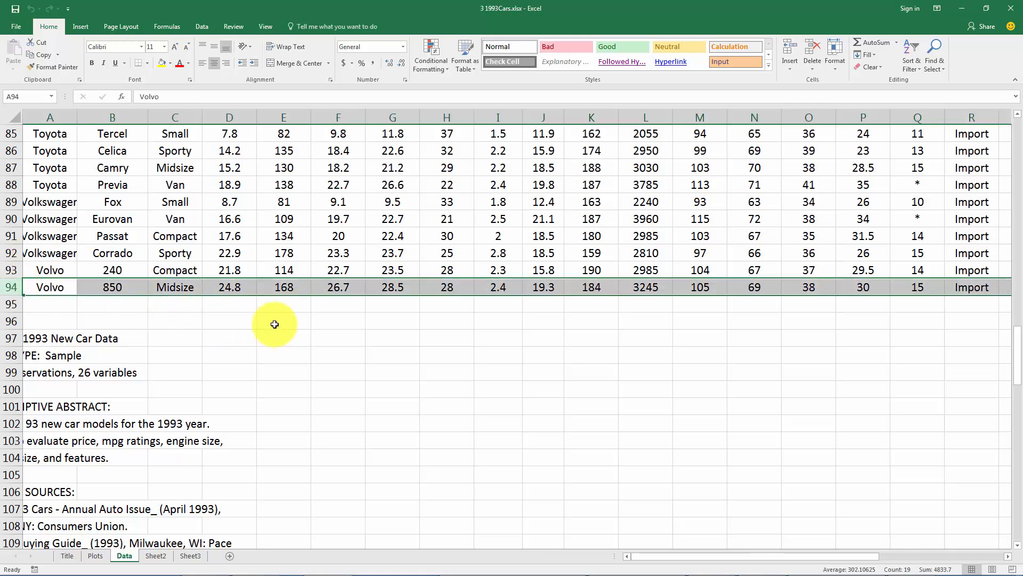
pyautogui.moveTo(242, 341)
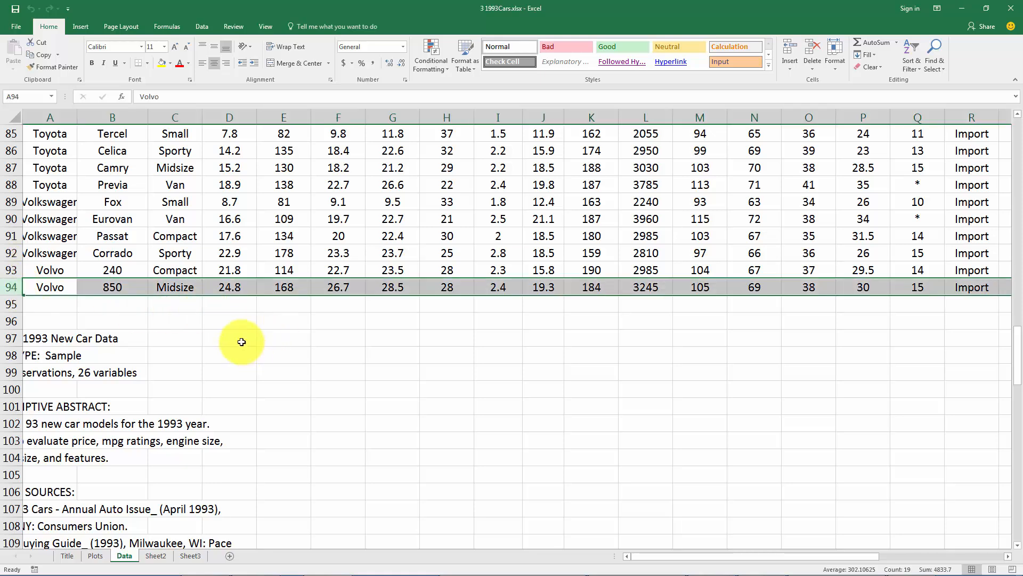
pyautogui.moveTo(228, 342)
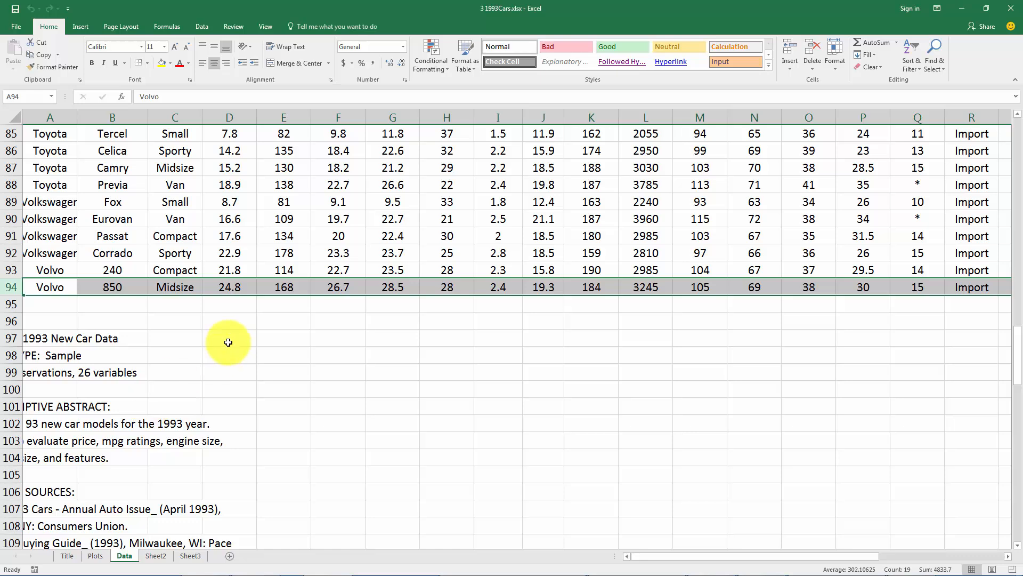
pyautogui.scroll(3)
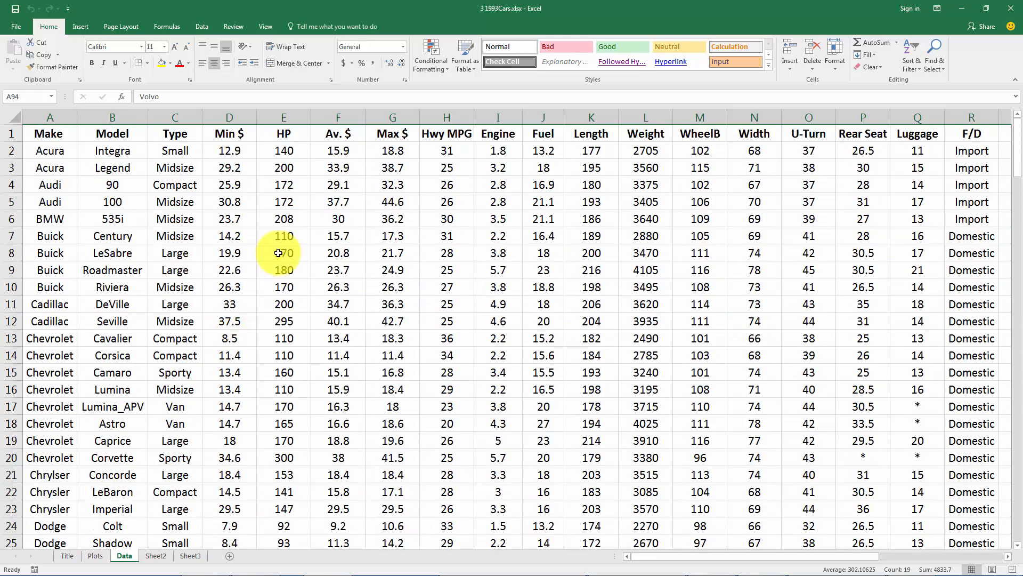
# Review the first Min $, Av. $ and Hwy MPG values, ending on the Min $ heading.
pyautogui.click(230, 151)
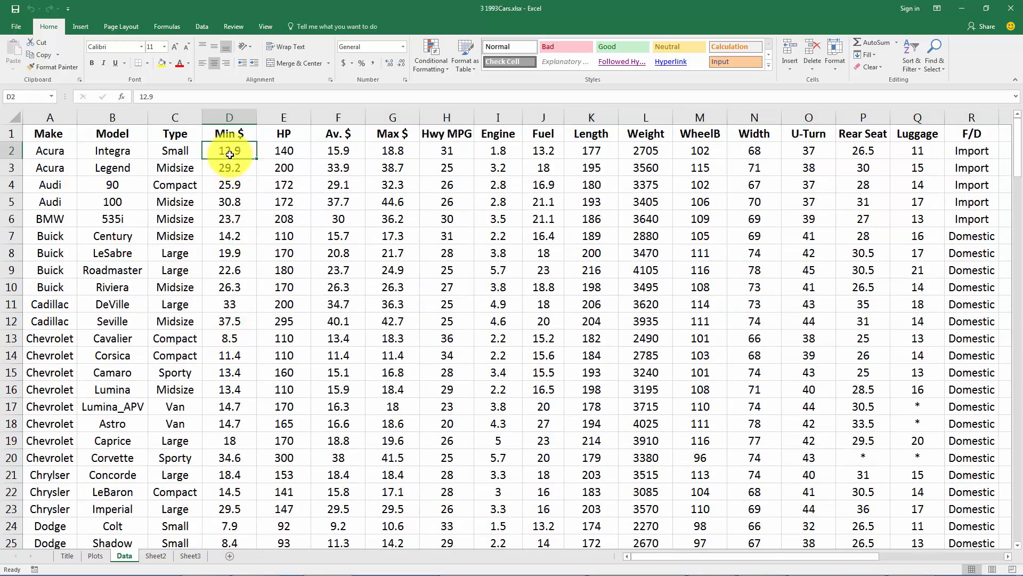
pyautogui.click(337, 150)
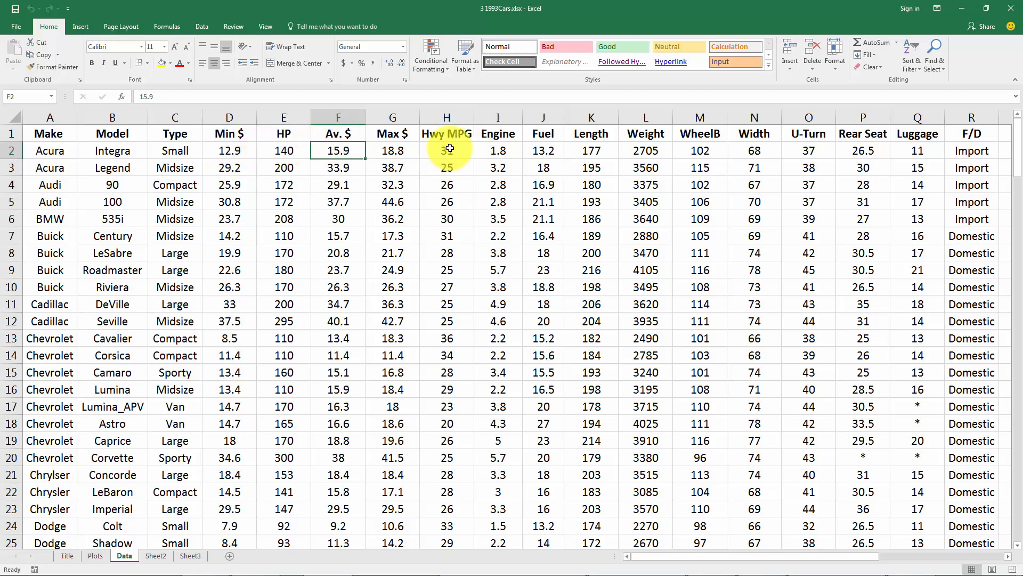
pyautogui.click(446, 150)
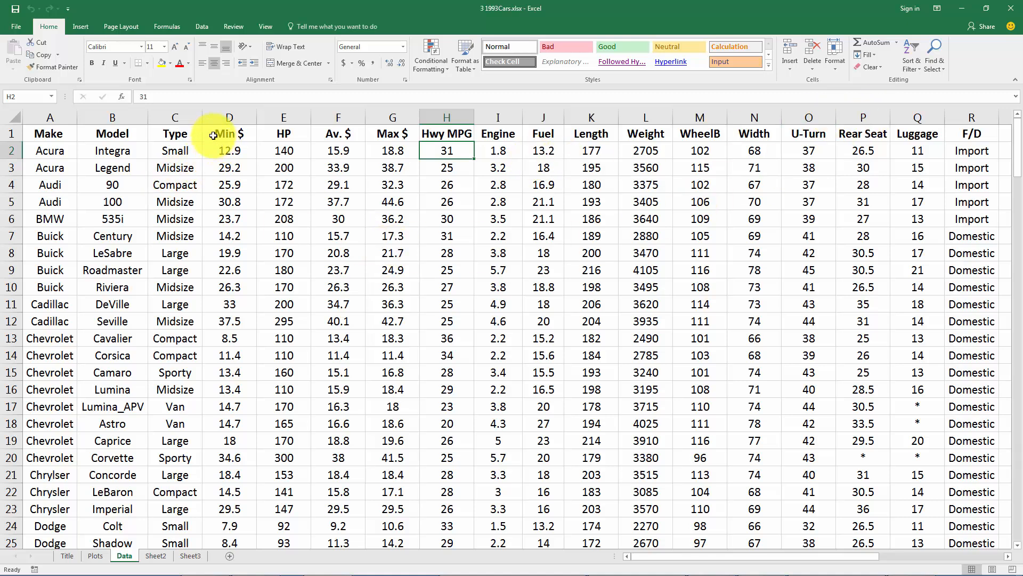
pyautogui.click(229, 133)
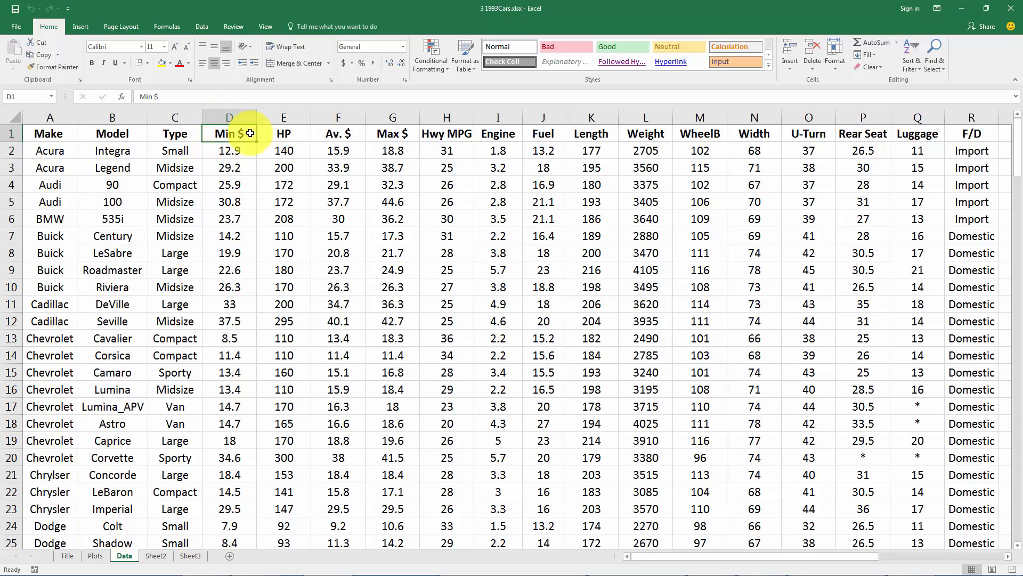
# Select the Min $ and HP columns, headings included, from D1 down to row 94.
pyautogui.moveTo(229, 133); pyautogui.dragTo(229, 219)
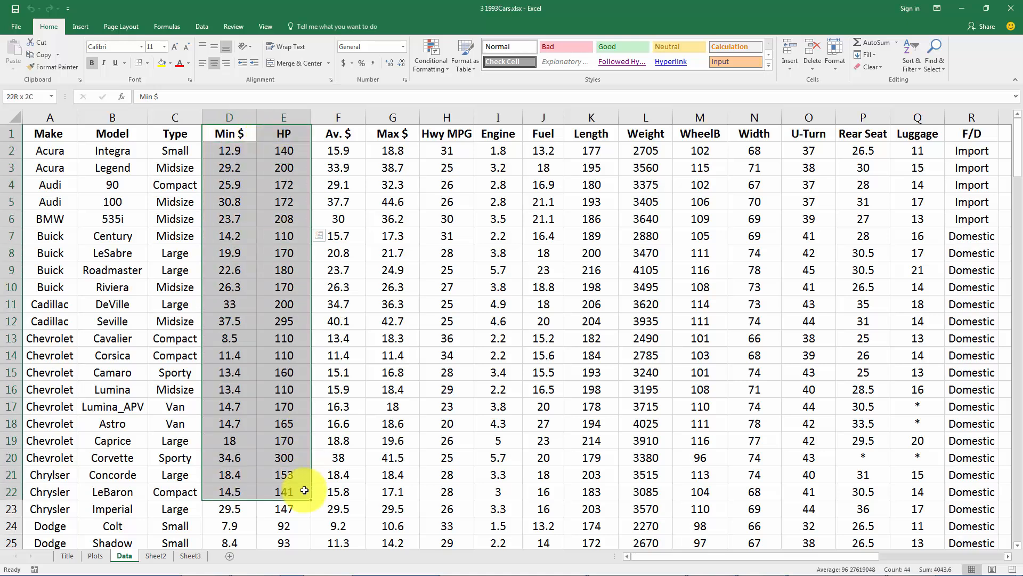
pyautogui.click(229, 133)
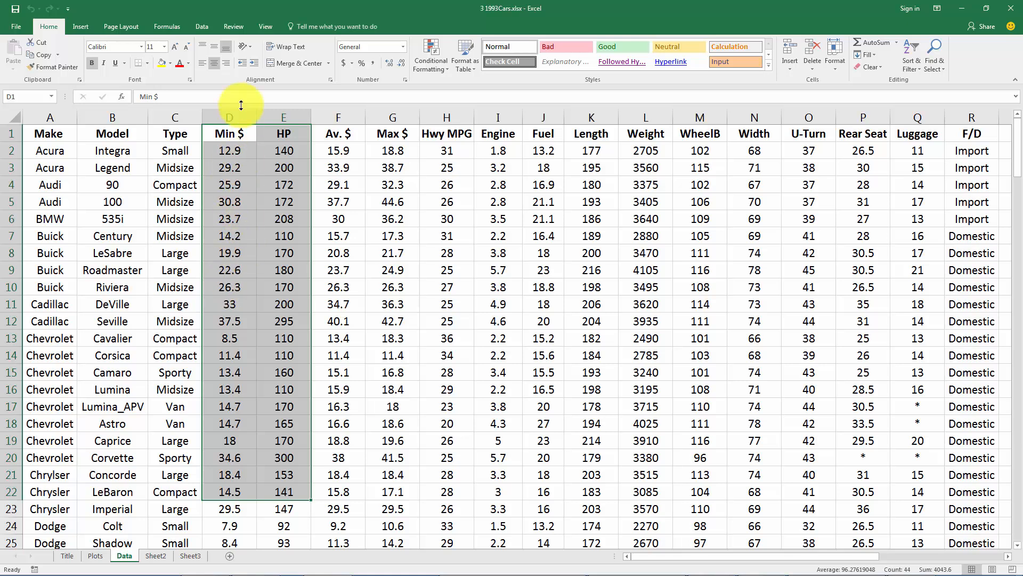
pyautogui.moveTo(294, 110)
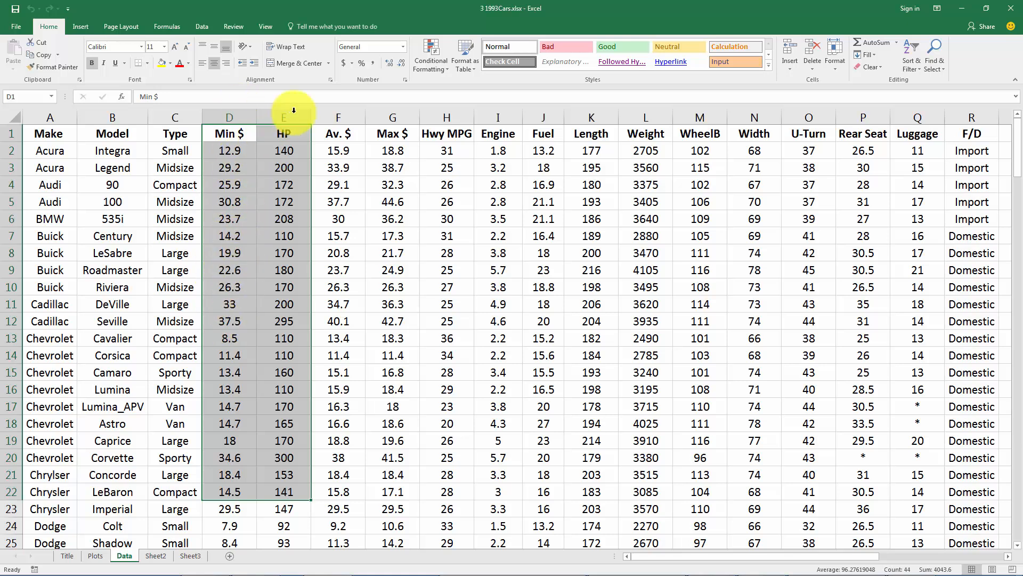
pyautogui.moveTo(277, 270)
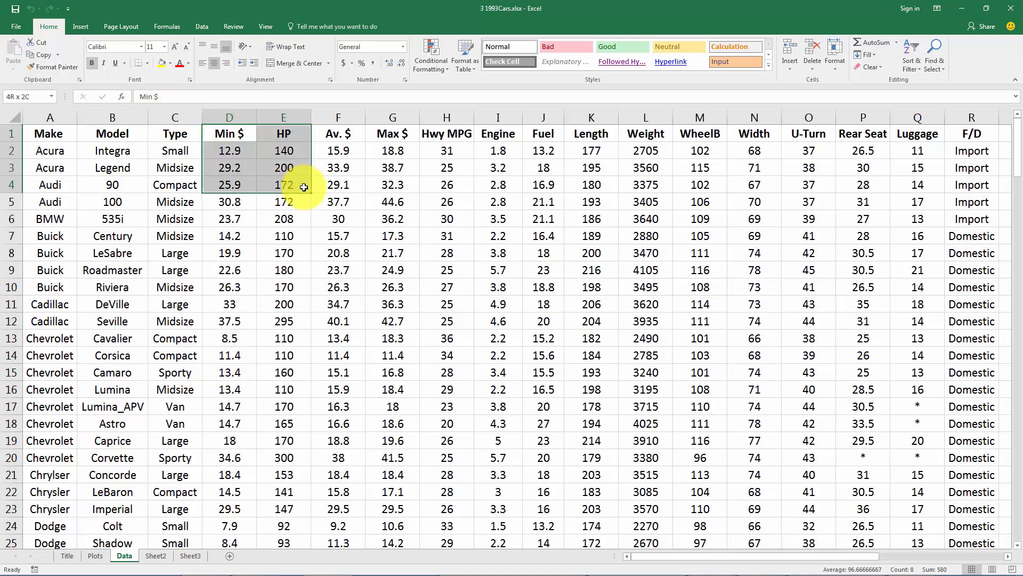
pyautogui.click(229, 151)
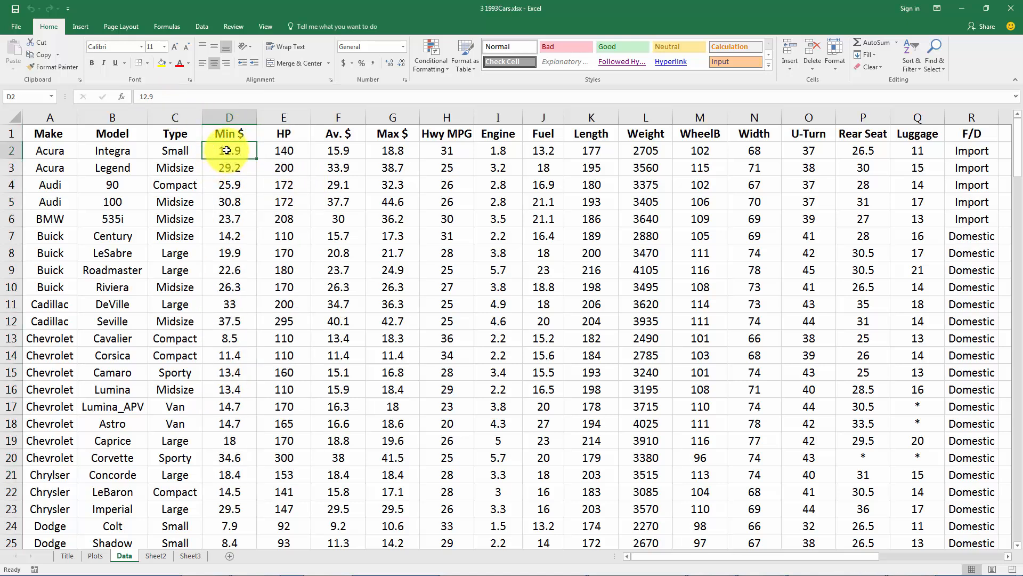
pyautogui.scroll(-3)
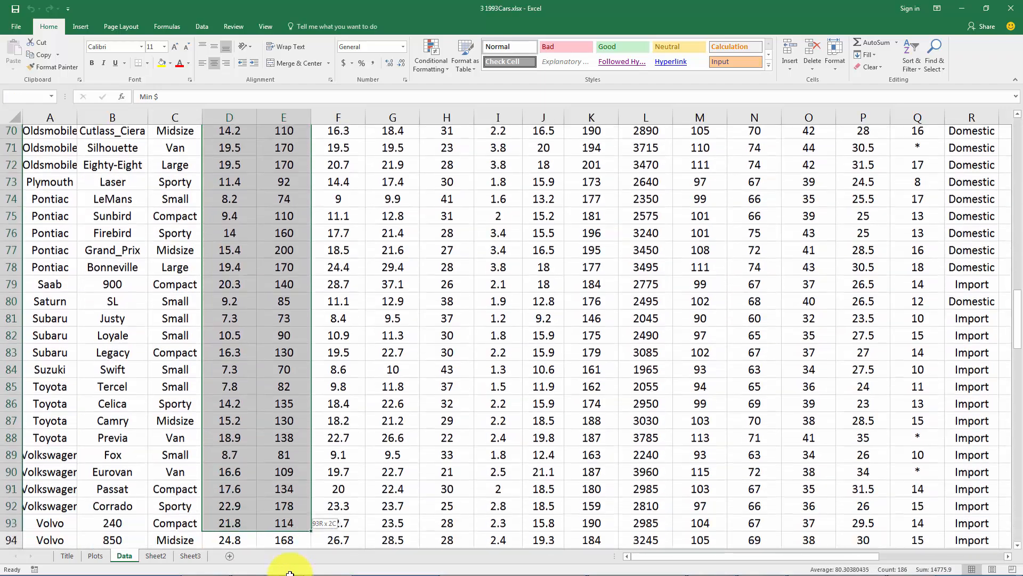
pyautogui.scroll(-3)
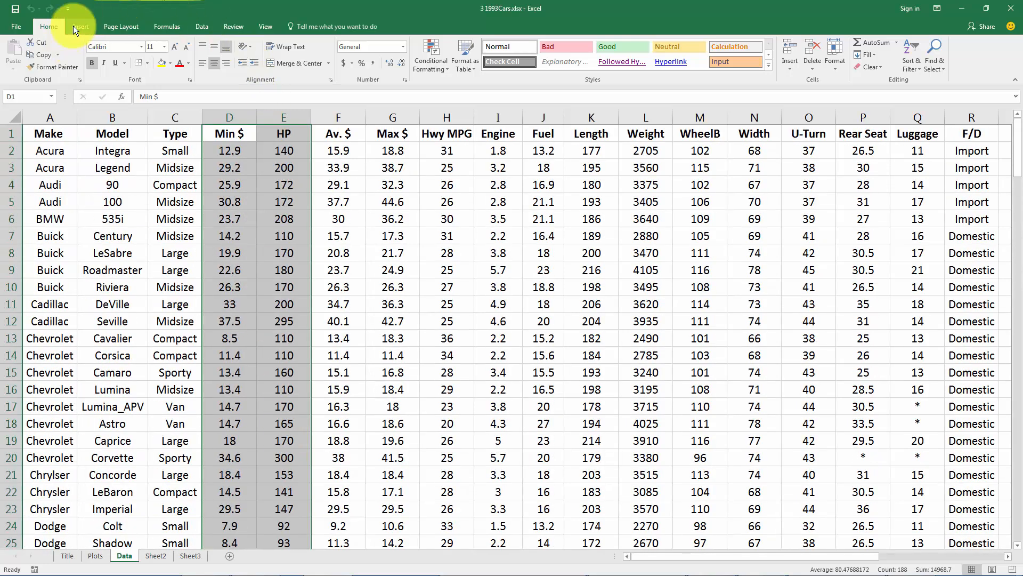
# Insert a basic Scatter (X, Y) chart of HP against Min $.
pyautogui.click(80, 26)
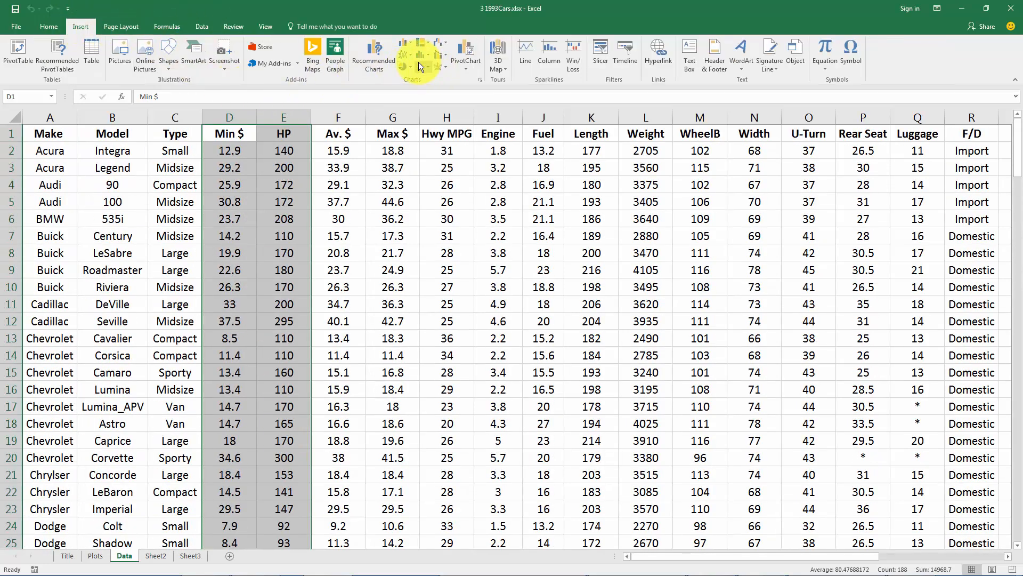
pyautogui.moveTo(420, 72)
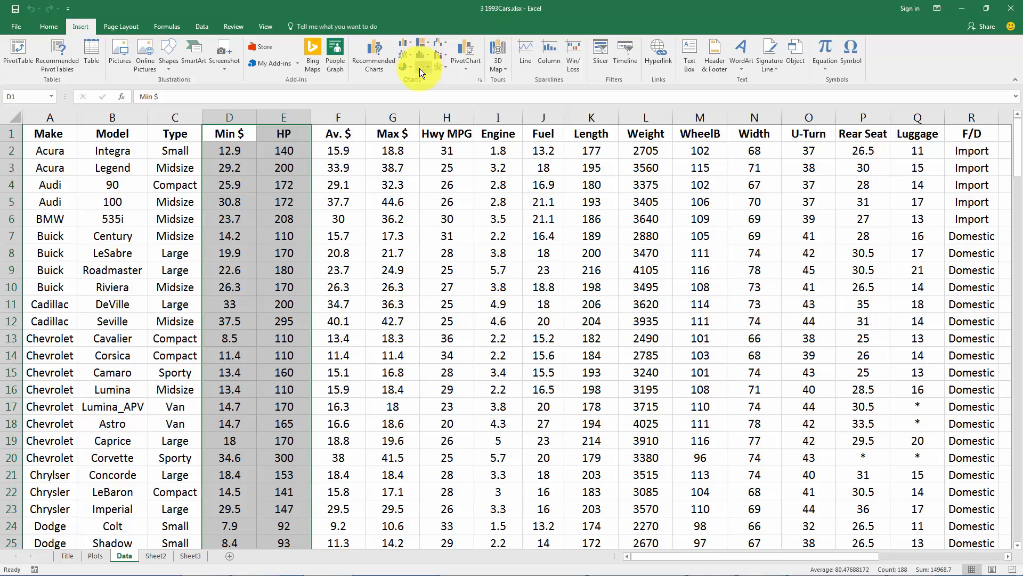
pyautogui.moveTo(419, 53)
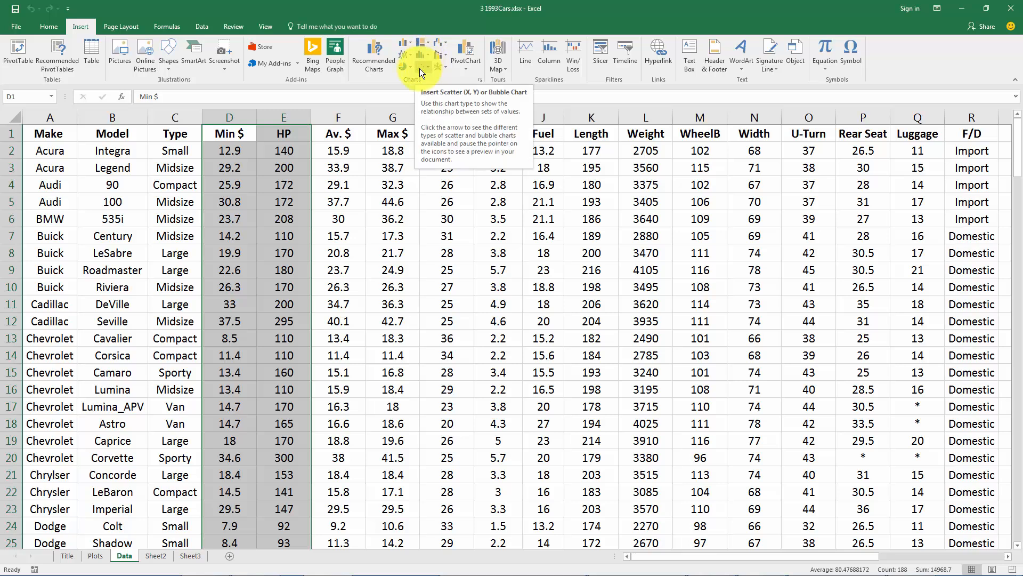
pyautogui.click(430, 100)
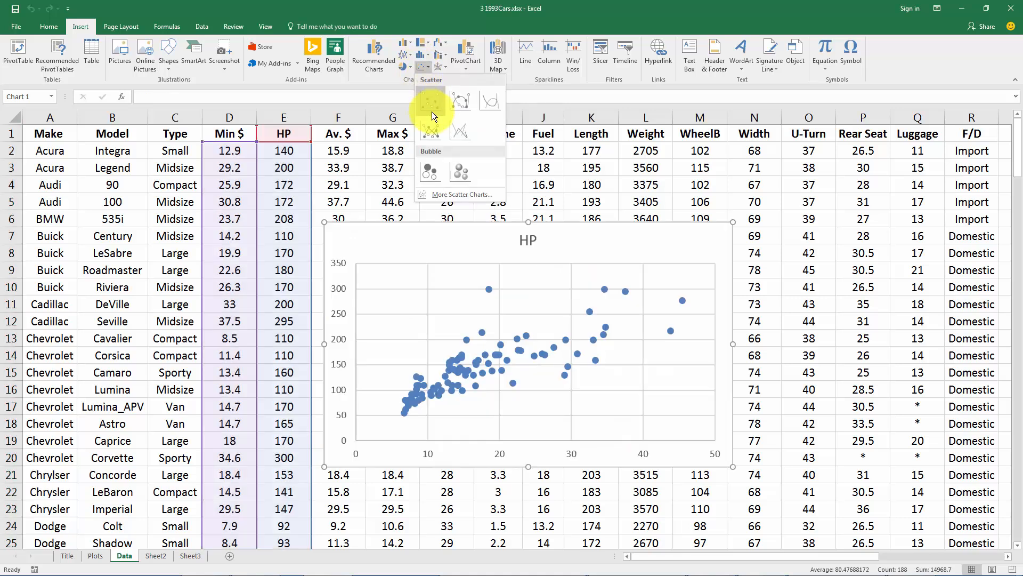
pyautogui.moveTo(430, 99)
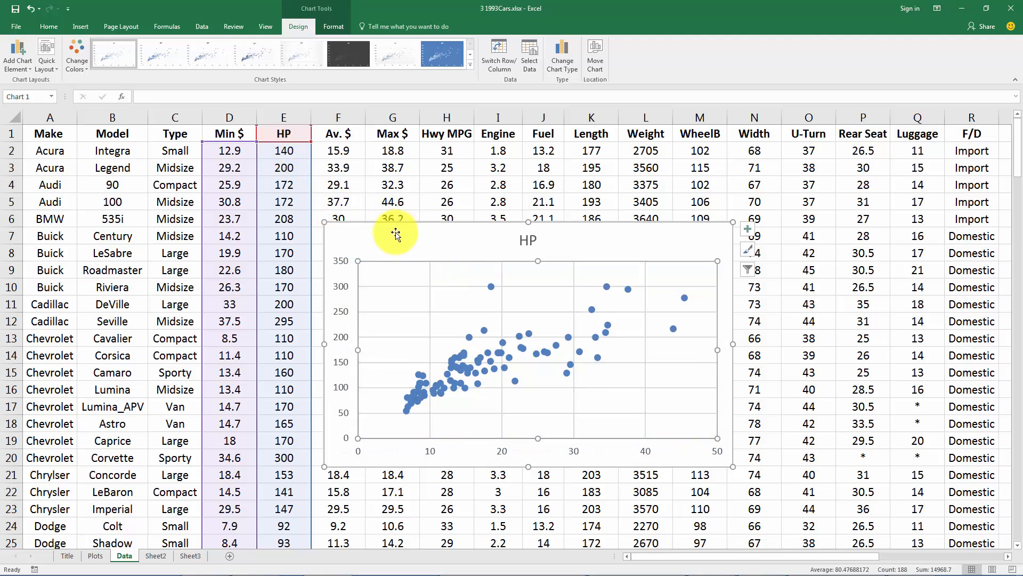
pyautogui.moveTo(434, 246)
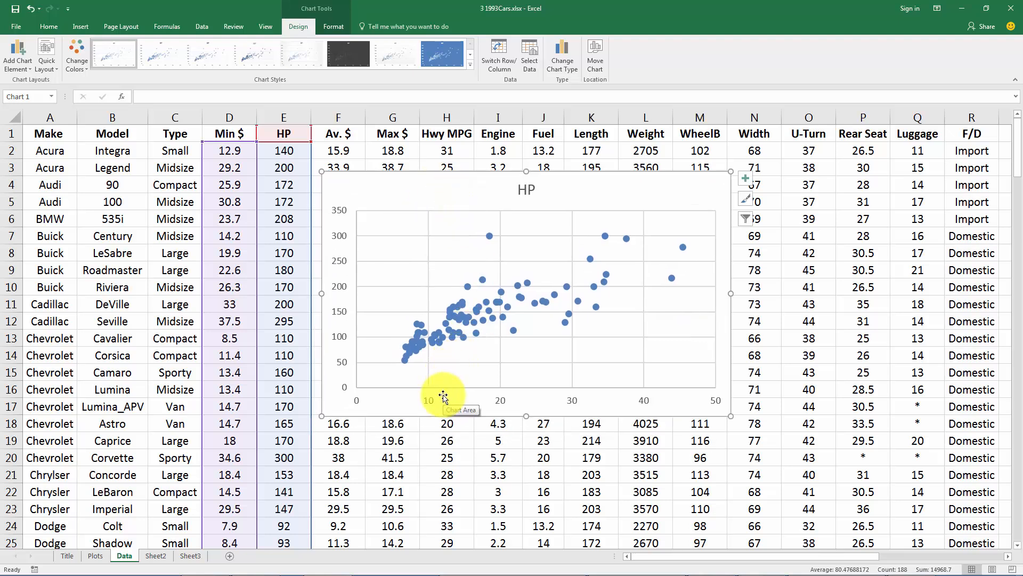
pyautogui.moveTo(513, 282)
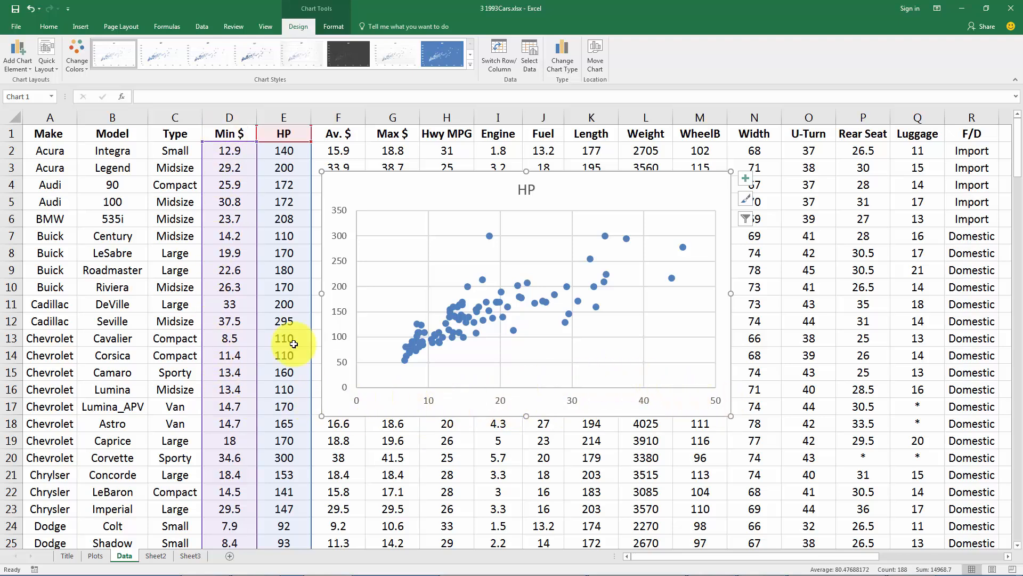
pyautogui.moveTo(361, 257)
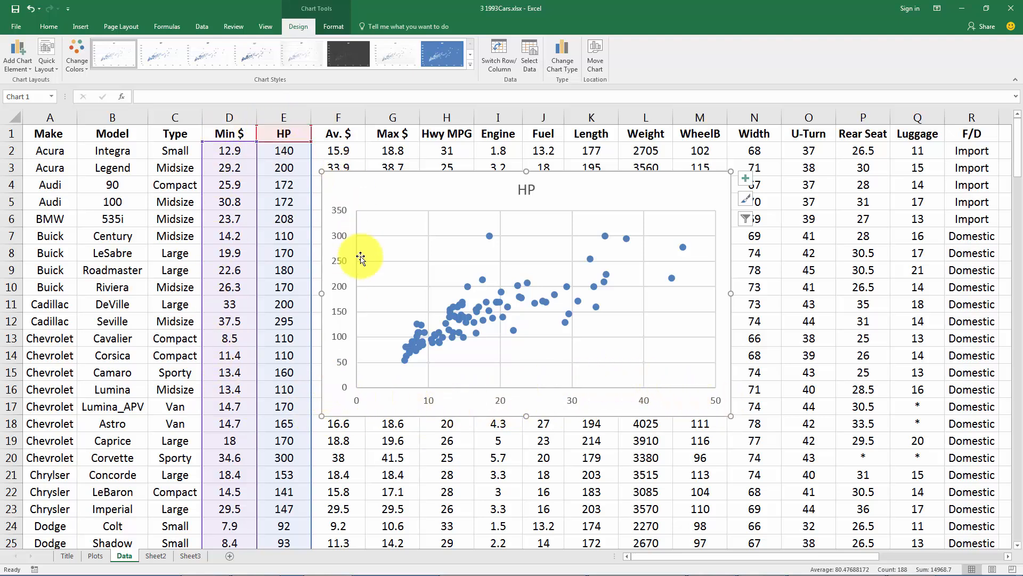
pyautogui.moveTo(338, 267)
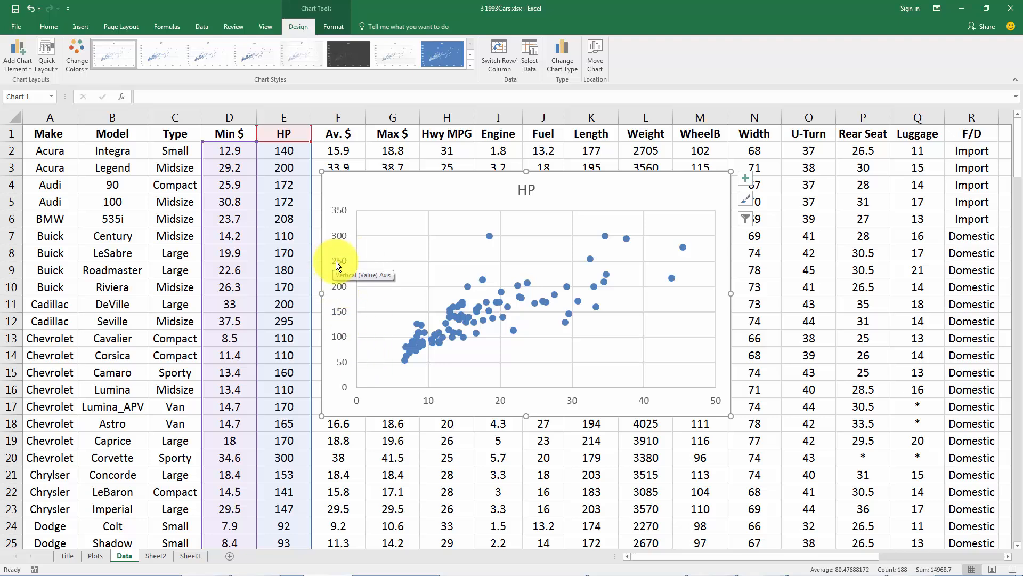
# Inspect the vertical axis options and nudge the HP chart slightly upward.
pyautogui.rightClick(335, 266)
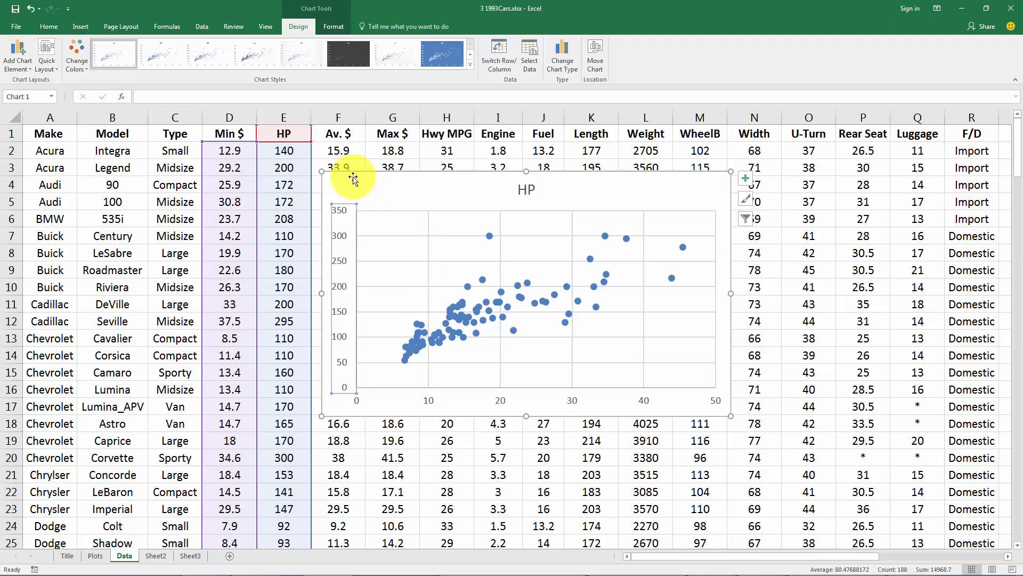
pyautogui.moveTo(353, 179); pyautogui.dragTo(369, 201)
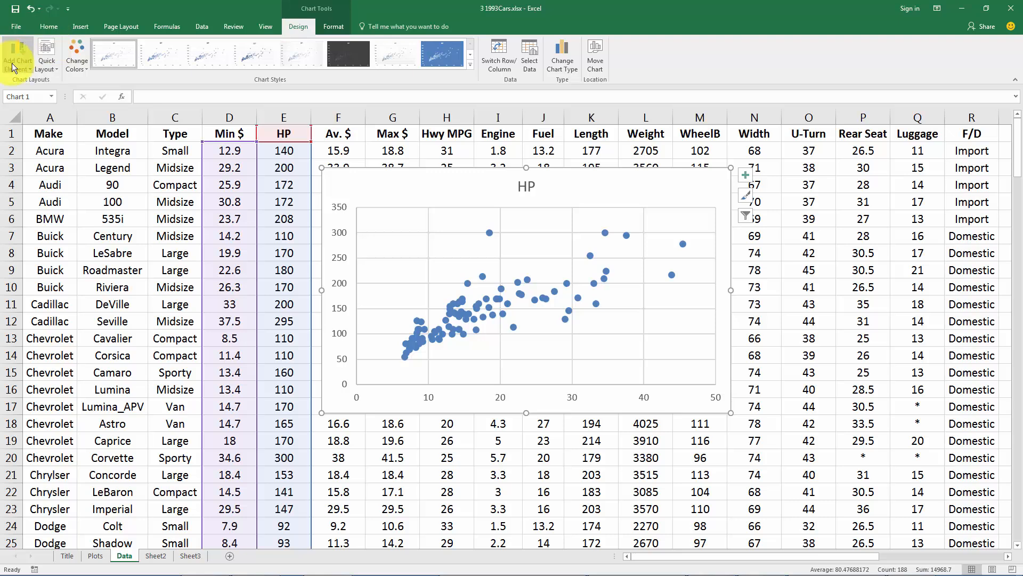
pyautogui.moveTo(14, 58)
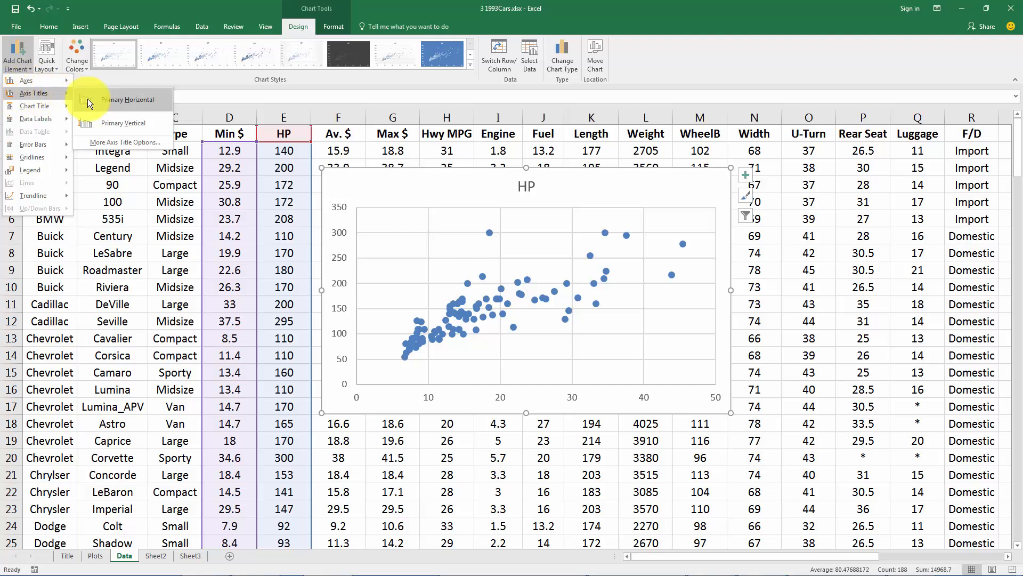
# Add a primary vertical axis title reading HorsePower.
pyautogui.click(121, 124)
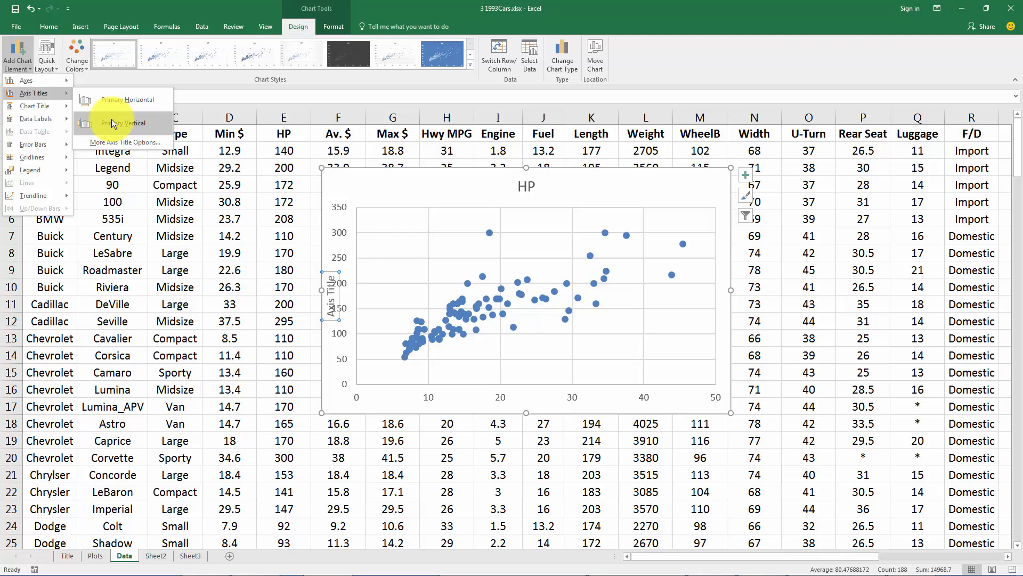
pyautogui.click(123, 123)
pyautogui.write('HorsePower')
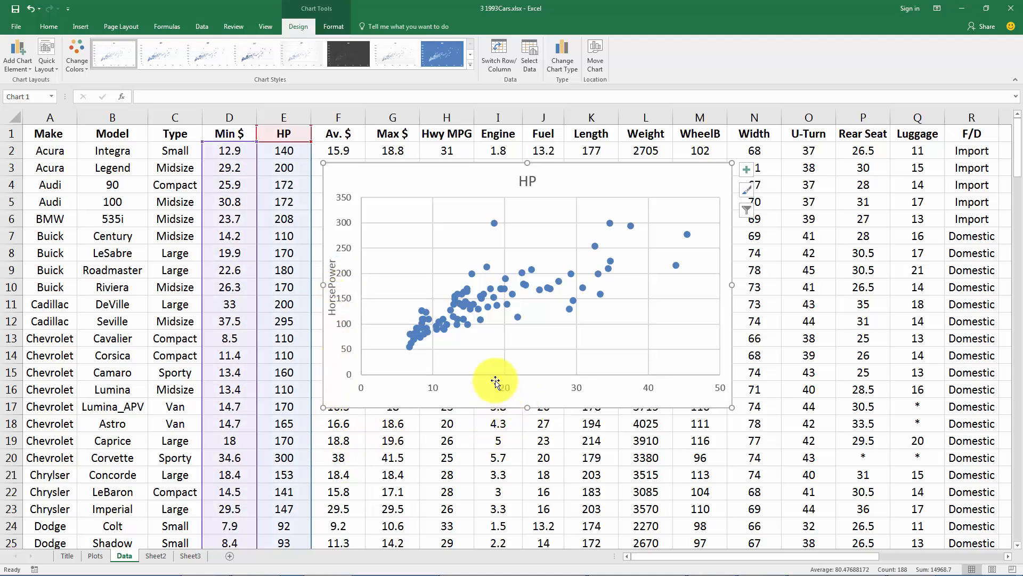
# Add a primary horizontal axis title reading Minimum Price in Thousands.
pyautogui.click(17, 56)
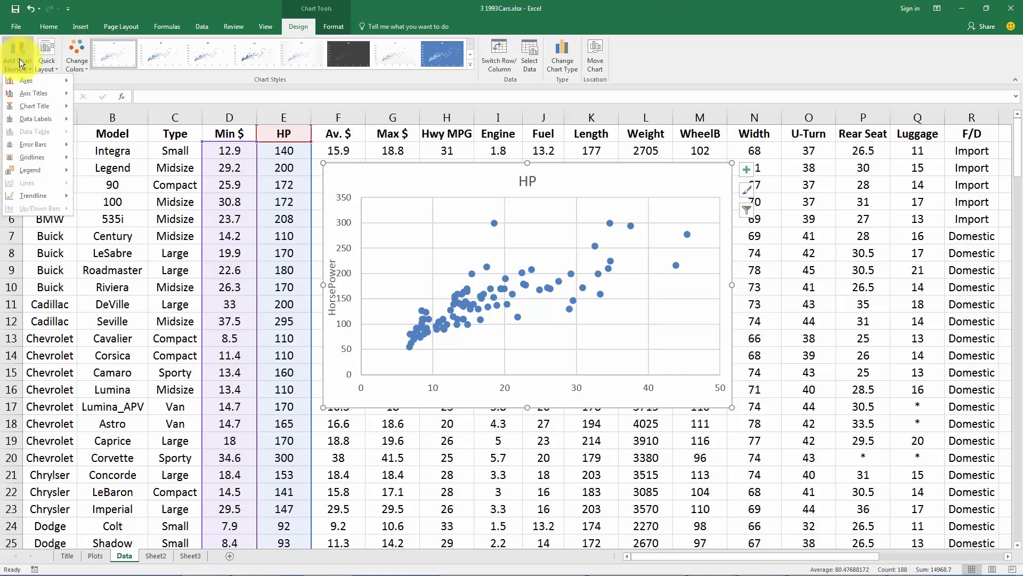
pyautogui.click(34, 105)
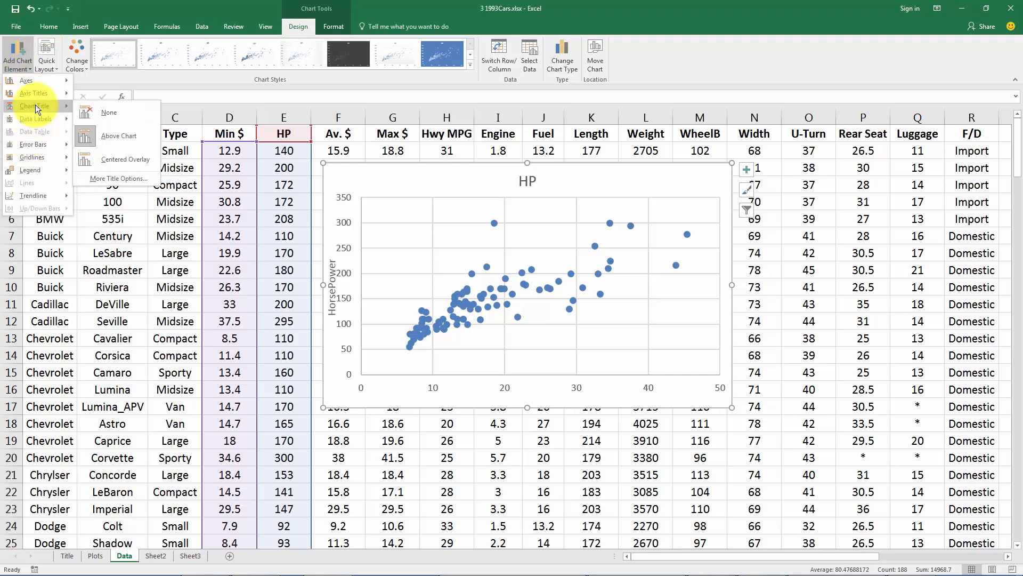
pyautogui.click(125, 159)
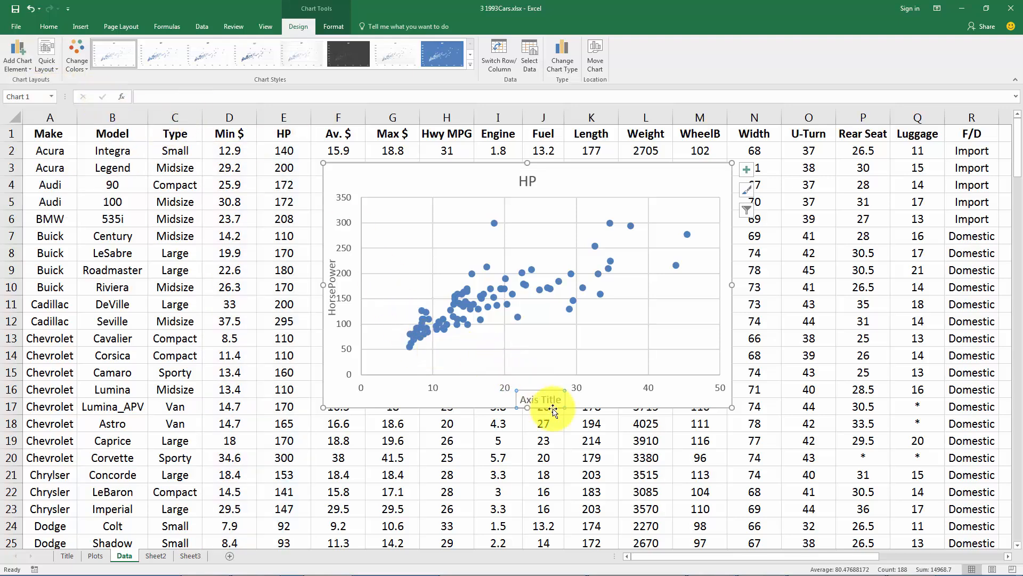
pyautogui.doubleClick(540, 399)
pyautogui.write('Minimum Price in Thousands')
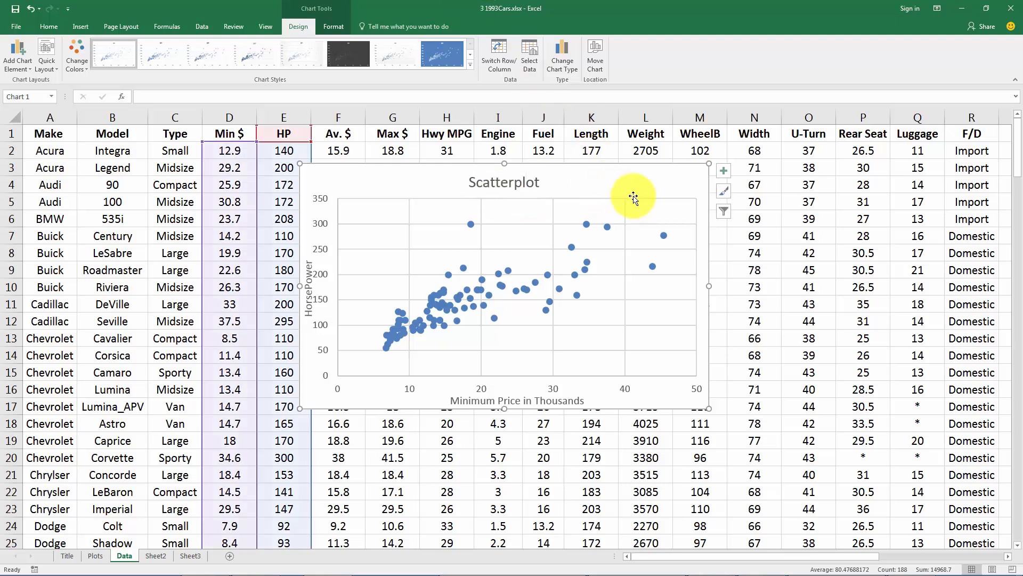
pyautogui.moveTo(391, 342)
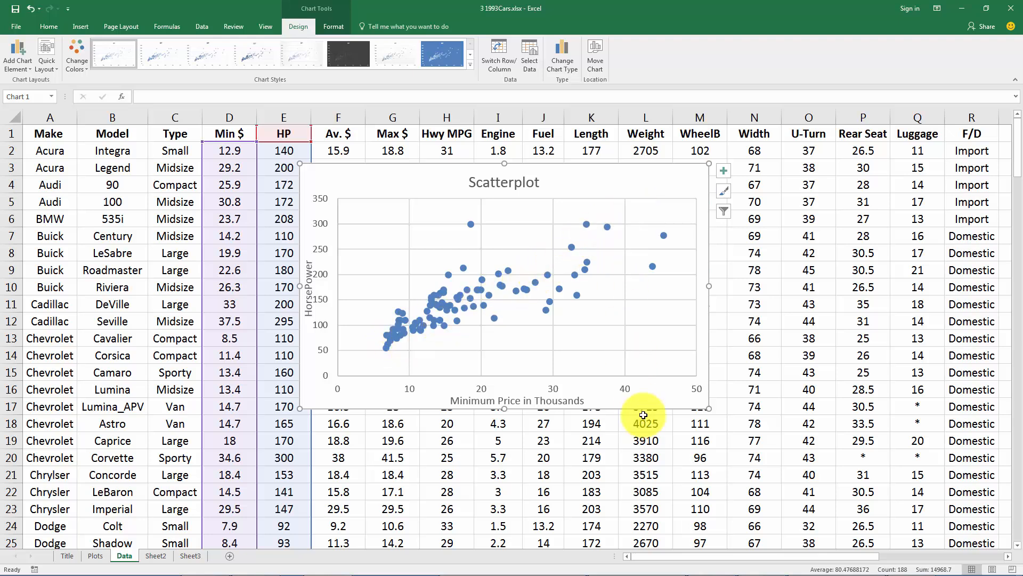
pyautogui.moveTo(639, 227)
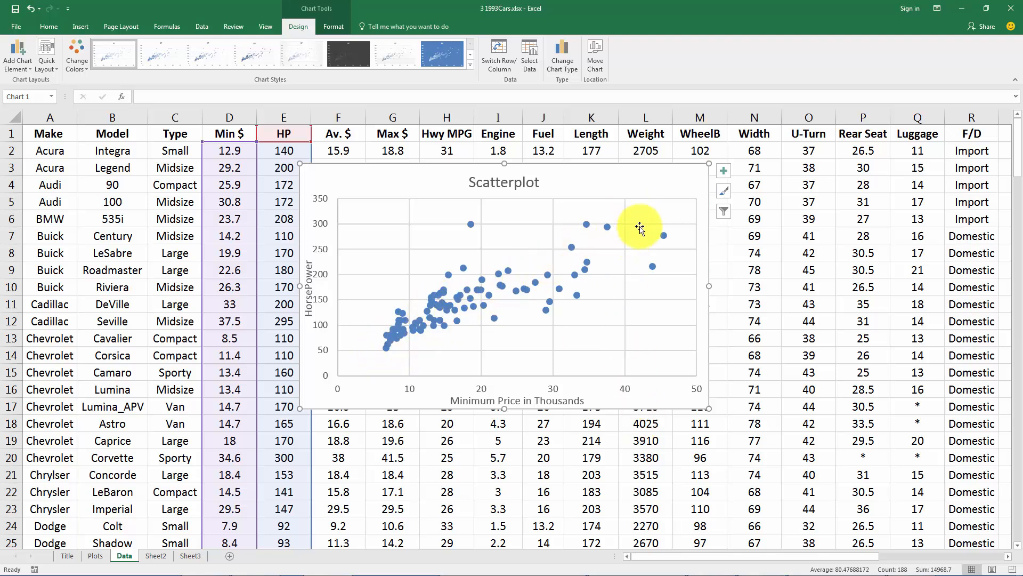
pyautogui.moveTo(405, 358)
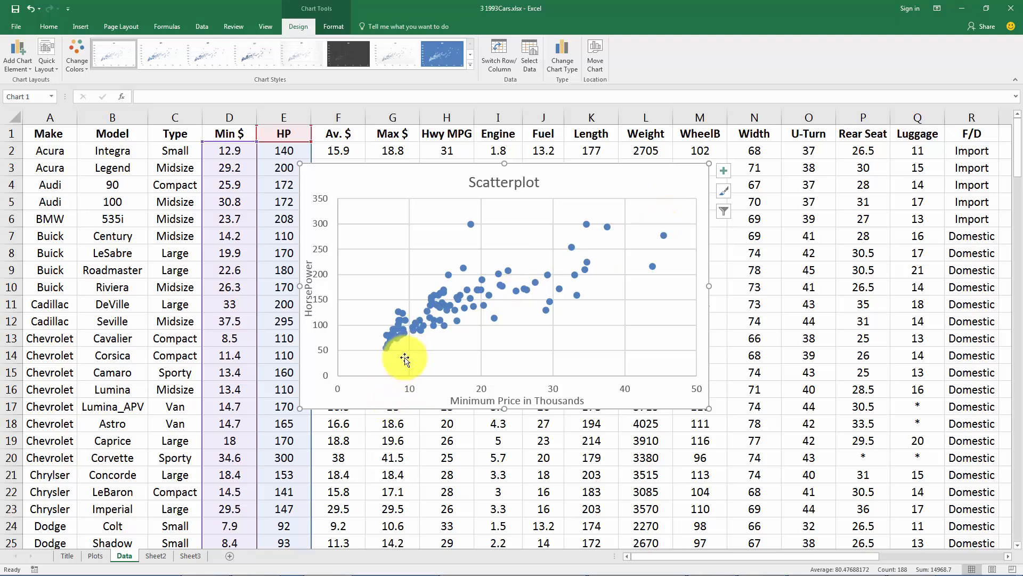
pyautogui.moveTo(502, 320)
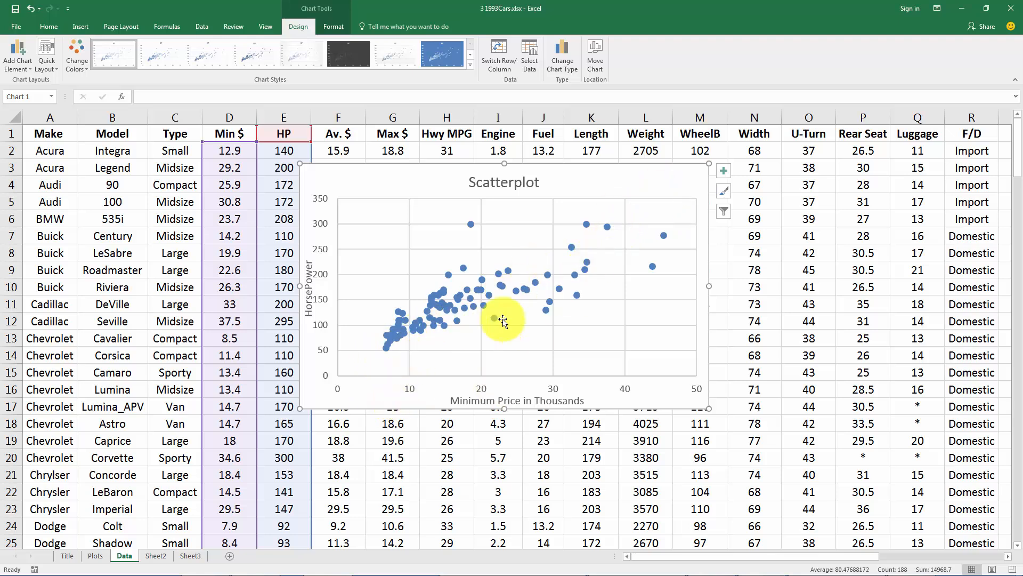
pyautogui.moveTo(463, 402)
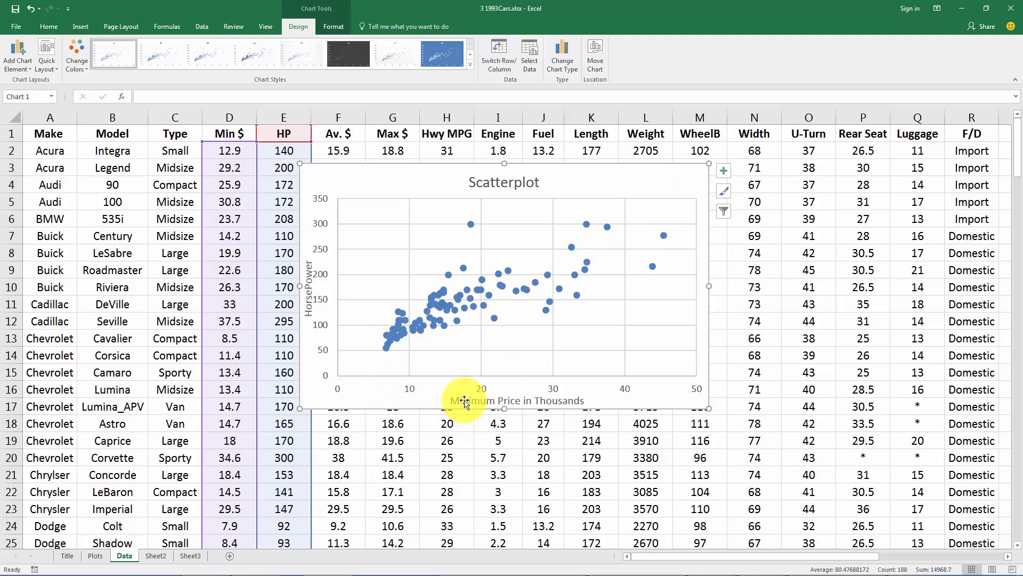
pyautogui.moveTo(649, 396)
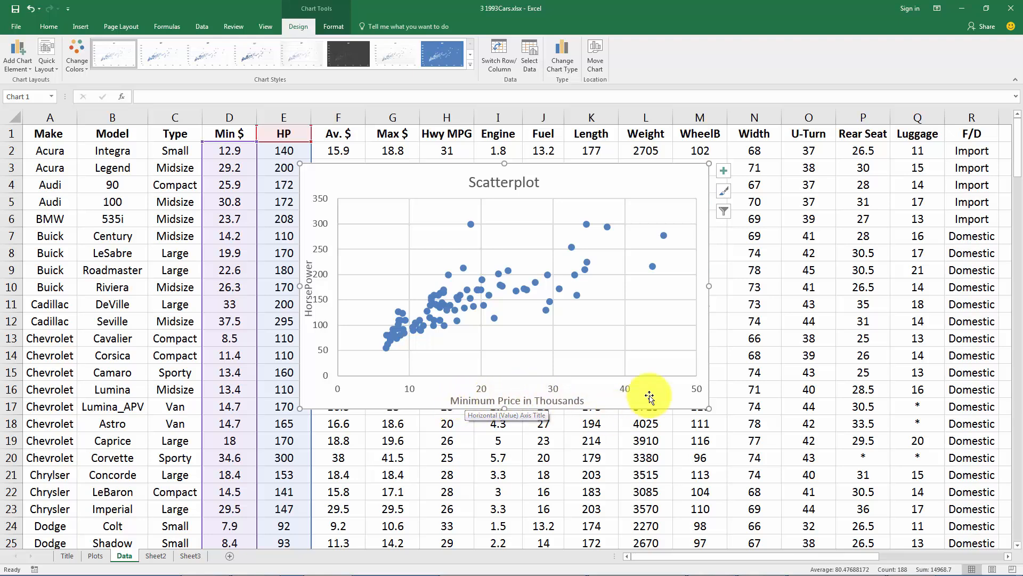
pyautogui.moveTo(421, 289)
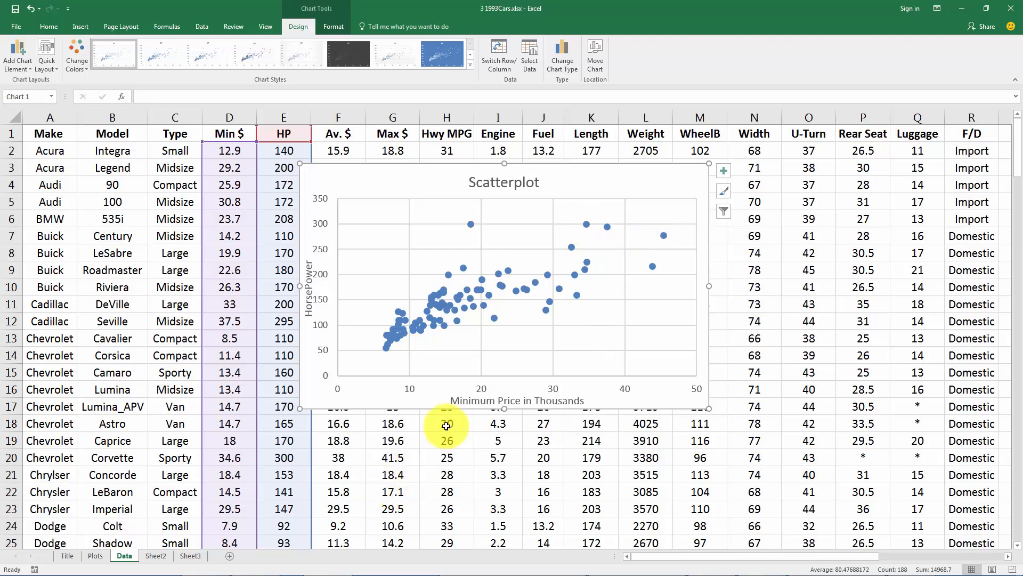
pyautogui.moveTo(501, 338)
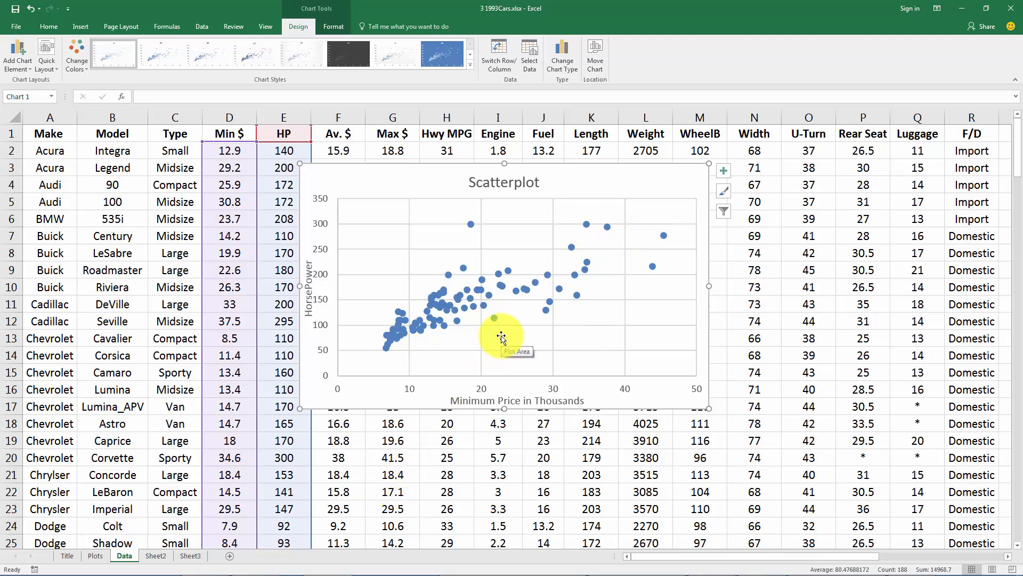
pyautogui.moveTo(501, 318)
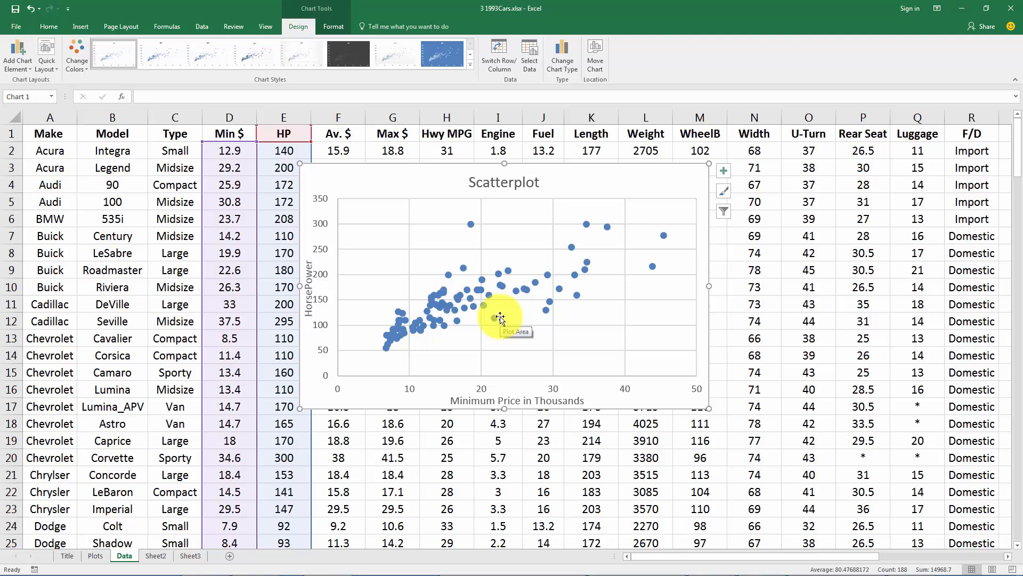
pyautogui.moveTo(466, 263)
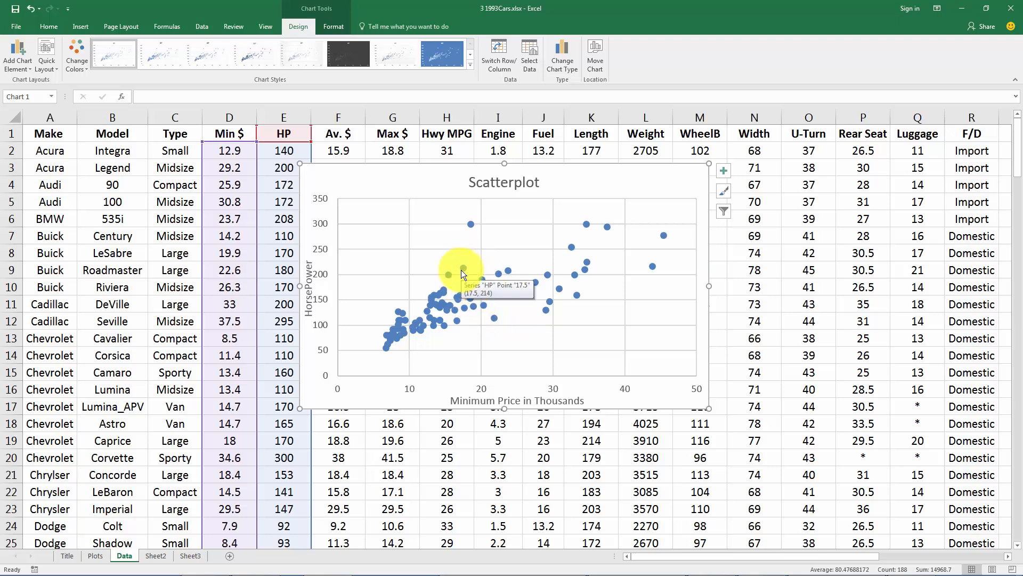
# Bring up the context menu for the HP data series points.
pyautogui.rightClick(450, 273)
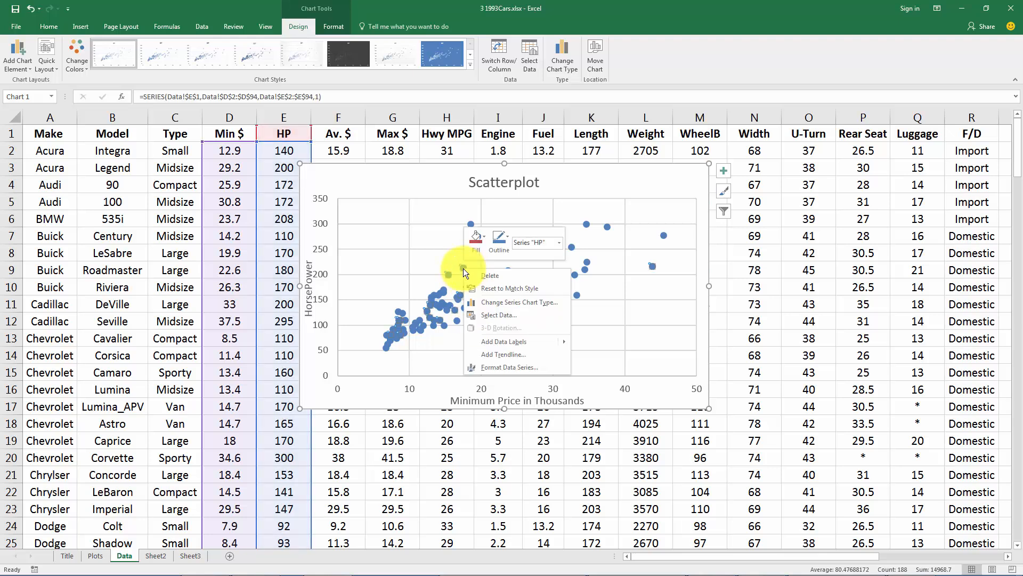
pyautogui.click(461, 254)
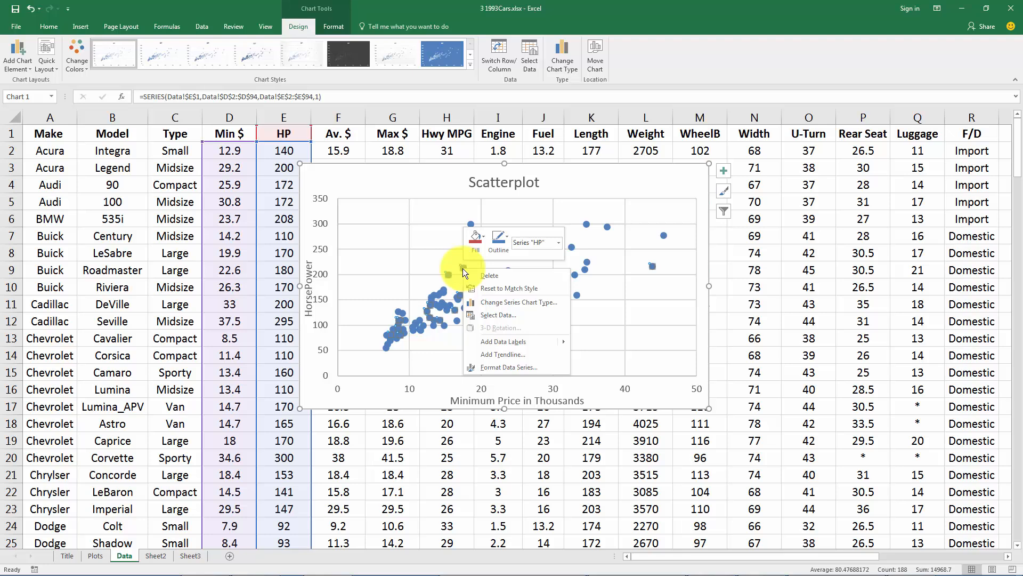
pyautogui.moveTo(502, 354)
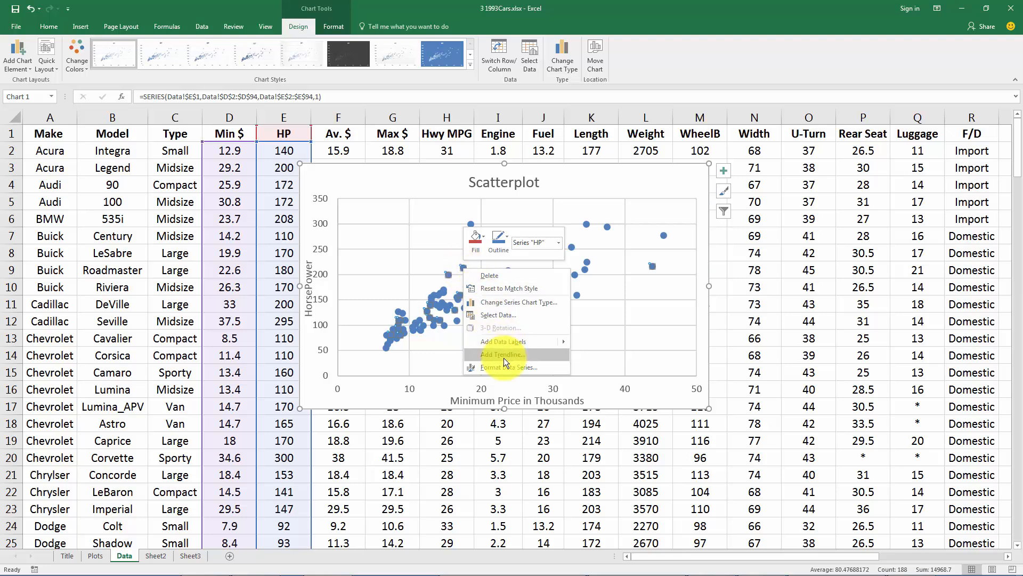
# Add a Linear trendline to the HP series via Add Trendline.
pyautogui.click(502, 354)
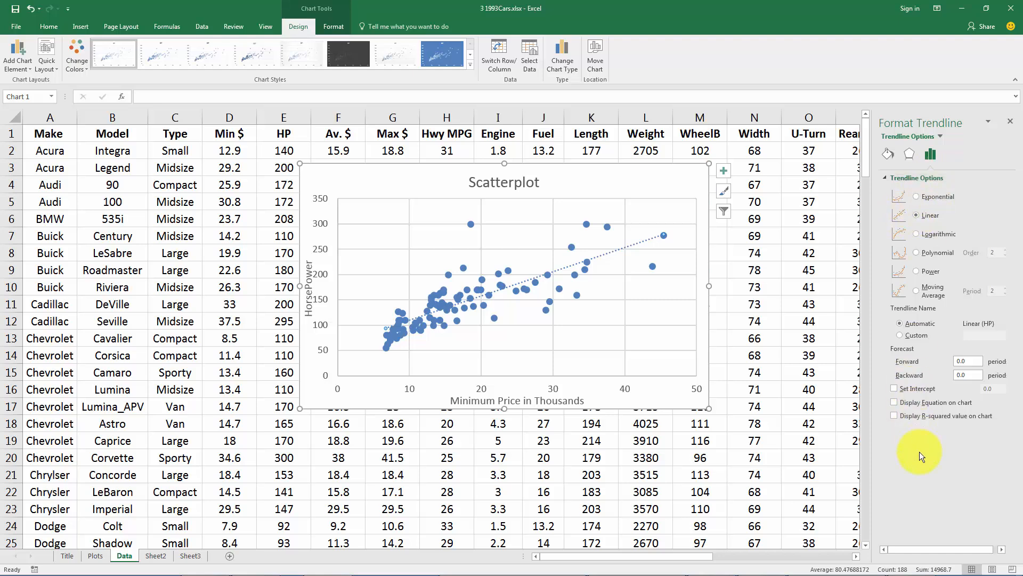
pyautogui.moveTo(947, 402)
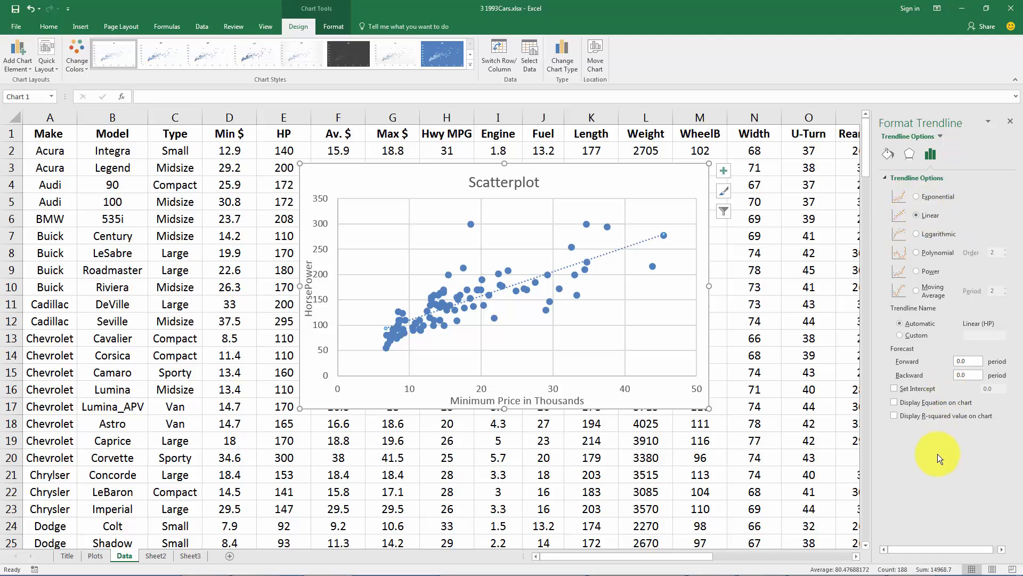
pyautogui.moveTo(935, 444)
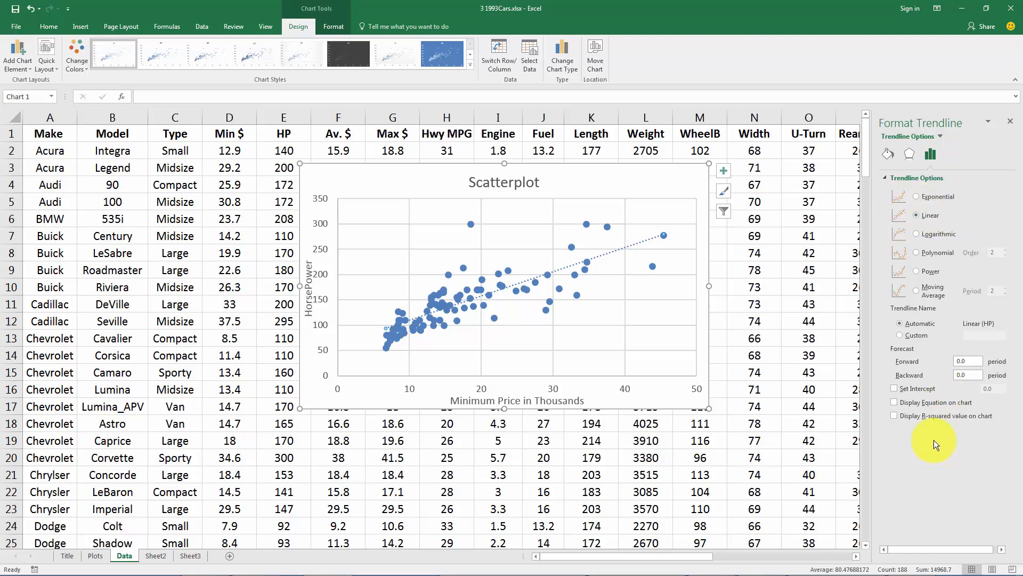
pyautogui.click(645, 181)
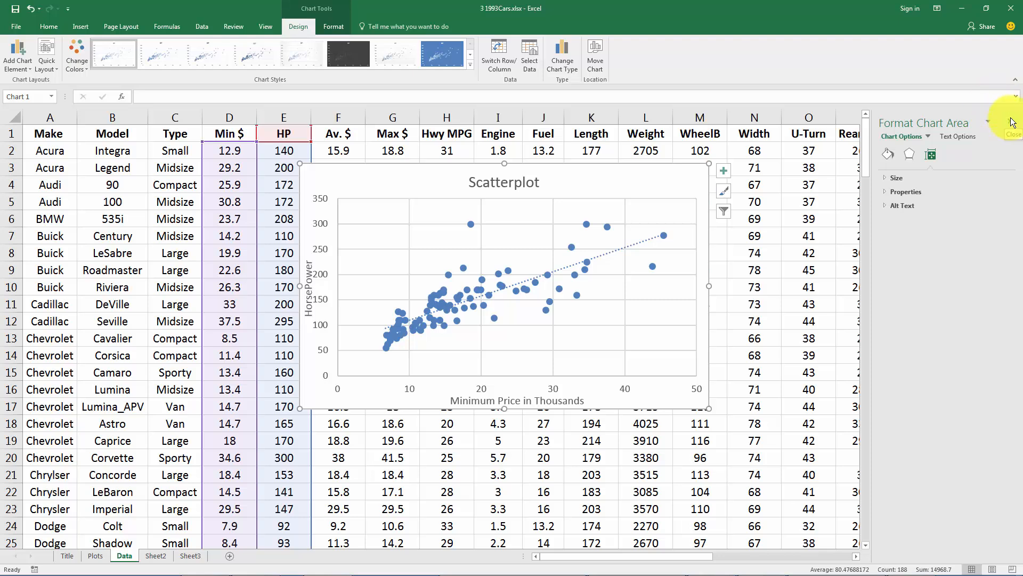
pyautogui.click(1013, 134)
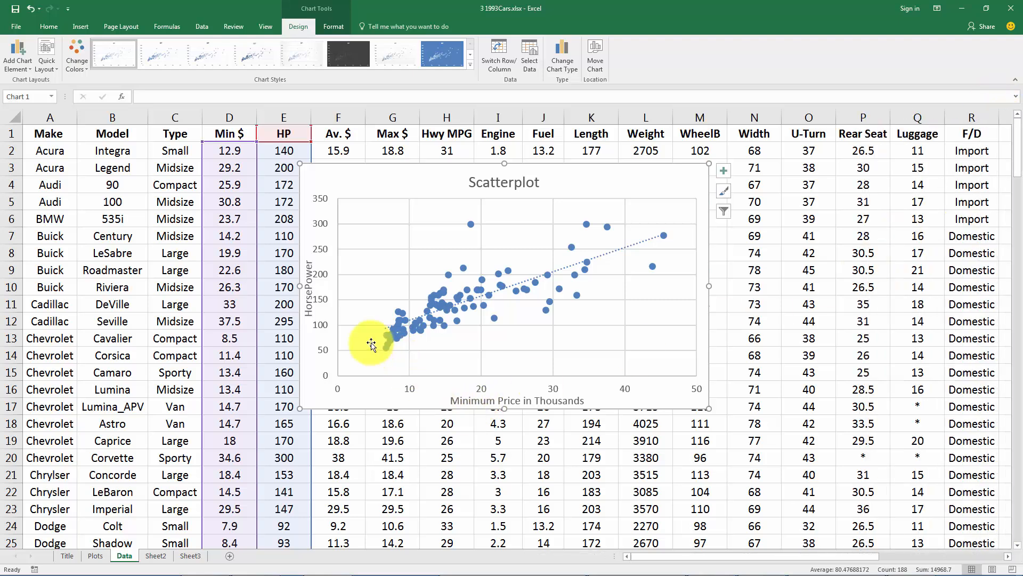
pyautogui.moveTo(593, 260)
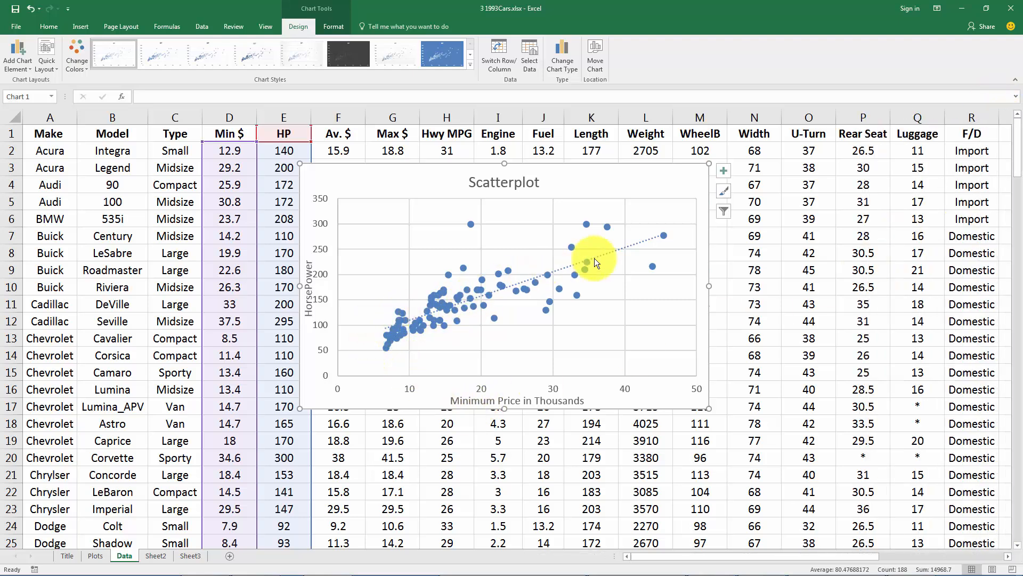
pyautogui.moveTo(683, 233)
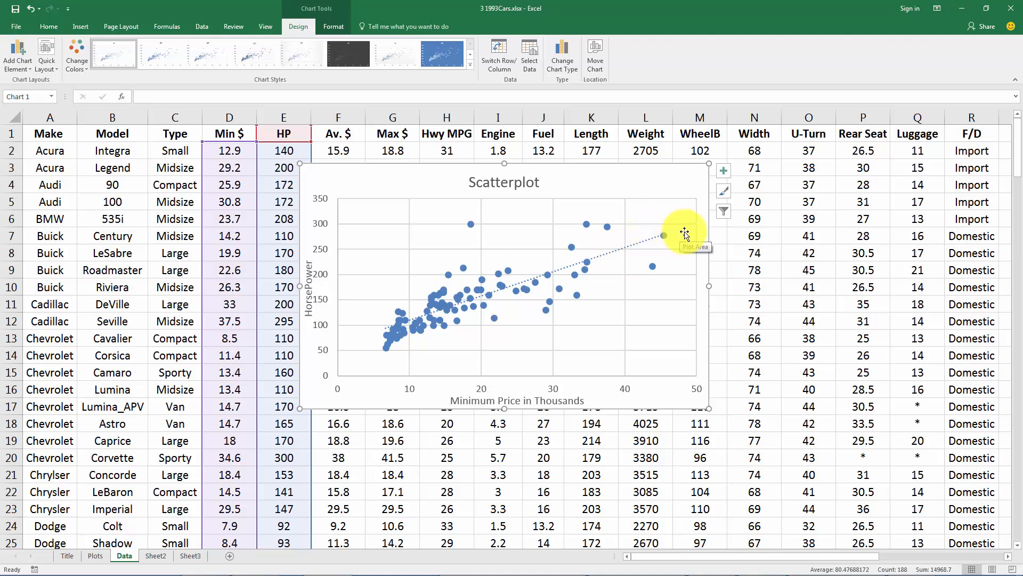
pyautogui.moveTo(405, 324)
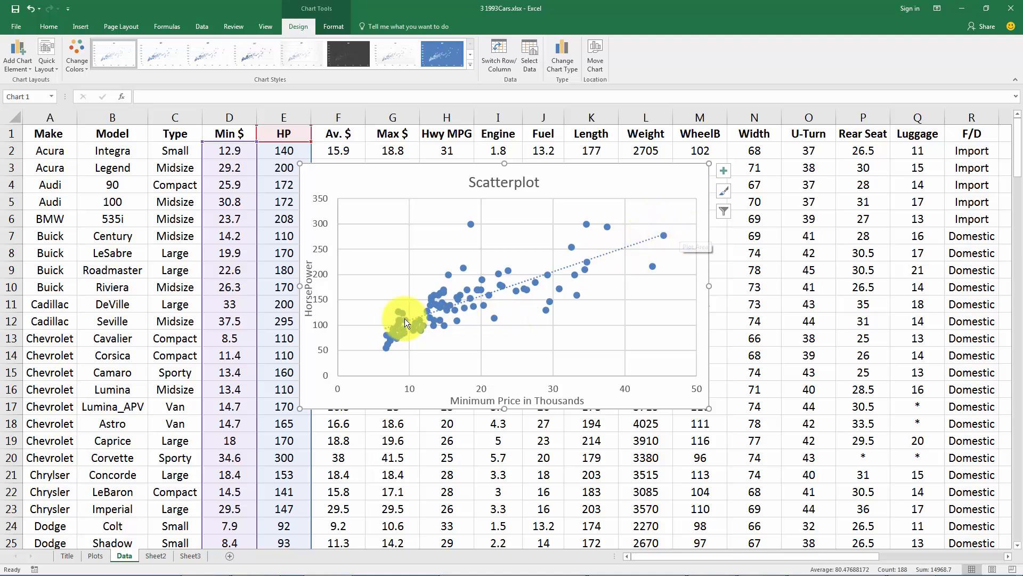
pyautogui.moveTo(359, 345)
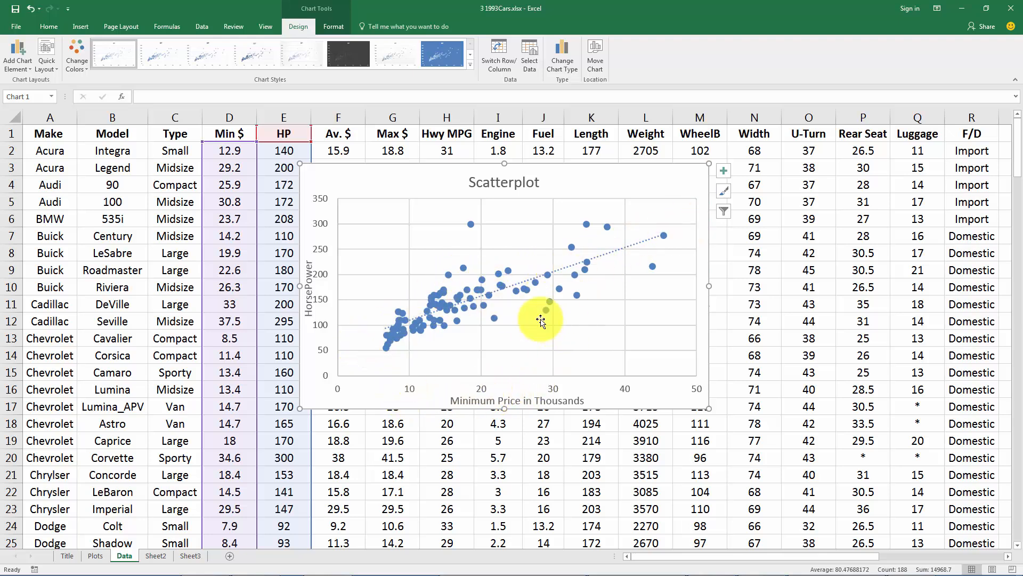
pyautogui.moveTo(502, 372)
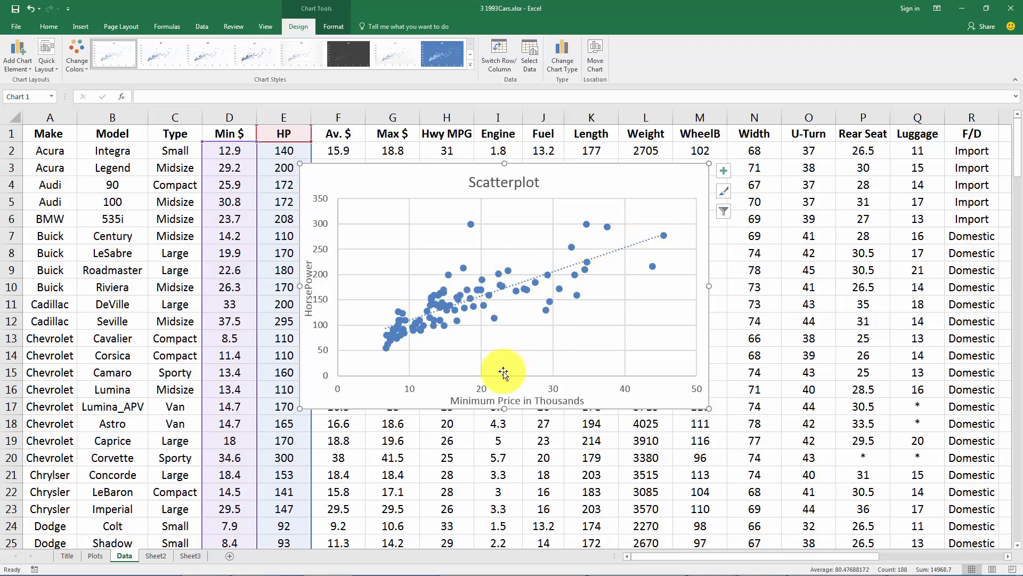
pyautogui.moveTo(526, 329)
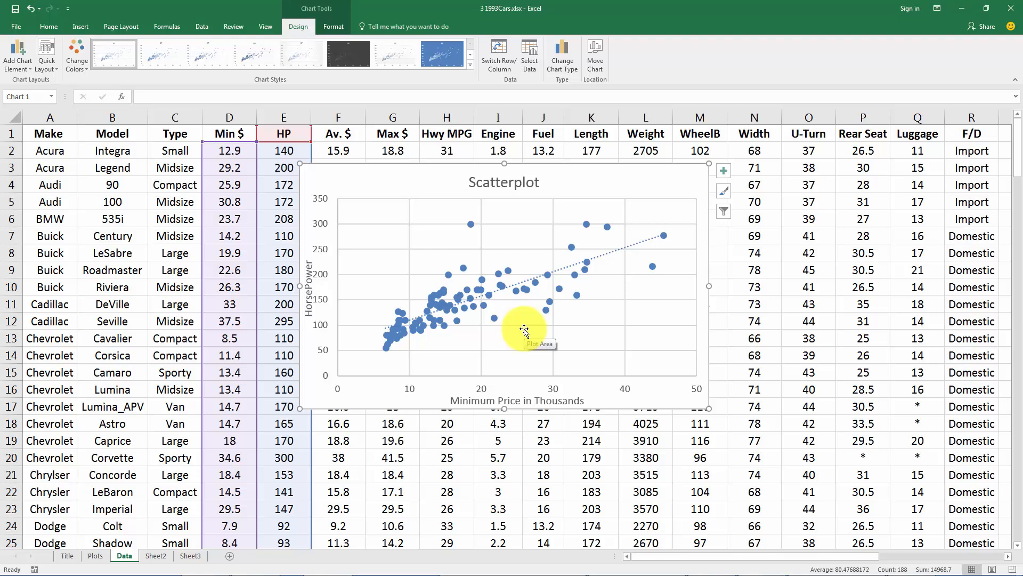
pyautogui.moveTo(393, 346)
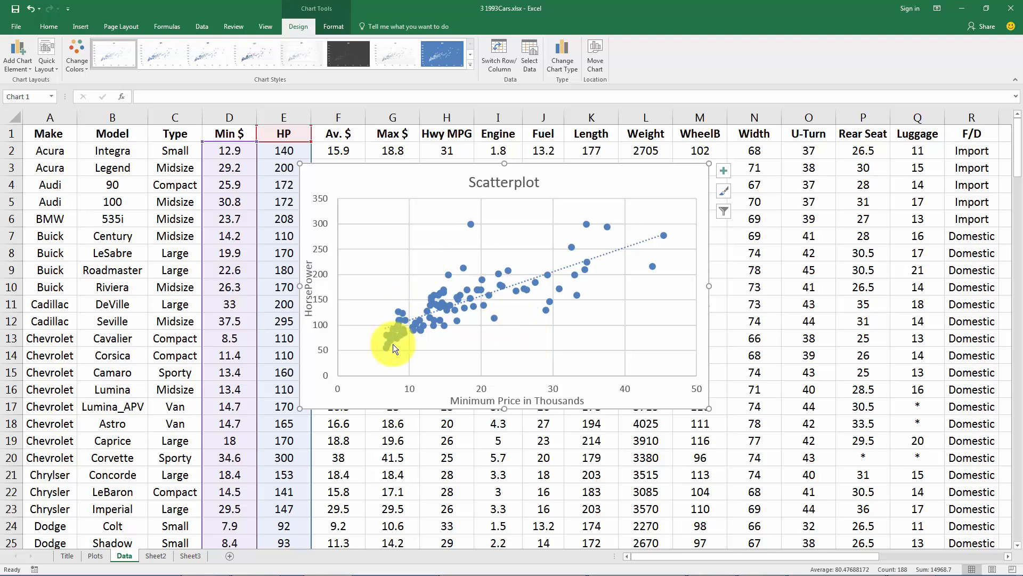
pyautogui.moveTo(457, 294)
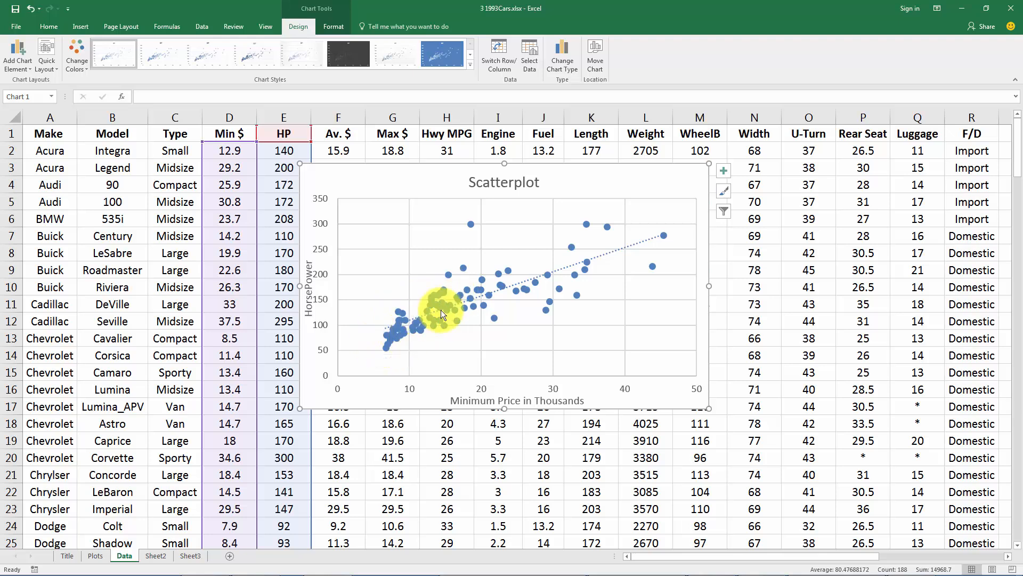
pyautogui.moveTo(428, 301)
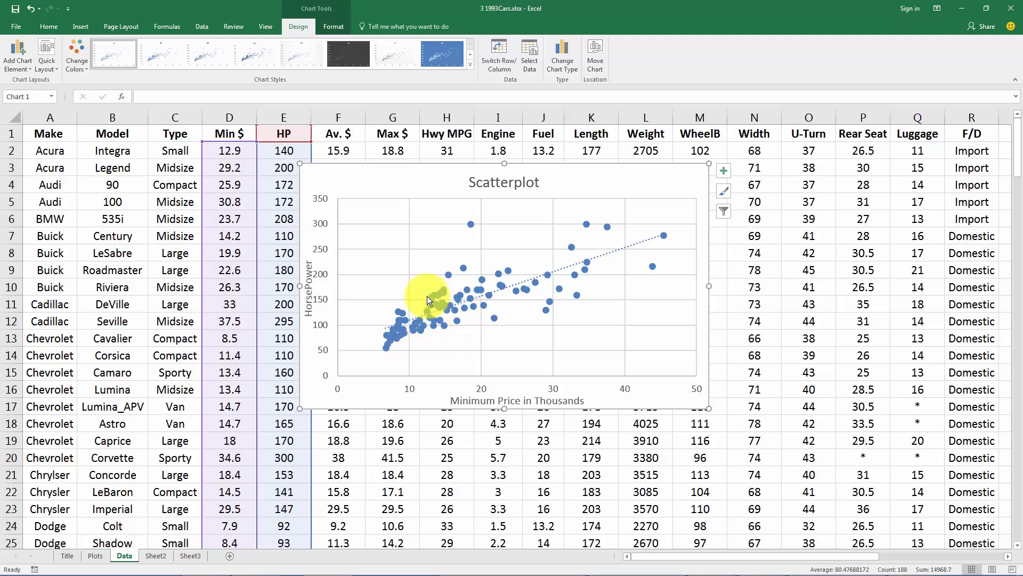
pyautogui.moveTo(402, 336)
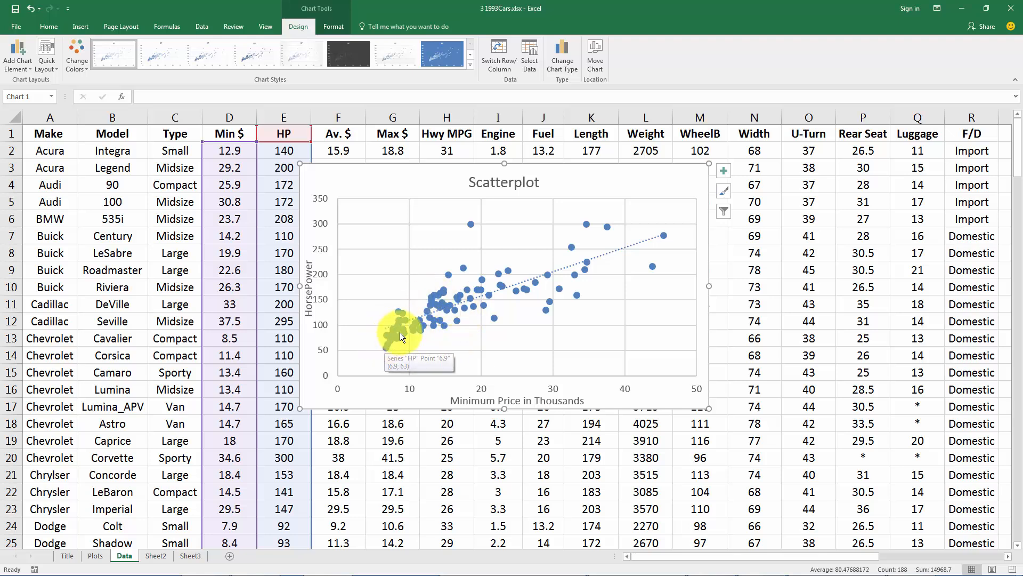
pyautogui.moveTo(412, 300)
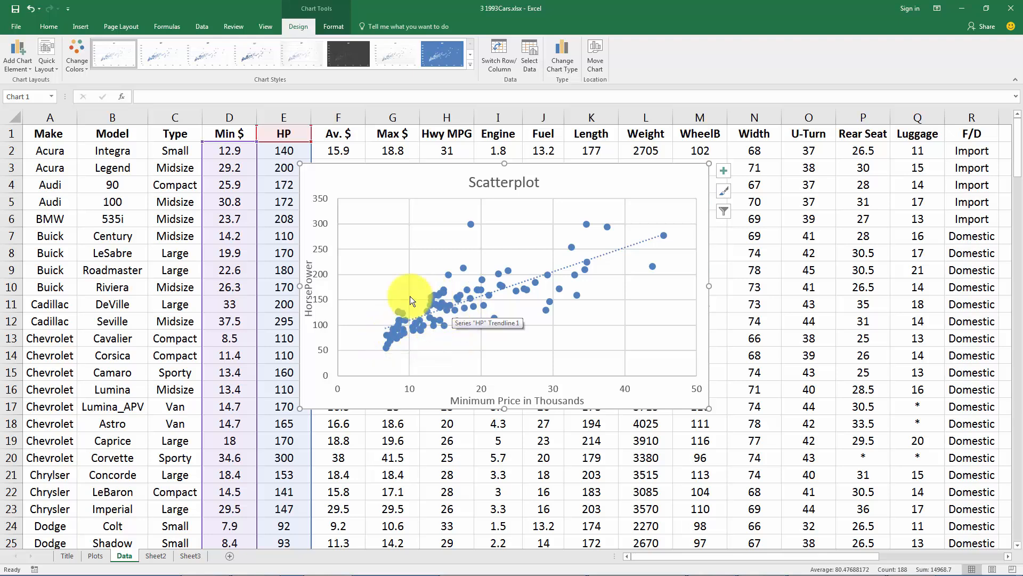
pyautogui.moveTo(450, 303)
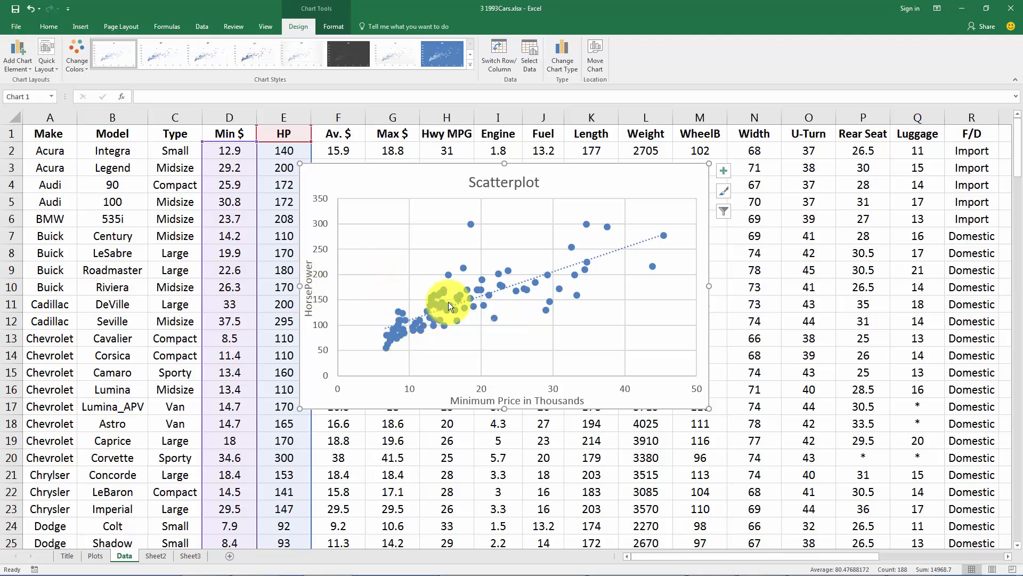
pyautogui.moveTo(604, 222)
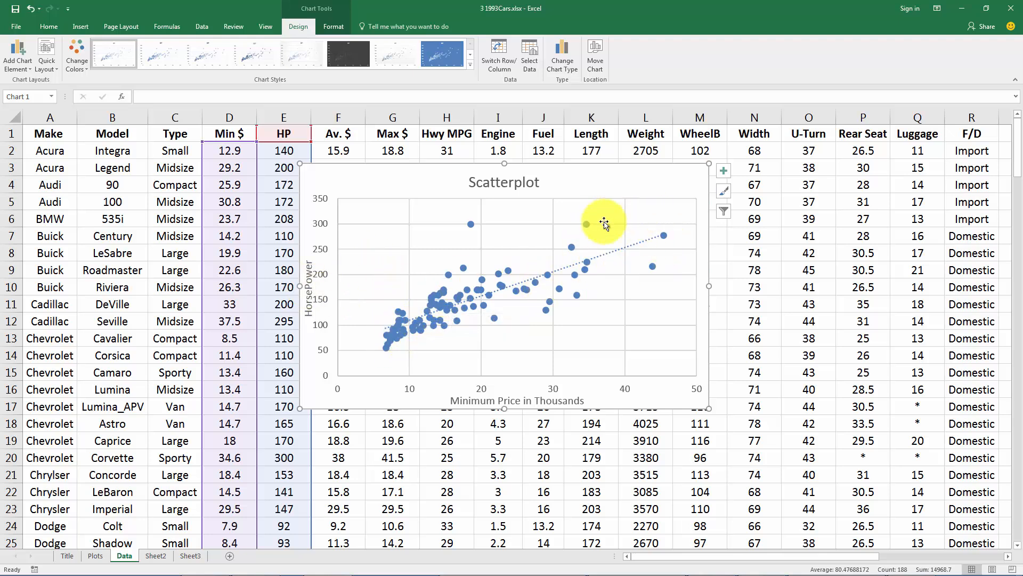
pyautogui.moveTo(515, 214)
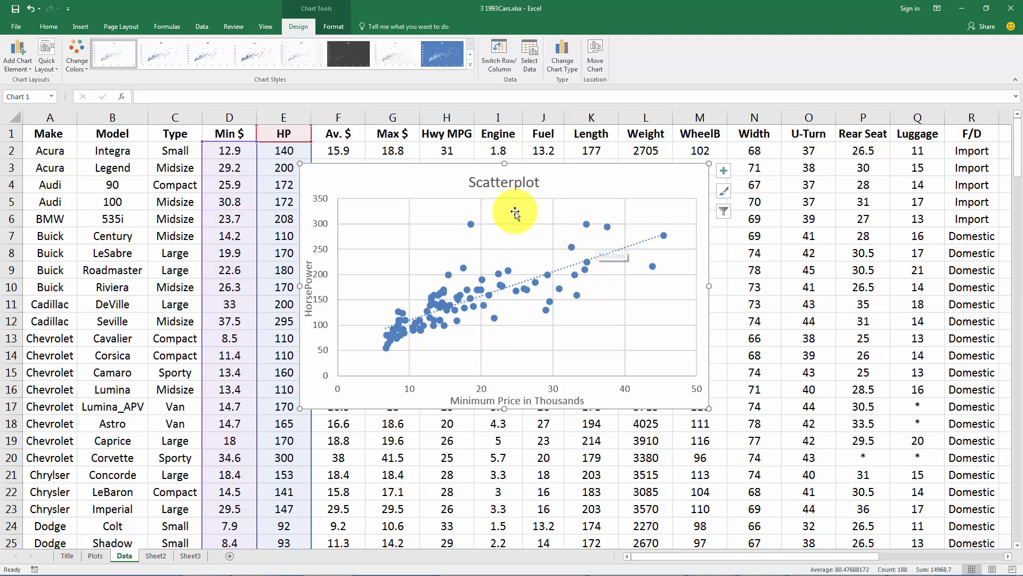
pyautogui.moveTo(565, 226)
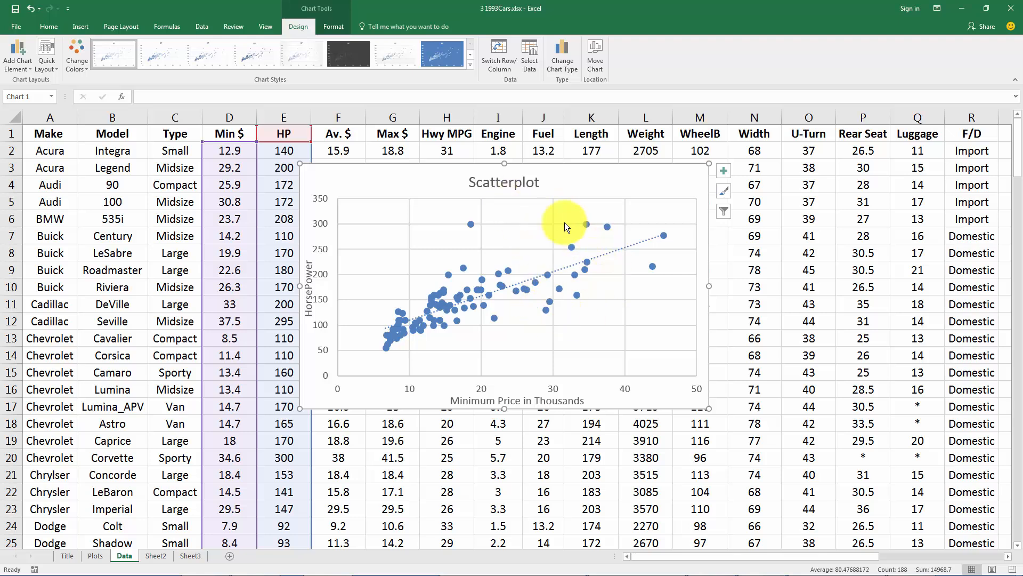
pyautogui.moveTo(571, 288)
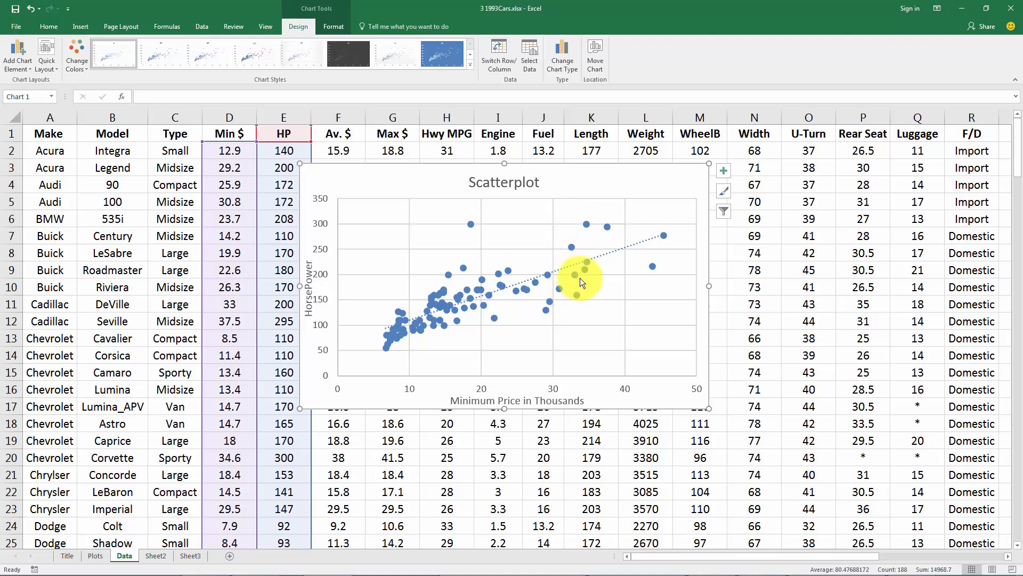
pyautogui.moveTo(551, 332)
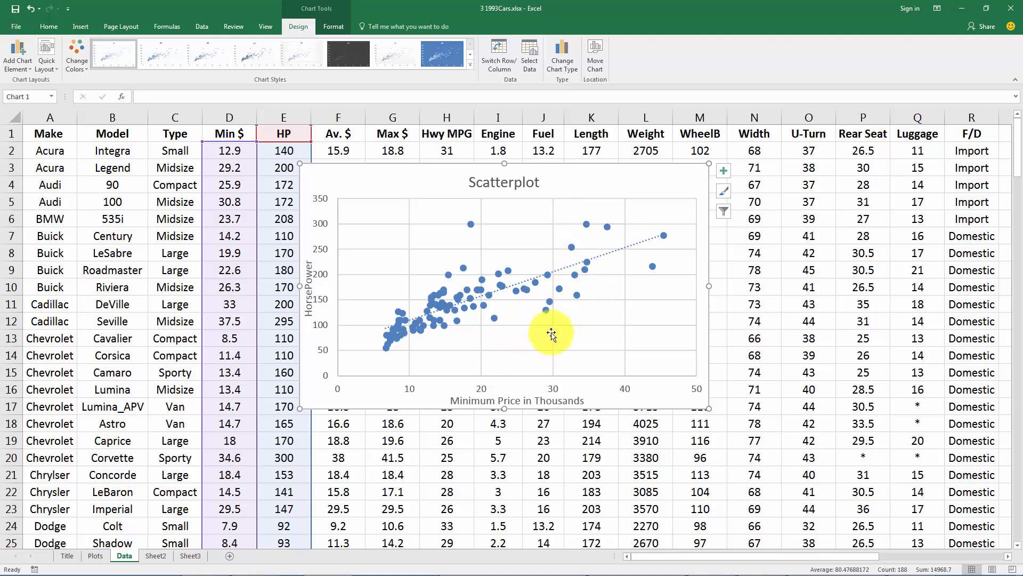
pyautogui.moveTo(553, 200)
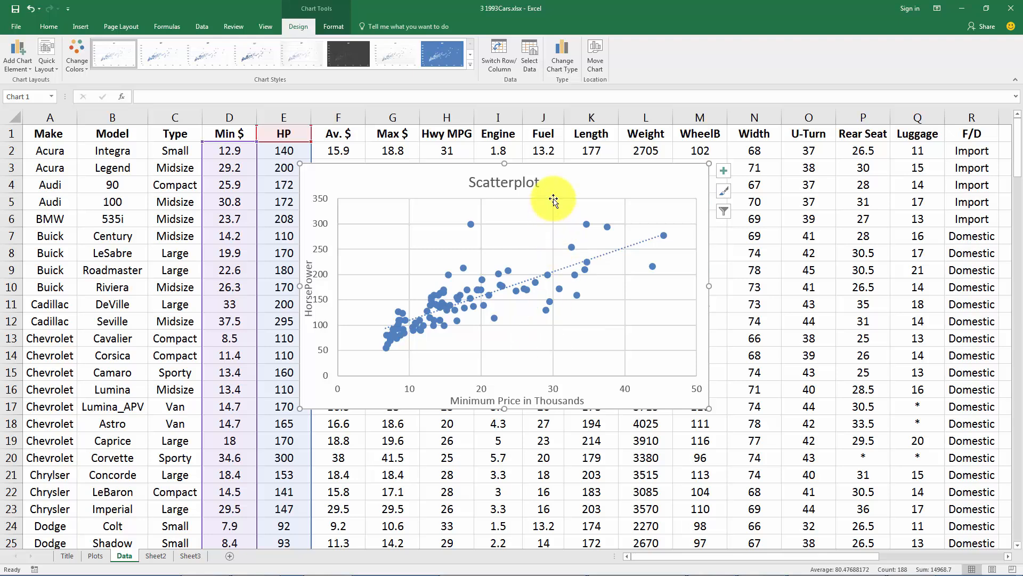
pyautogui.moveTo(414, 178)
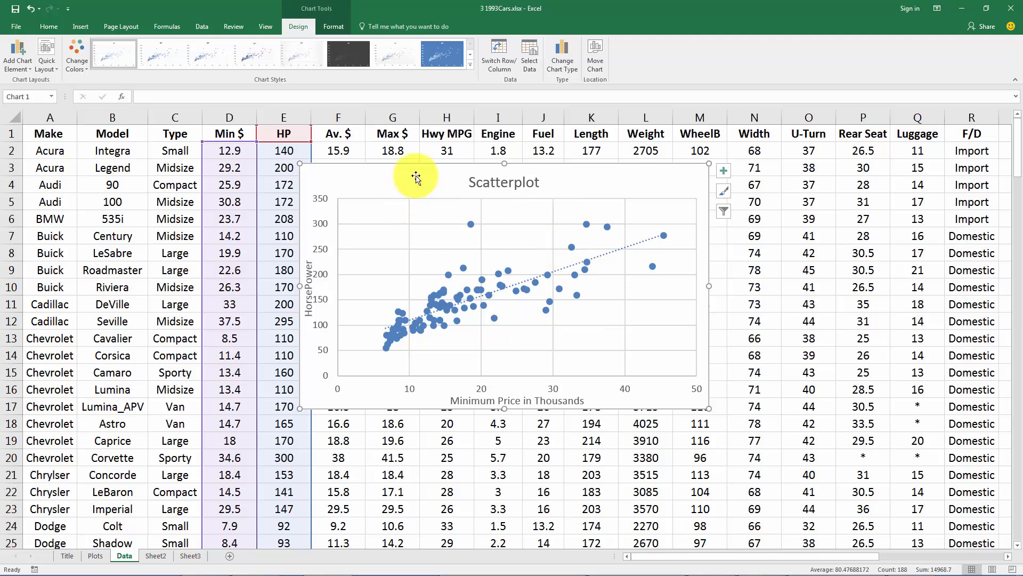
pyautogui.moveTo(642, 232)
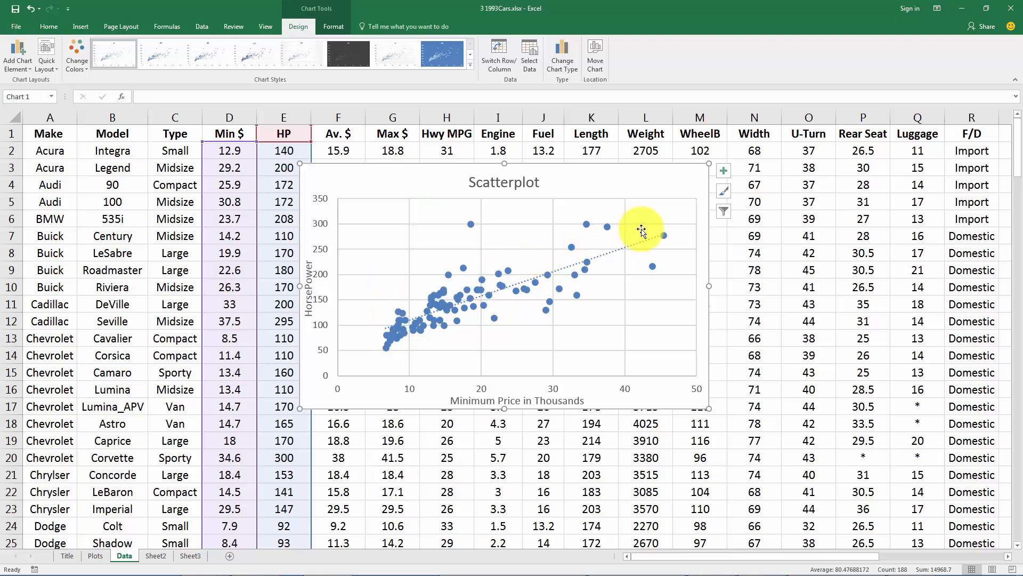
pyautogui.moveTo(443, 280)
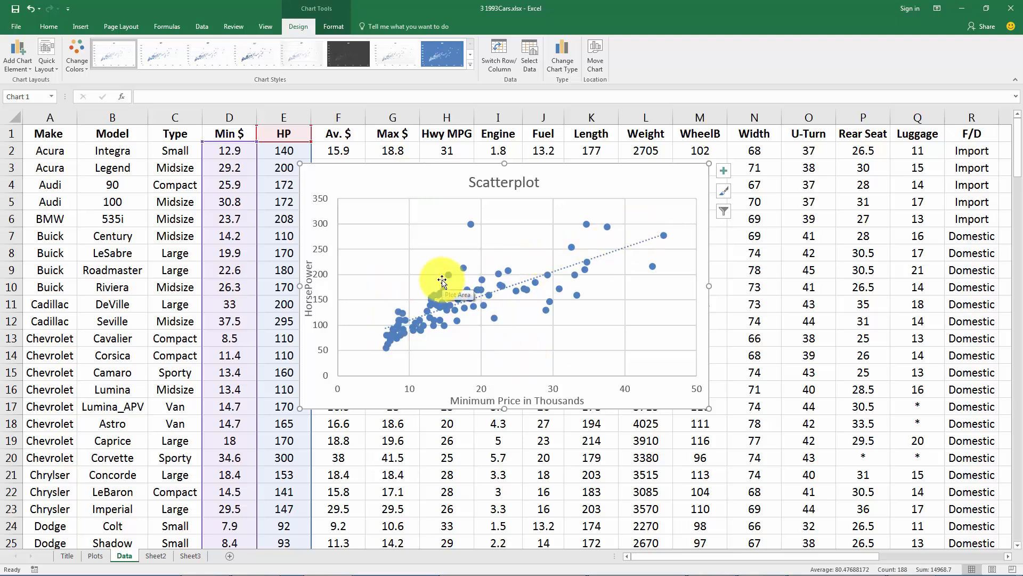
pyautogui.moveTo(395, 183)
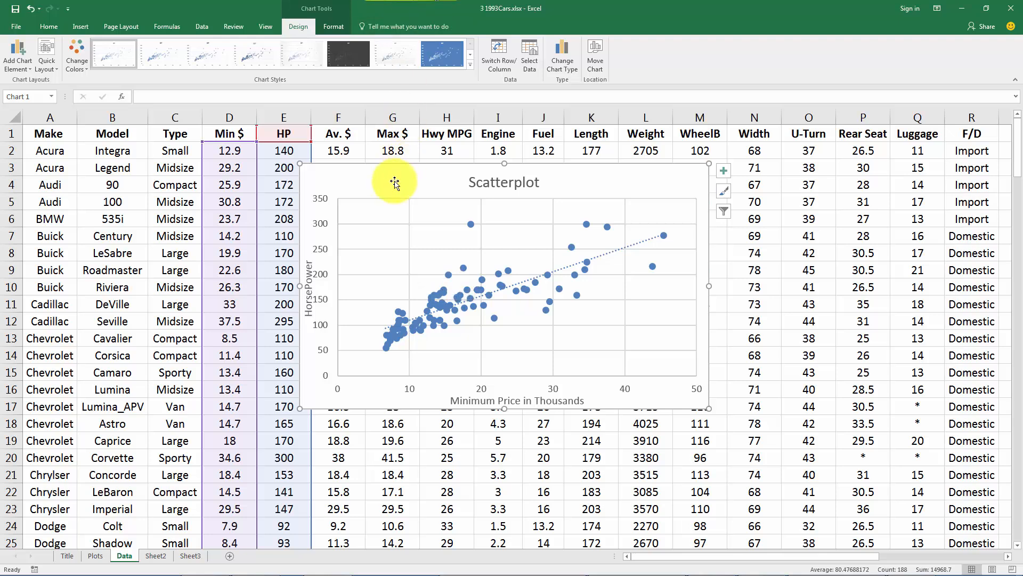
# Cut the scatterplot, paste it onto the Plots sheet, and return to the Title sheet.
pyautogui.click(229, 134)
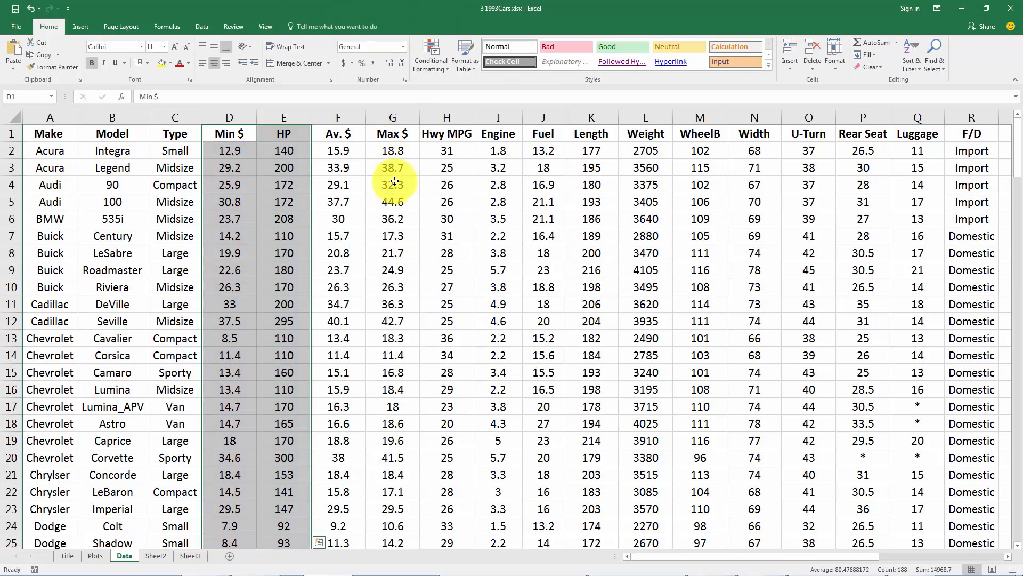
pyautogui.click(95, 555)
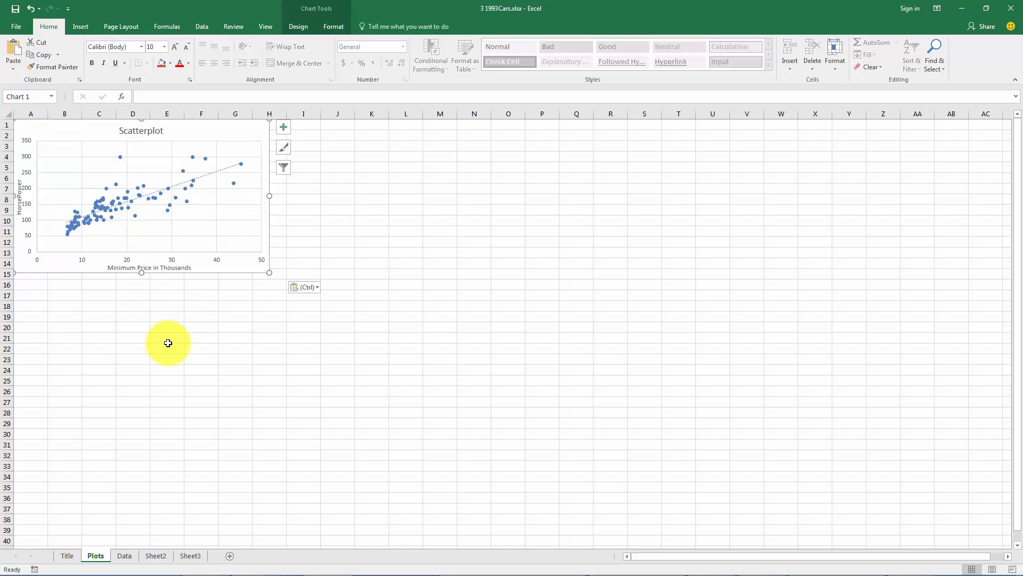
pyautogui.click(67, 555)
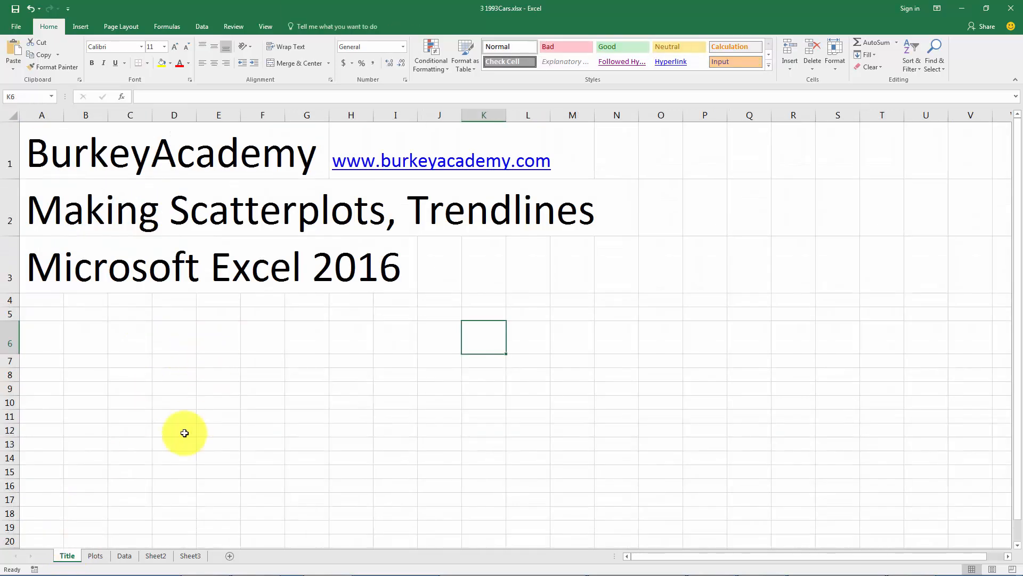
# On the Data sheet, select the whole HP and Hwy MPG columns together with Ctrl+Shift+Down.
pyautogui.click(123, 555)
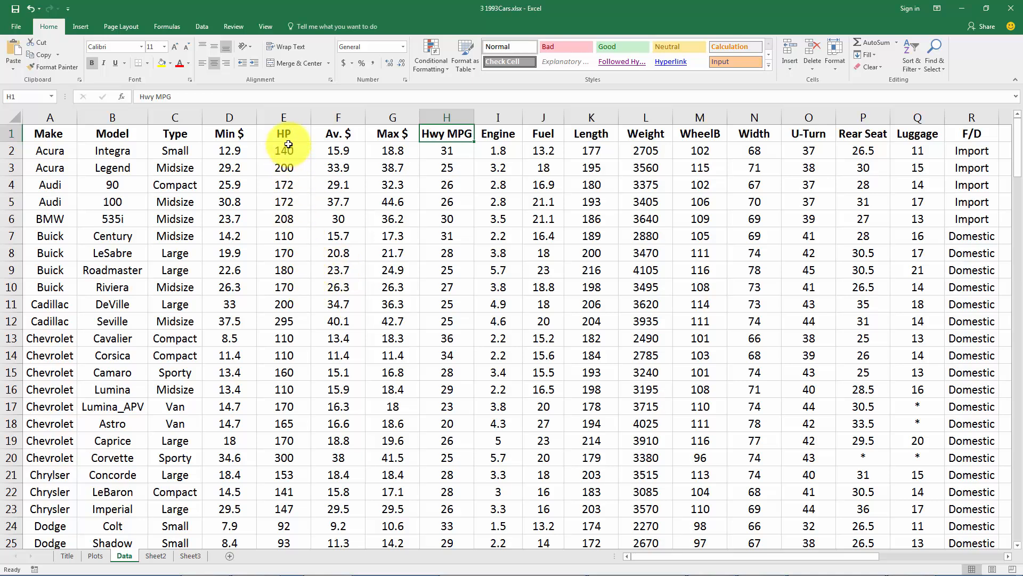
pyautogui.click(283, 134)
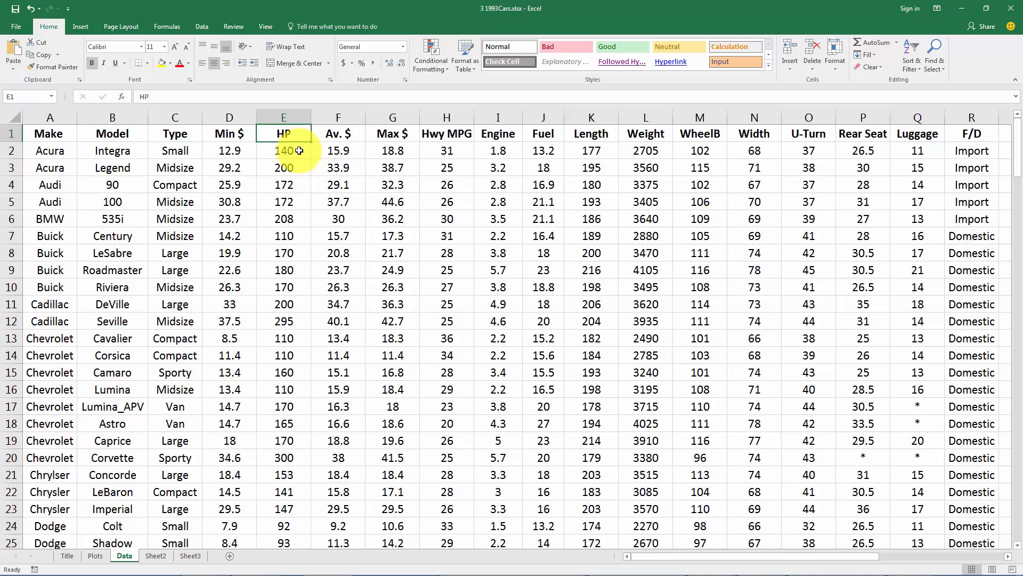
pyautogui.click(284, 133)
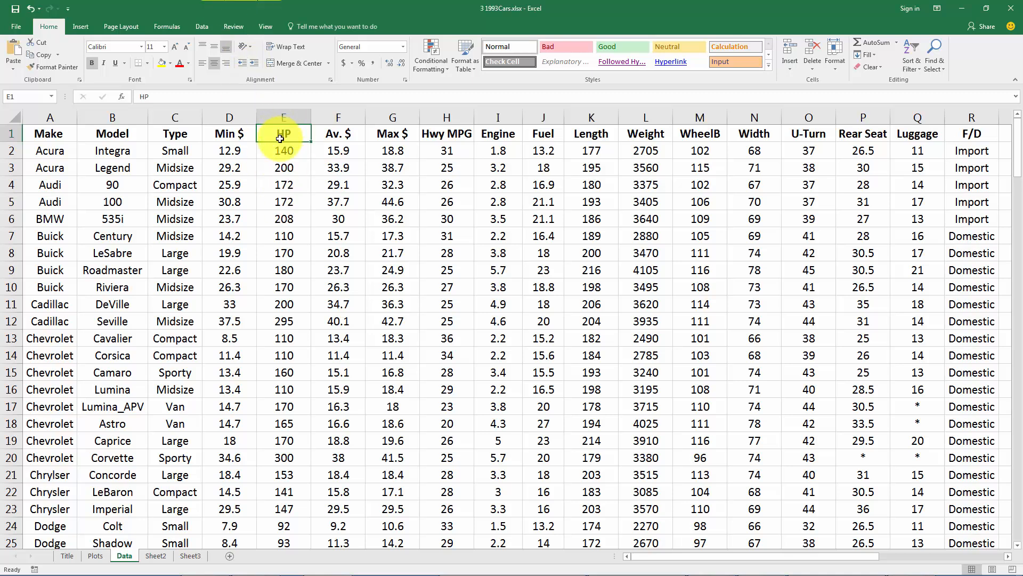
pyautogui.click(498, 133)
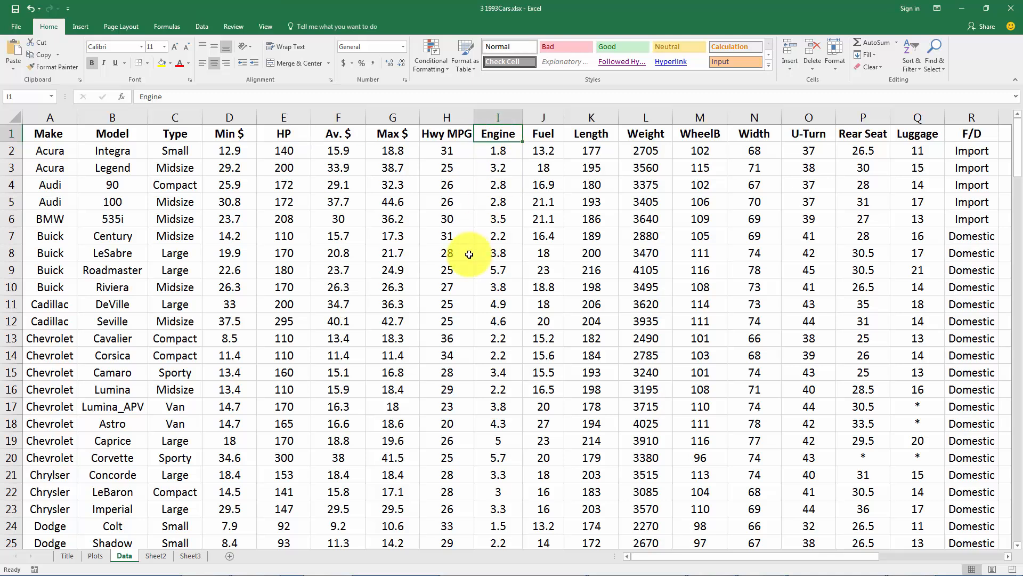
pyautogui.moveTo(382, 167)
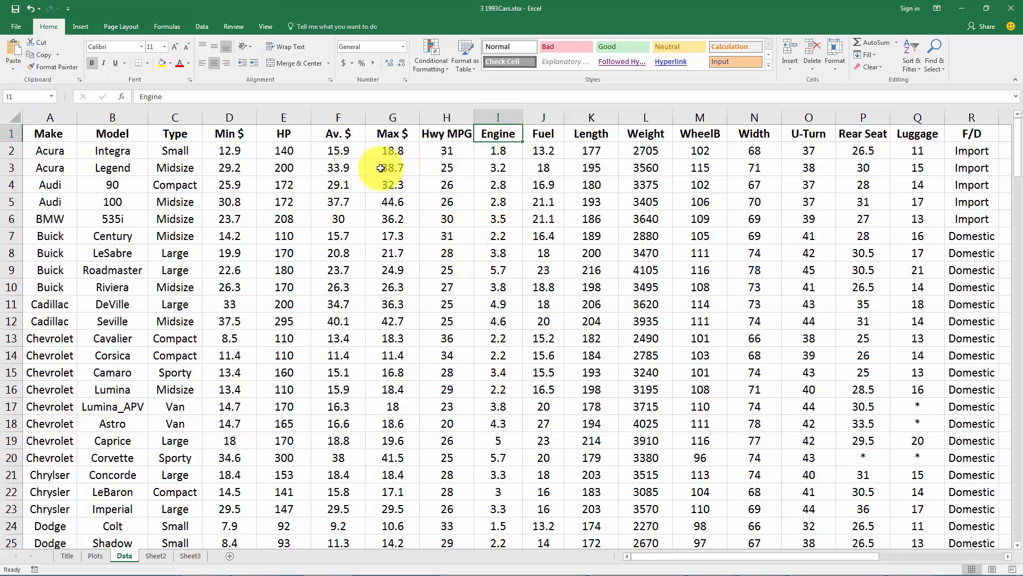
pyautogui.click(284, 133)
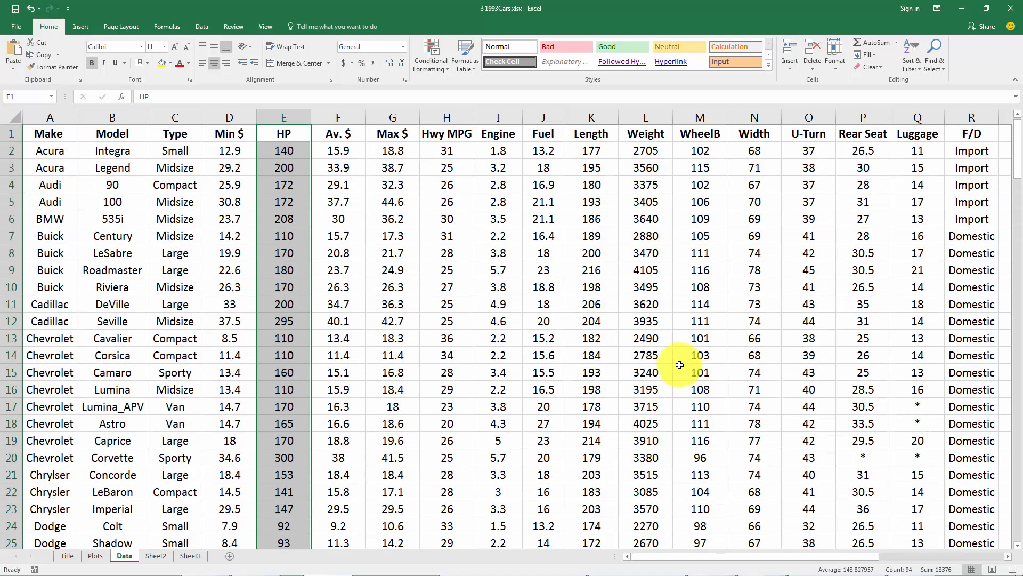
pyautogui.moveTo(408, 132)
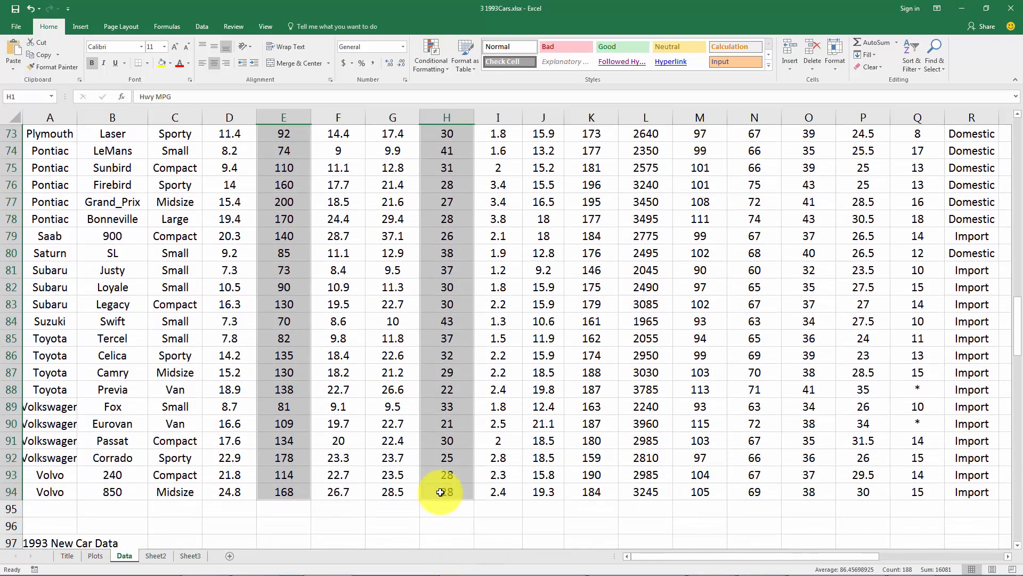
pyautogui.scroll(3)
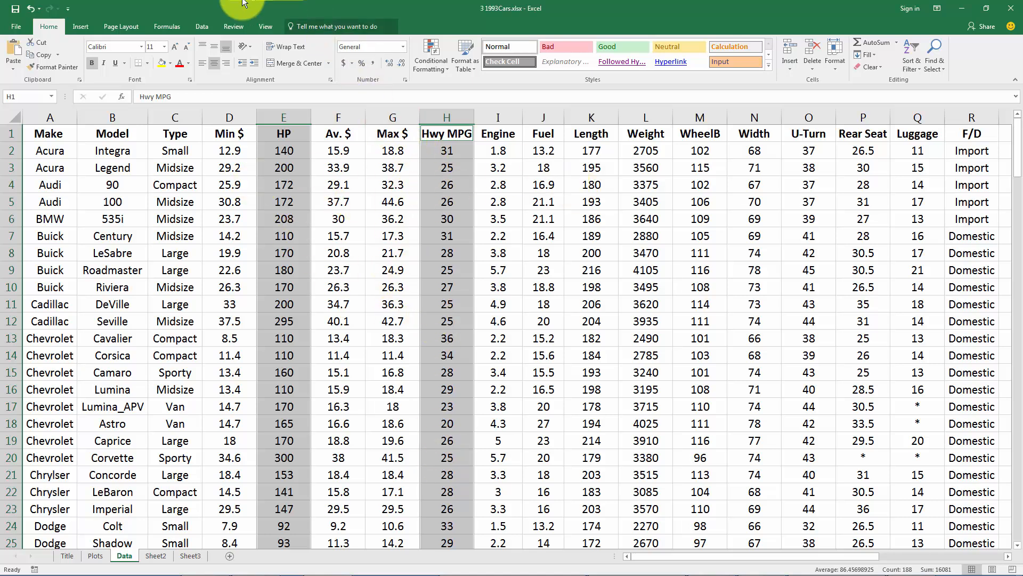
pyautogui.click(80, 25)
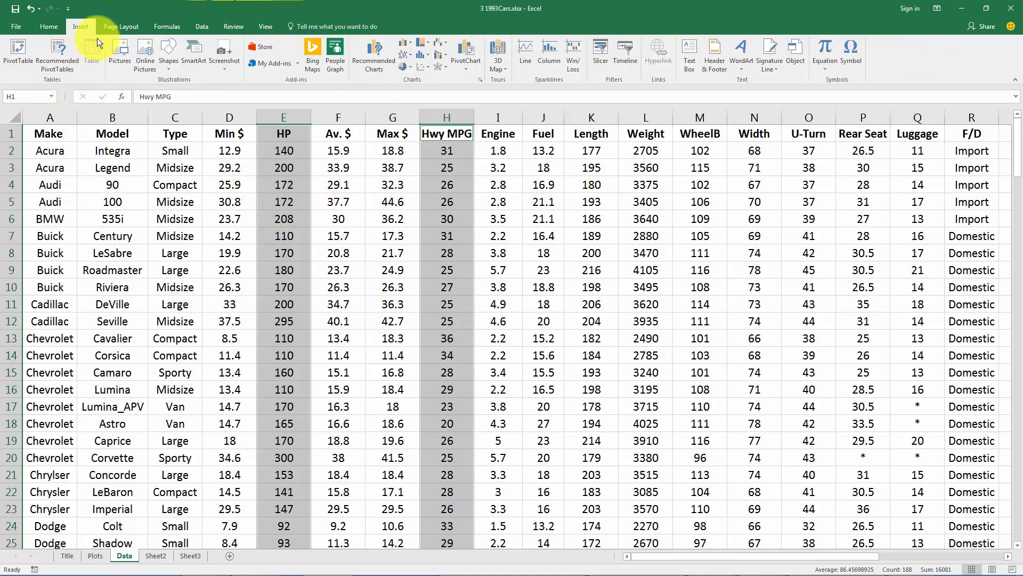
pyautogui.moveTo(429, 63)
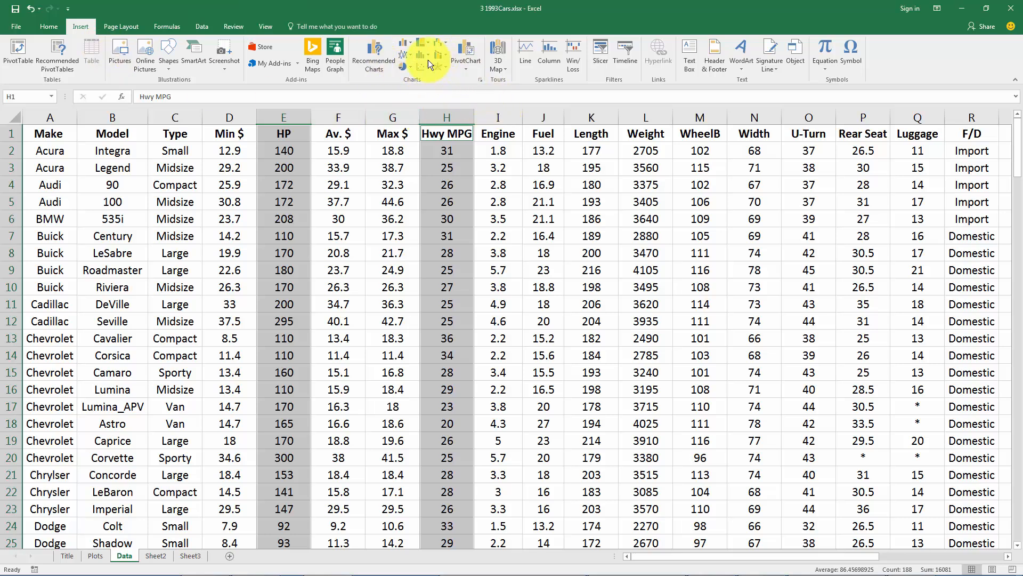
pyautogui.click(429, 52)
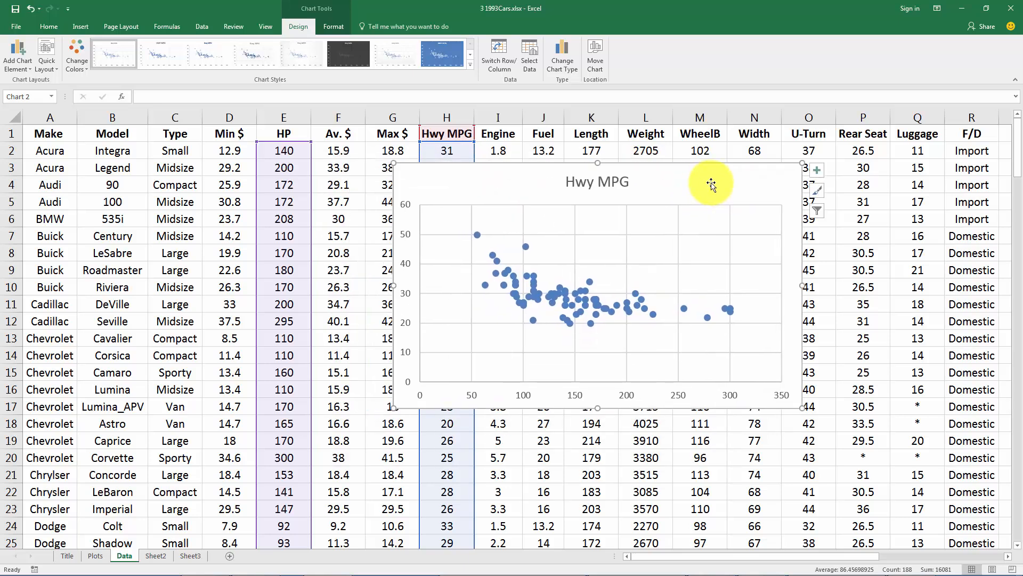
pyautogui.moveTo(691, 228)
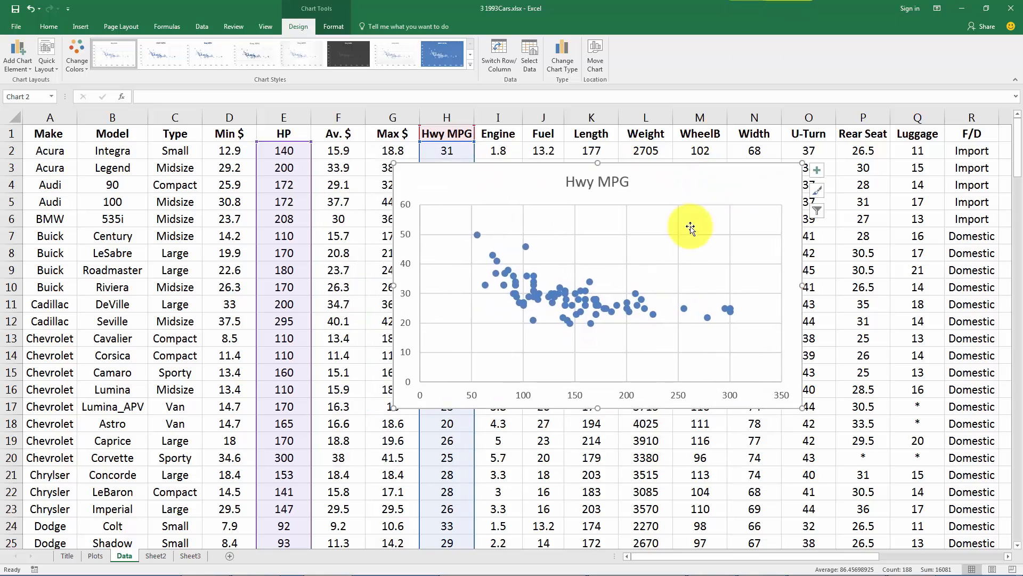
pyautogui.moveTo(565, 414)
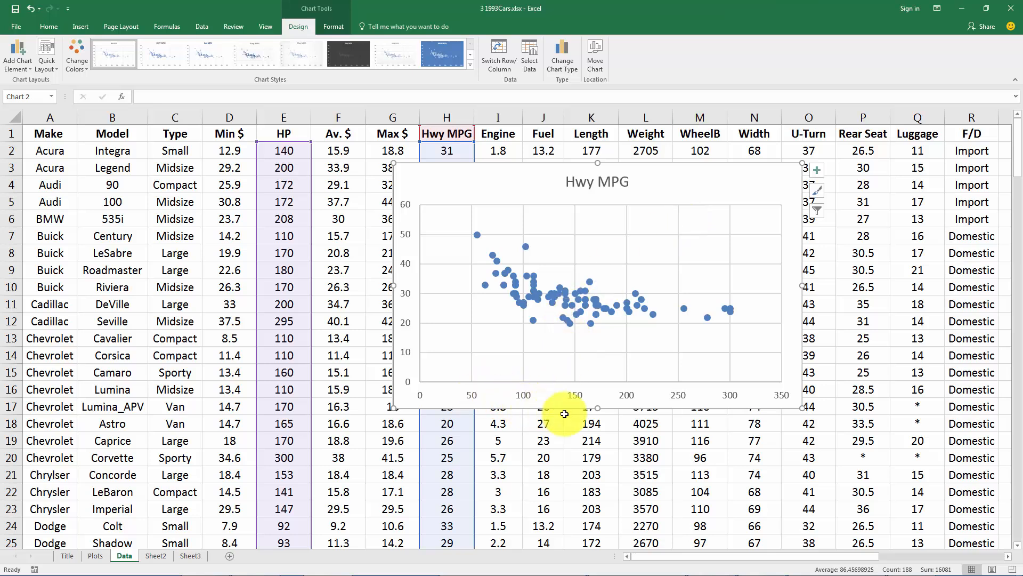
pyautogui.moveTo(411, 179)
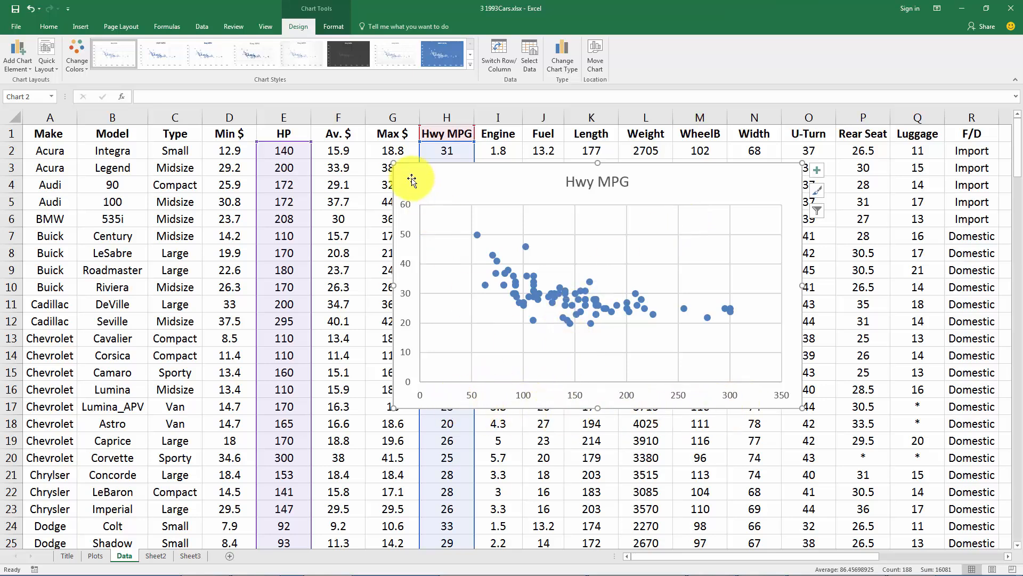
pyautogui.moveTo(418, 410)
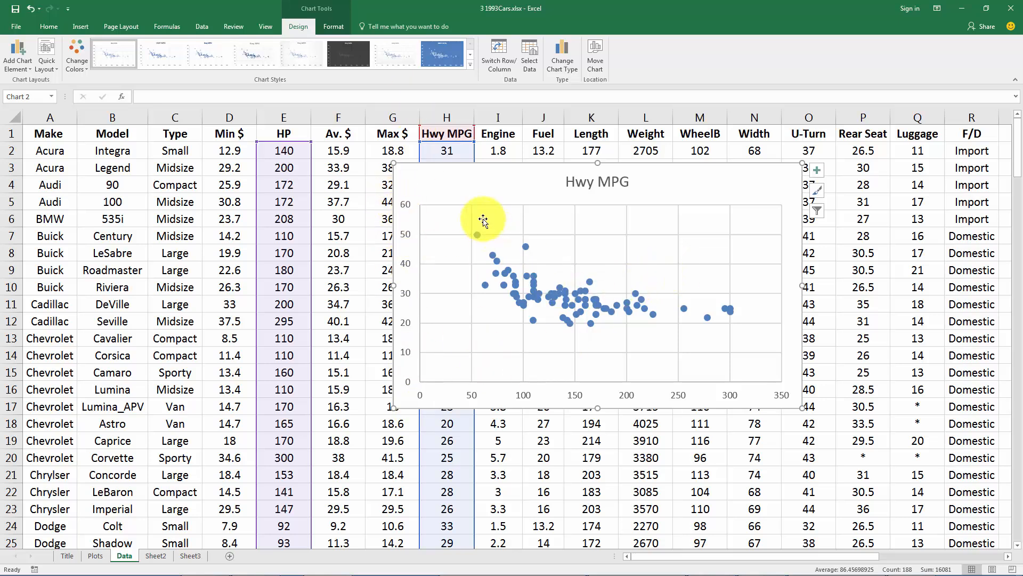
pyautogui.moveTo(702, 308)
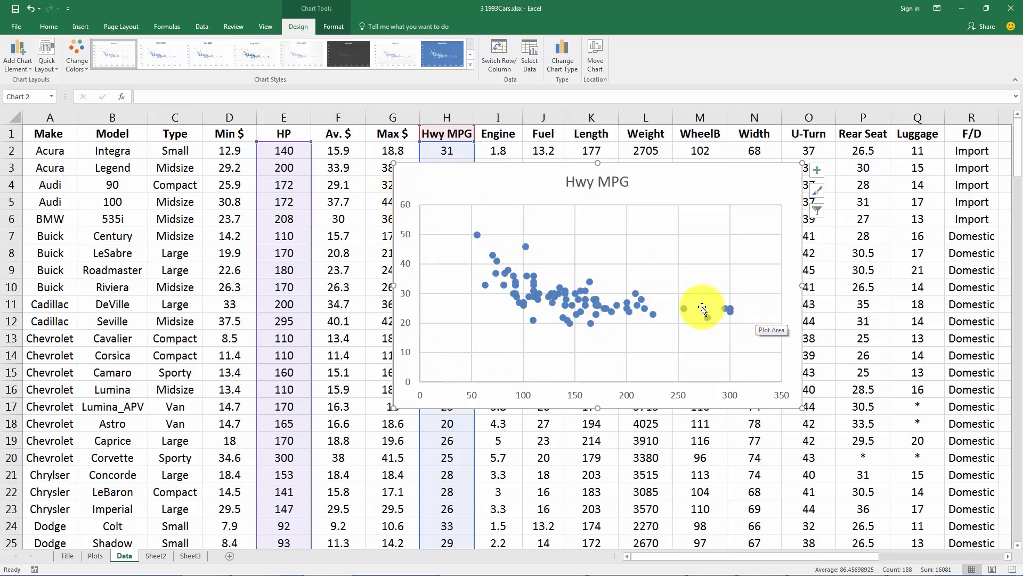
pyautogui.moveTo(620, 311)
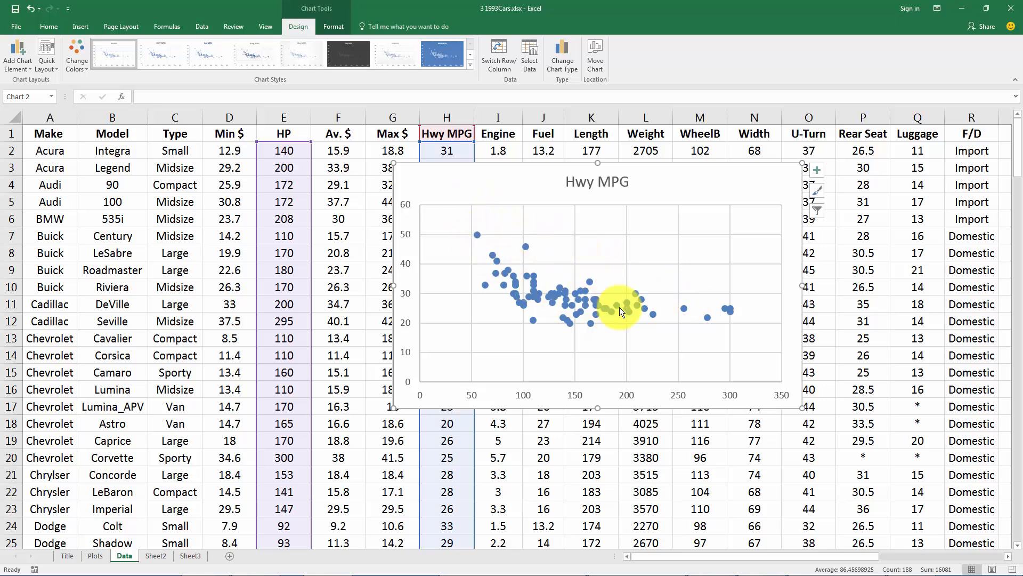
pyautogui.moveTo(513, 251)
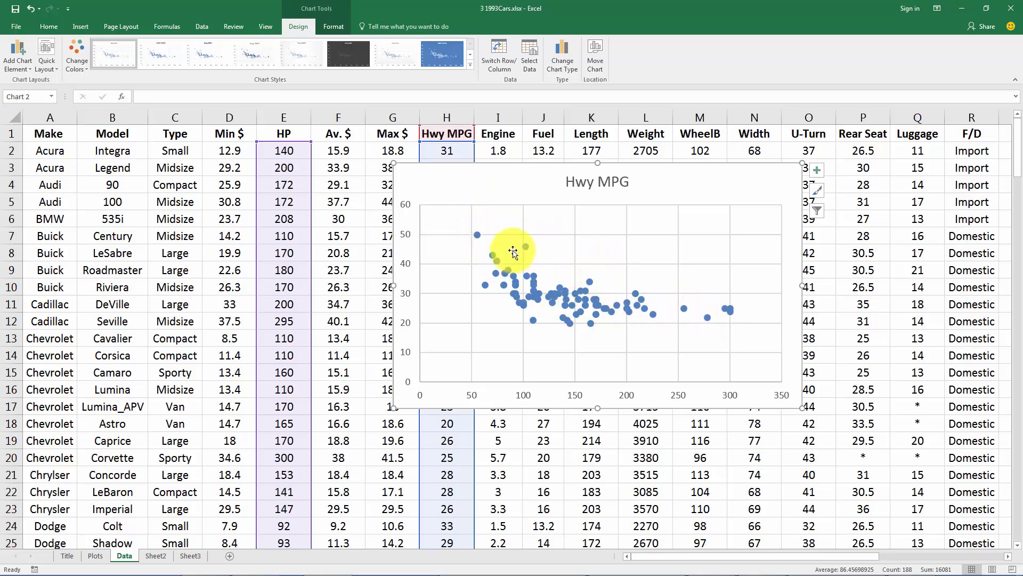
pyautogui.moveTo(449, 338)
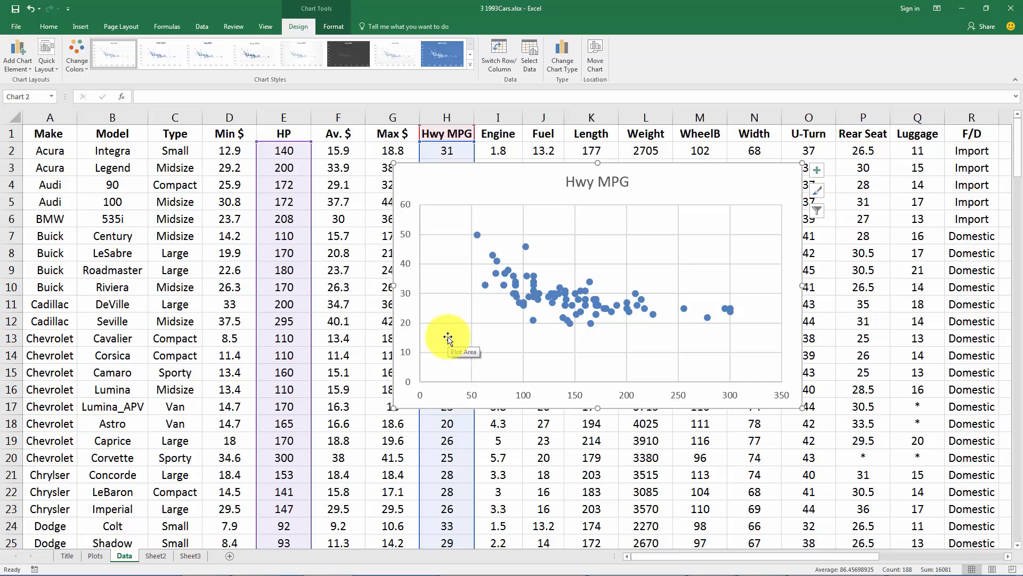
pyautogui.moveTo(557, 298)
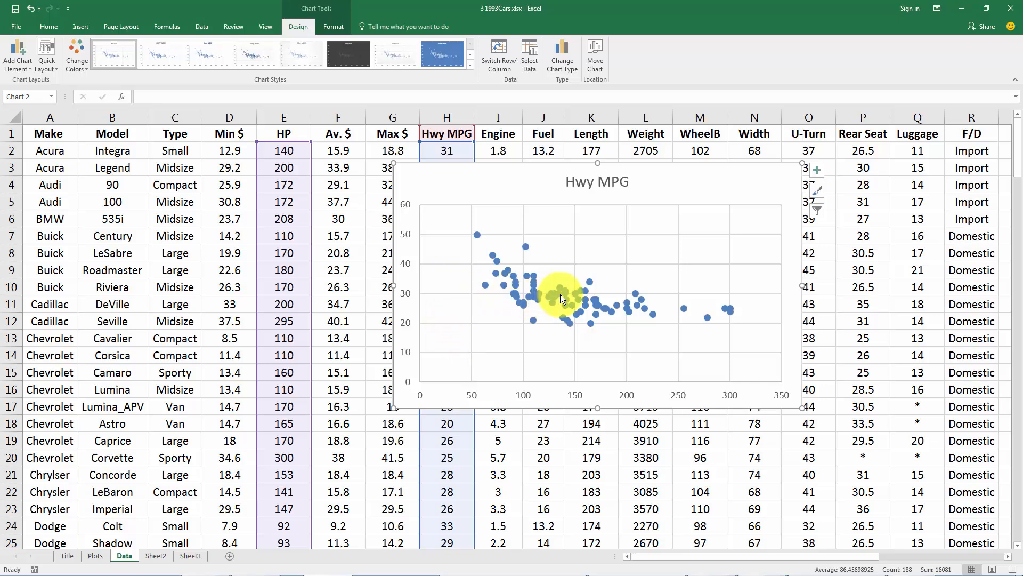
pyautogui.moveTo(702, 290)
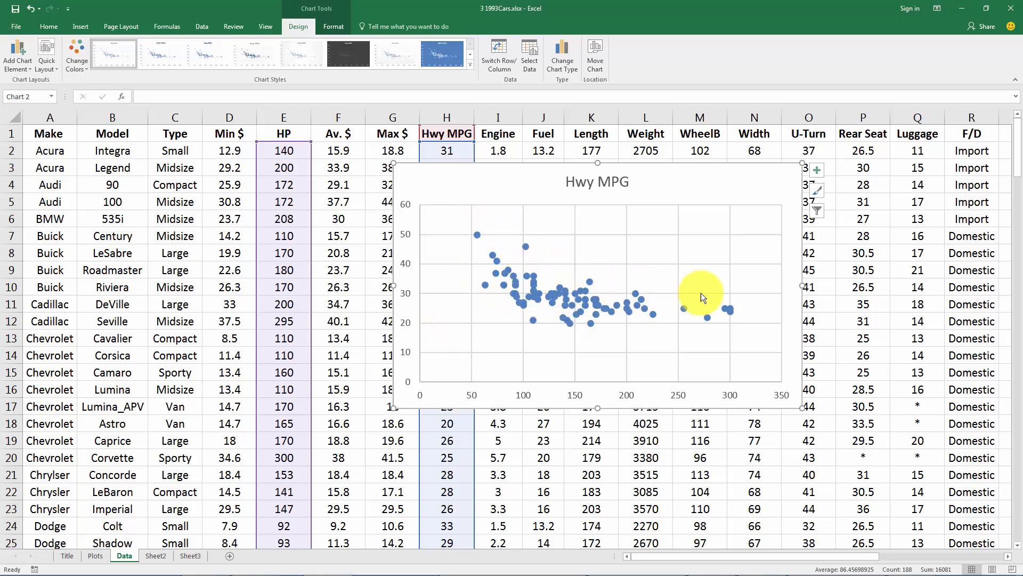
pyautogui.moveTo(551, 301)
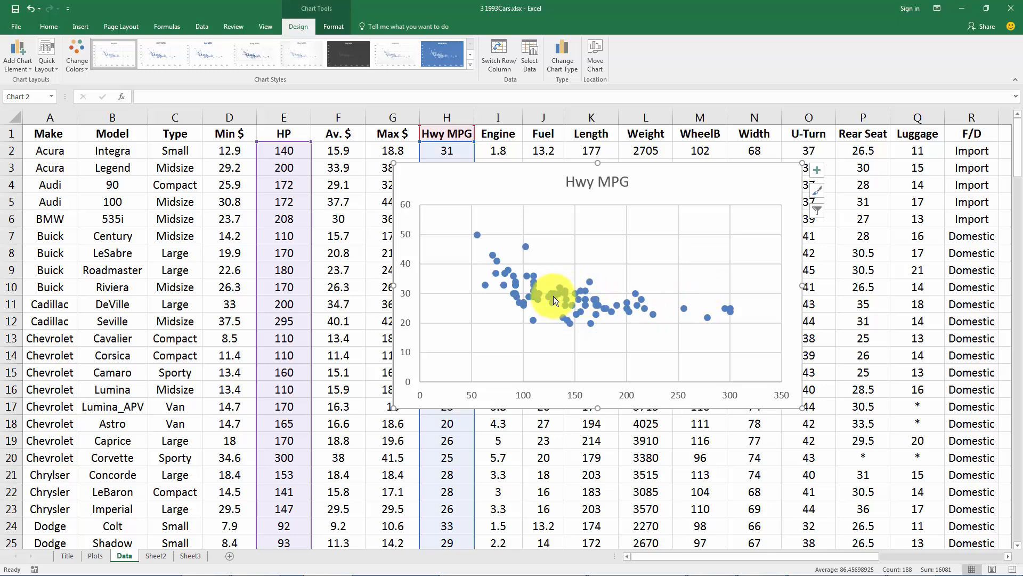
# Add a linear trendline to the Hwy MPG vs HP scatterplot and reselect its plot area.
pyautogui.click(551, 298)
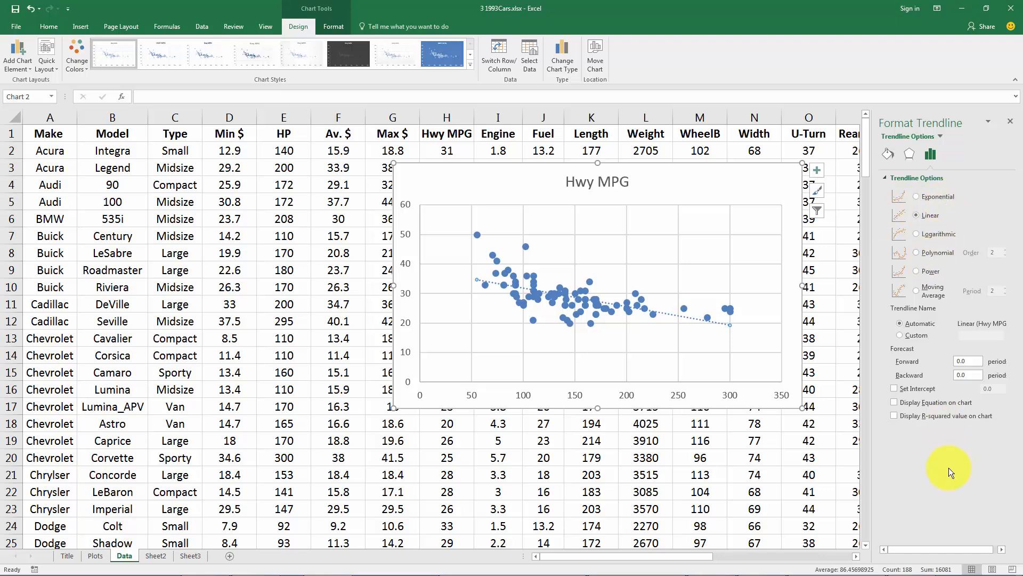
pyautogui.click(597, 295)
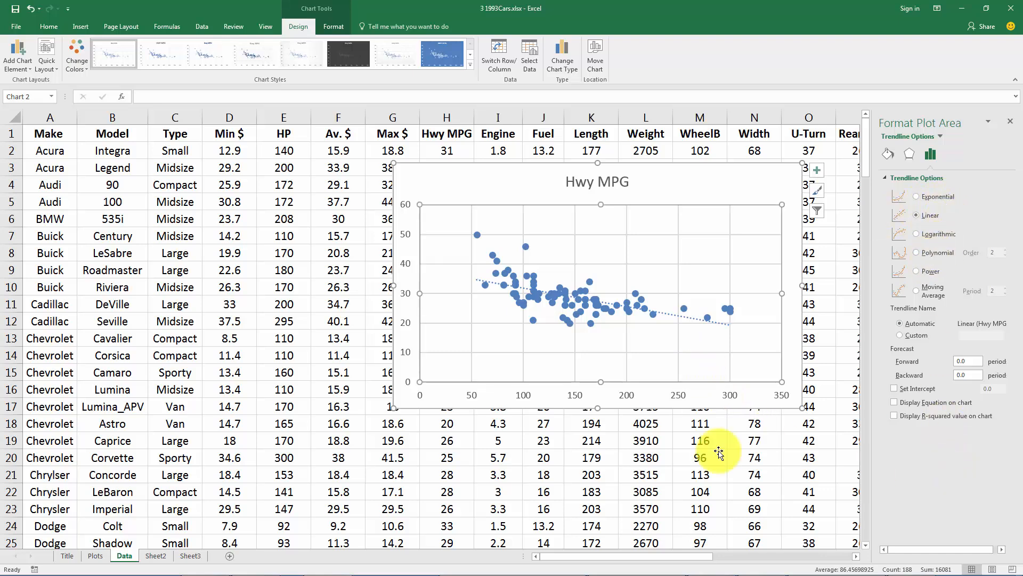
pyautogui.click(584, 307)
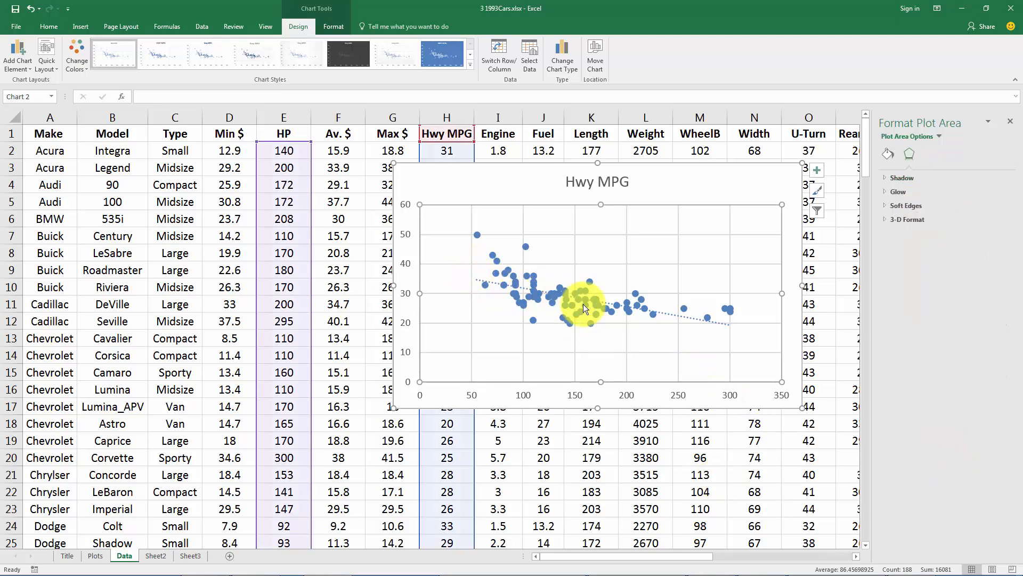
pyautogui.moveTo(505, 231)
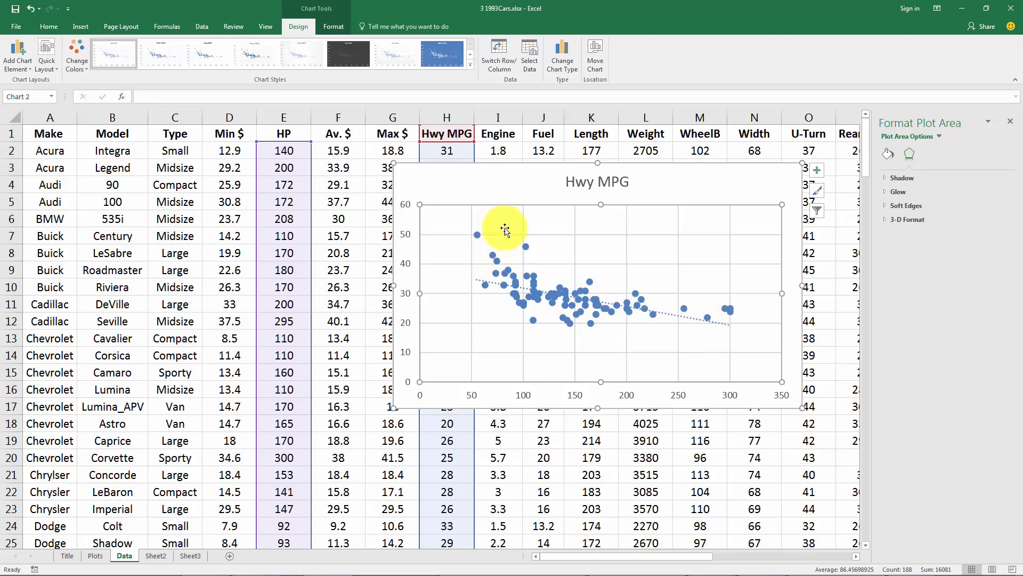
pyautogui.moveTo(528, 246)
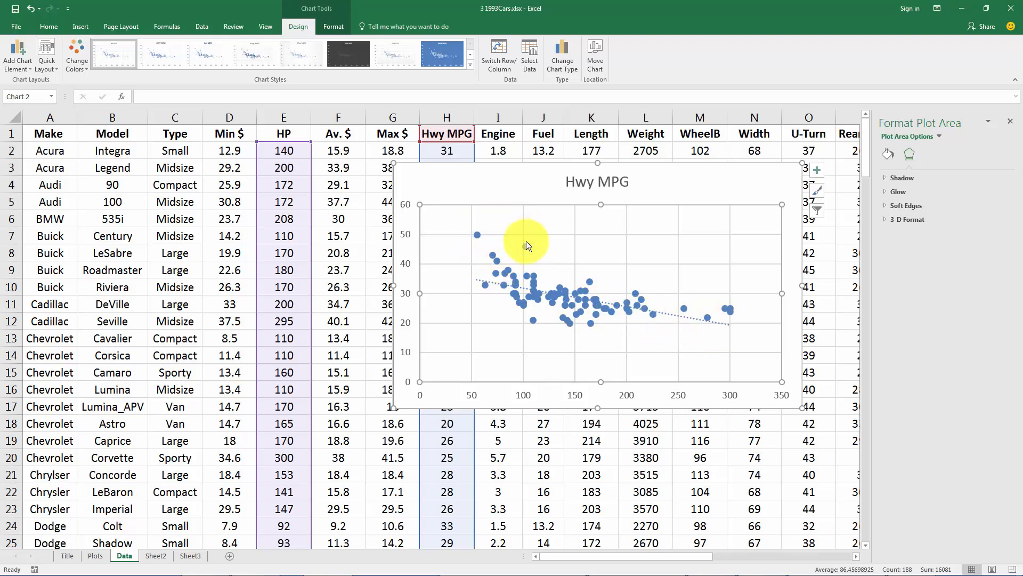
pyautogui.moveTo(486, 302)
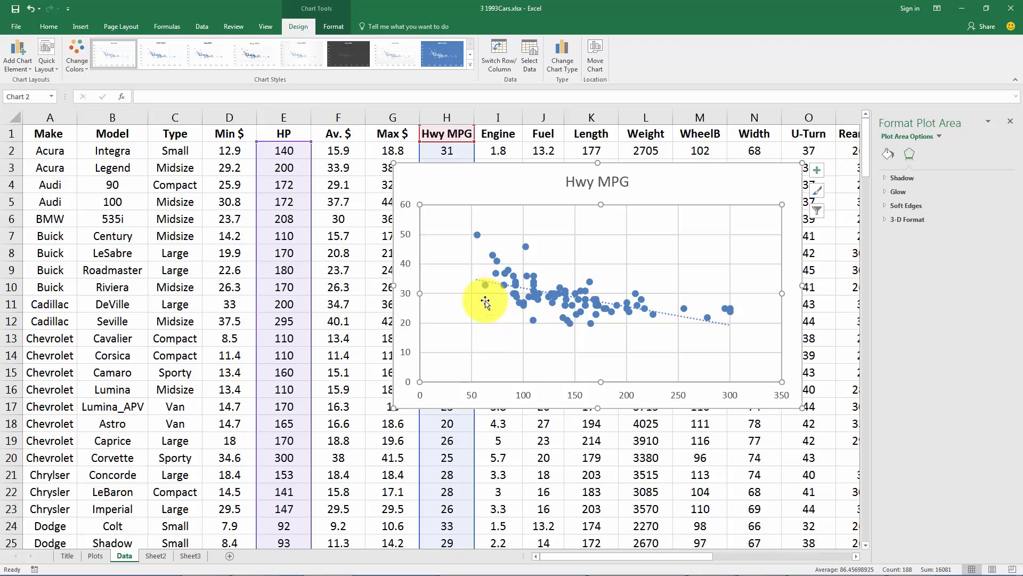
pyautogui.moveTo(731, 308)
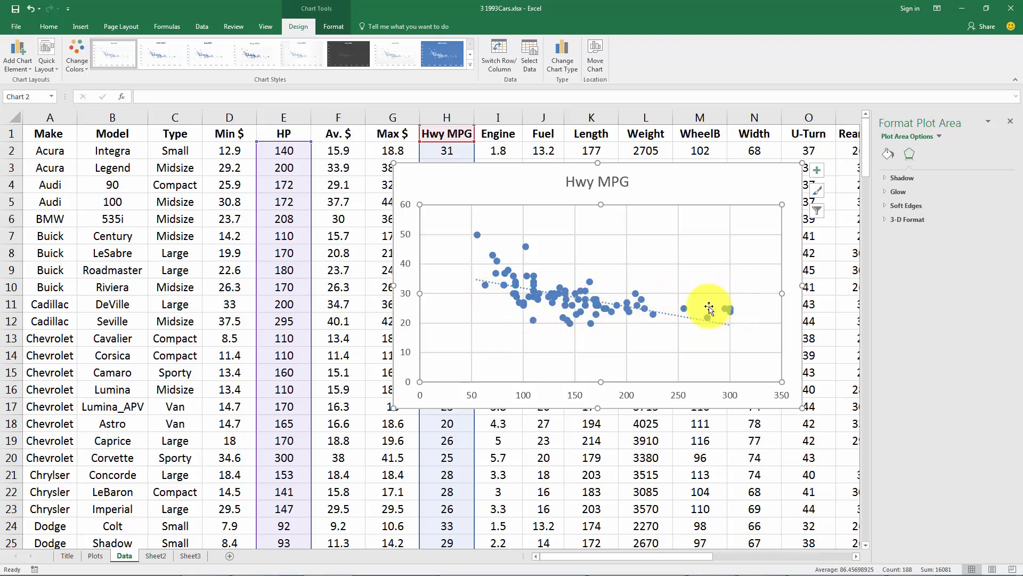
pyautogui.moveTo(464, 240)
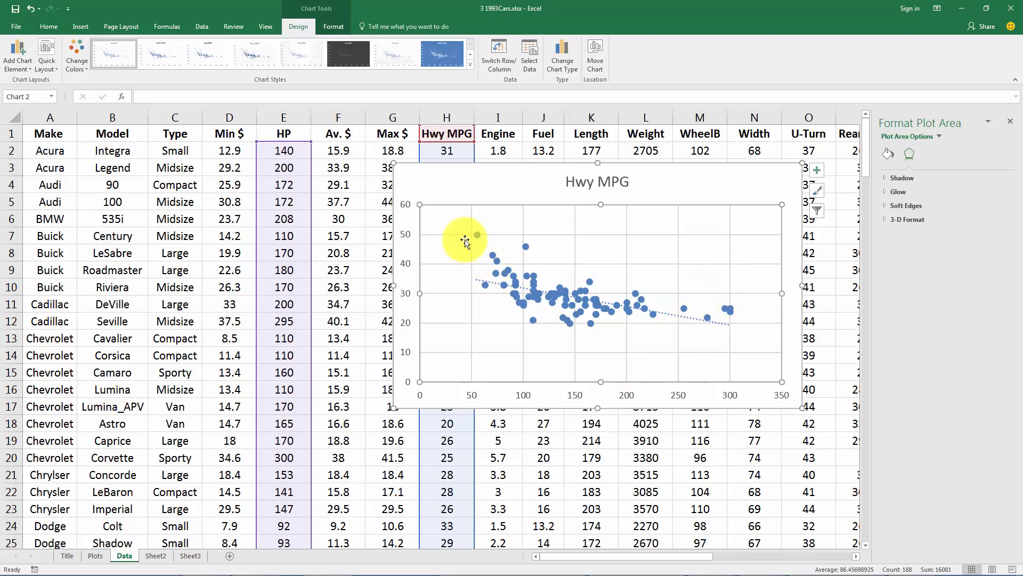
pyautogui.moveTo(509, 221)
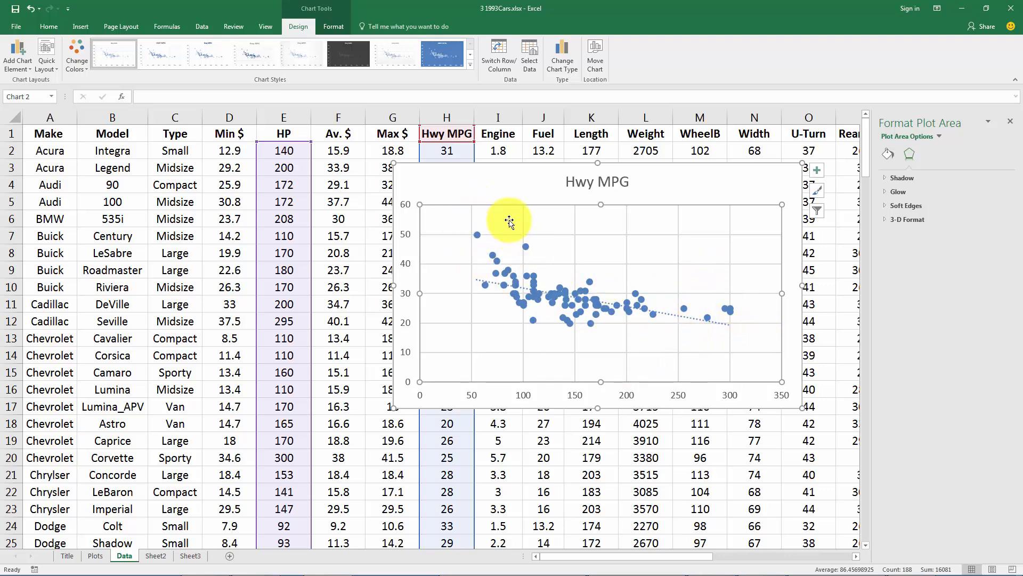
pyautogui.moveTo(682, 334)
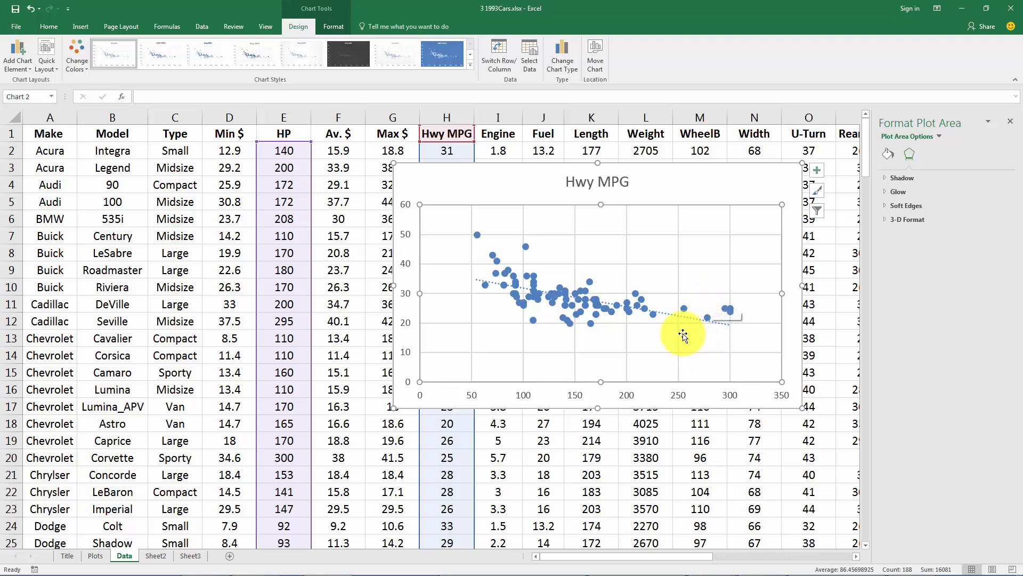
pyautogui.moveTo(528, 249)
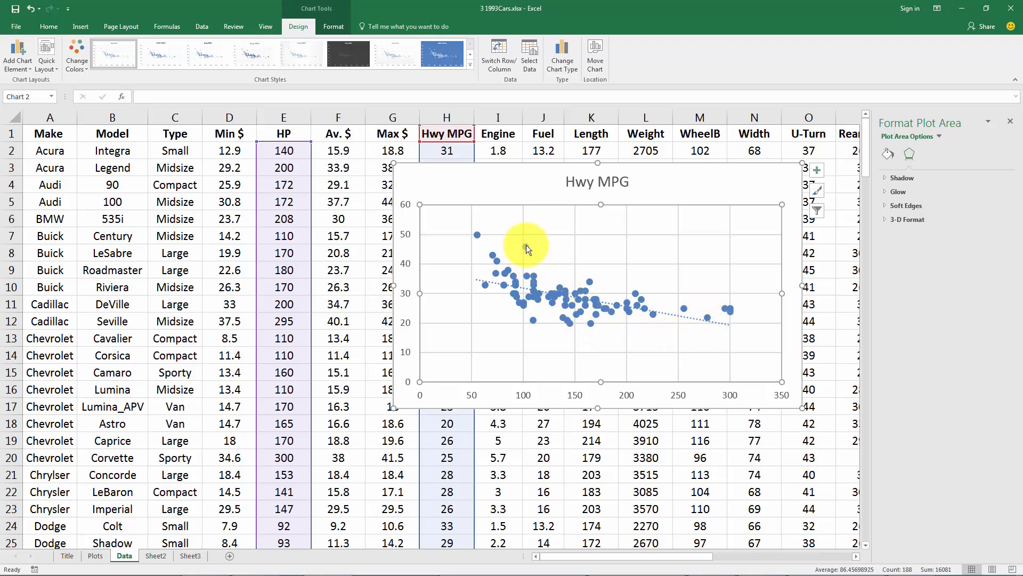
# Format the Hwy MPG series trendline, trying exponential, logarithmic and polynomial before choosing a power fit.
pyautogui.rightClick(526, 248)
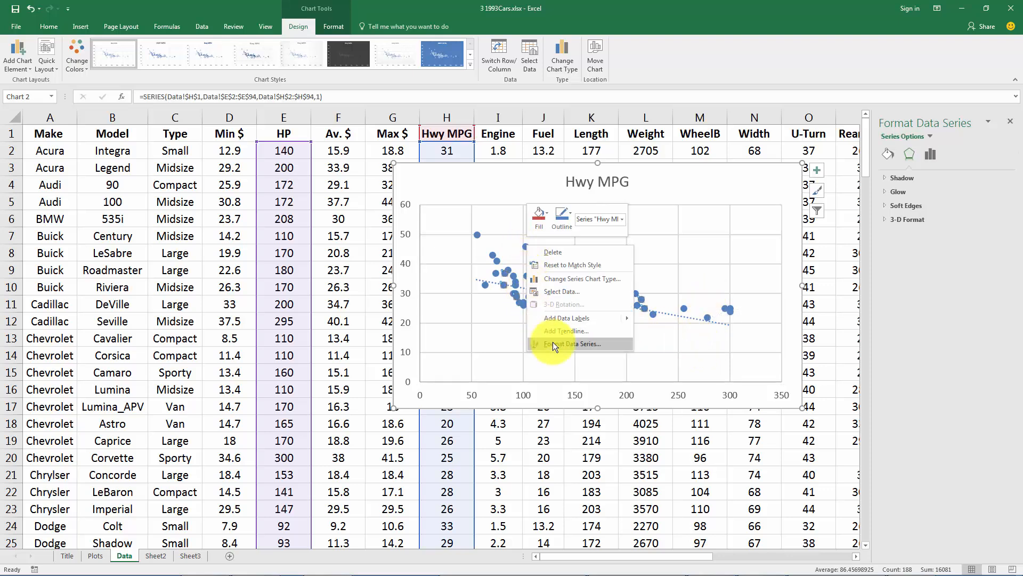
pyautogui.click(566, 331)
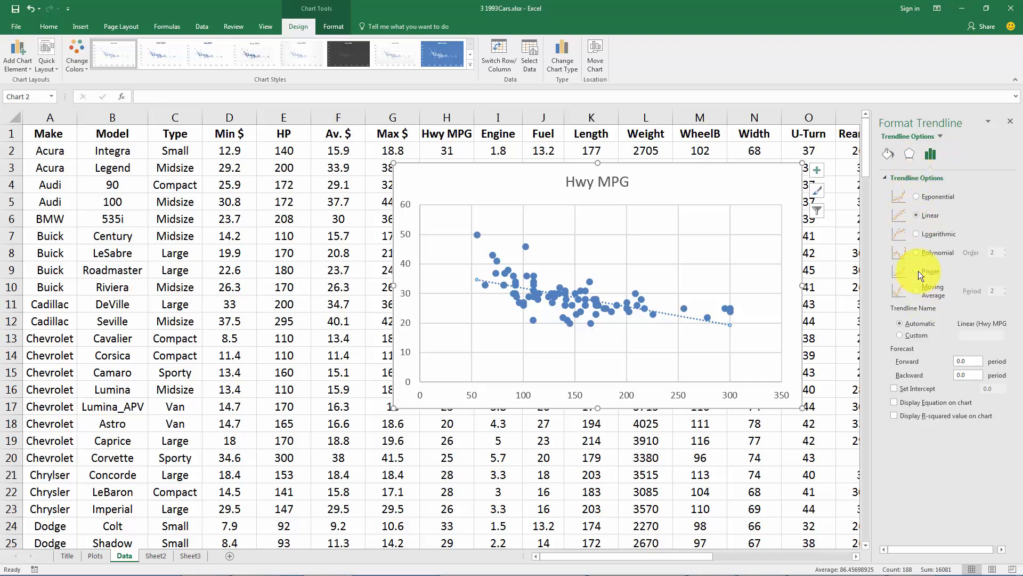
pyautogui.moveTo(920, 199)
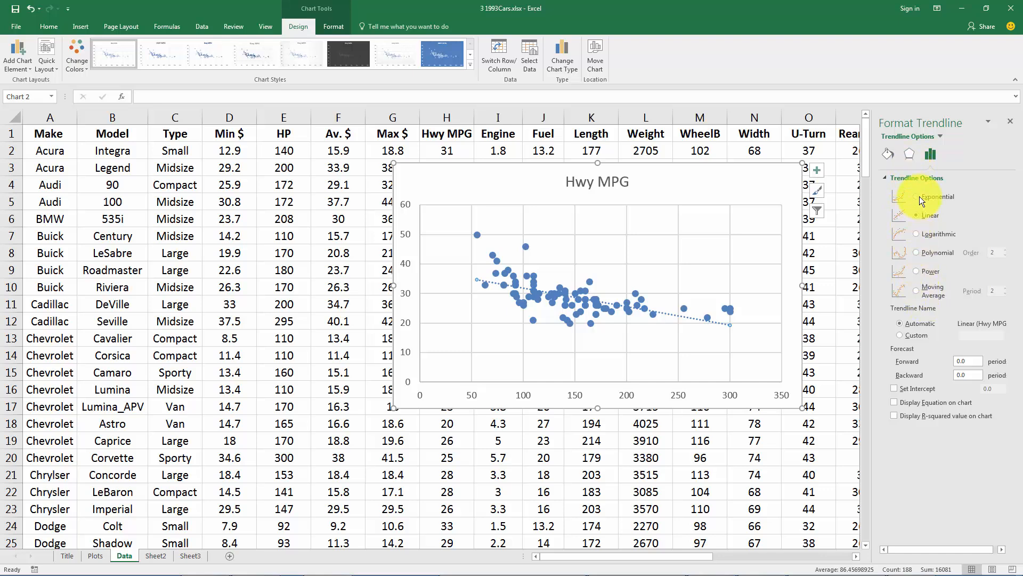
pyautogui.click(901, 196)
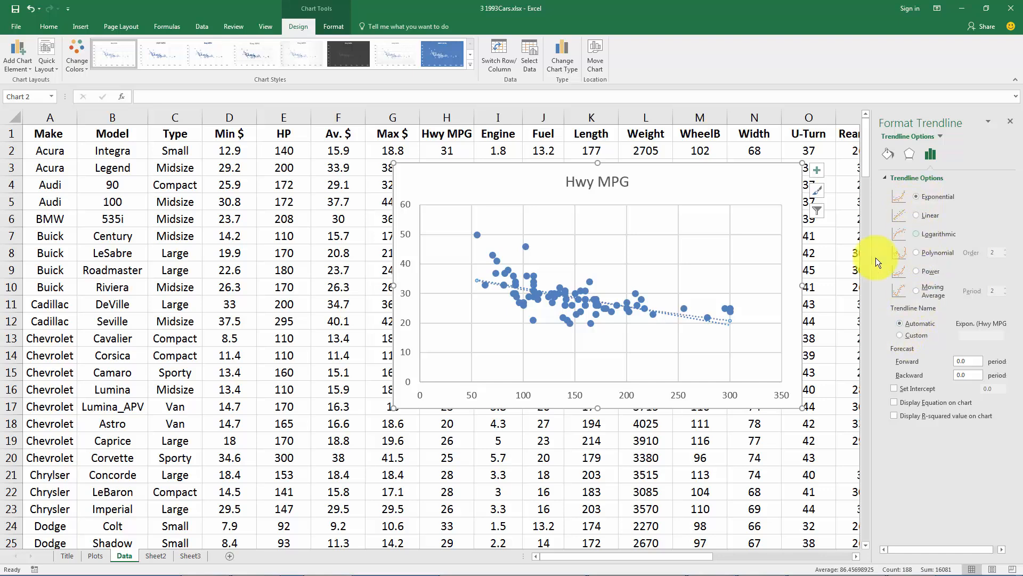
pyautogui.moveTo(913, 238)
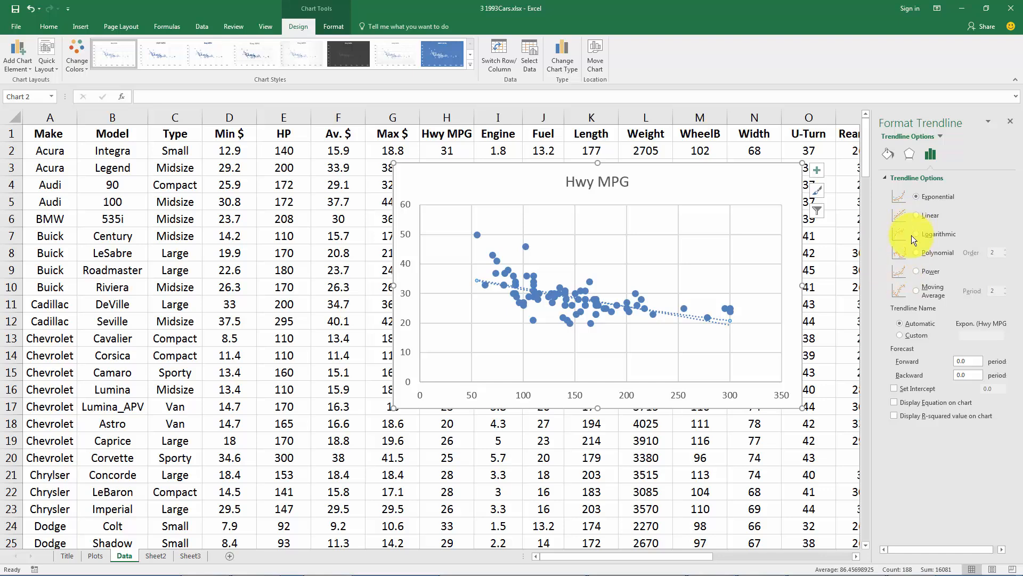
pyautogui.click(899, 234)
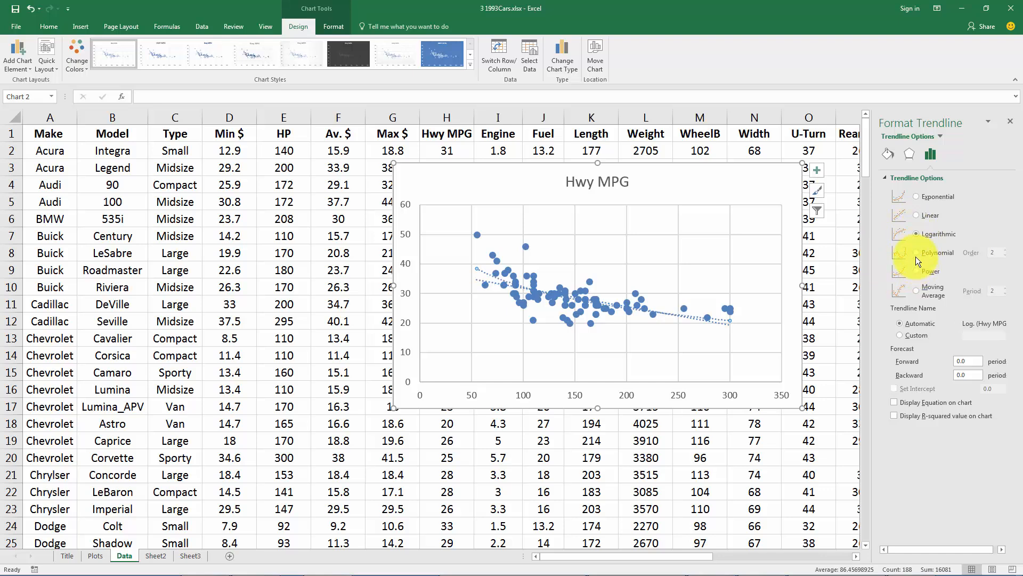
pyautogui.click(902, 252)
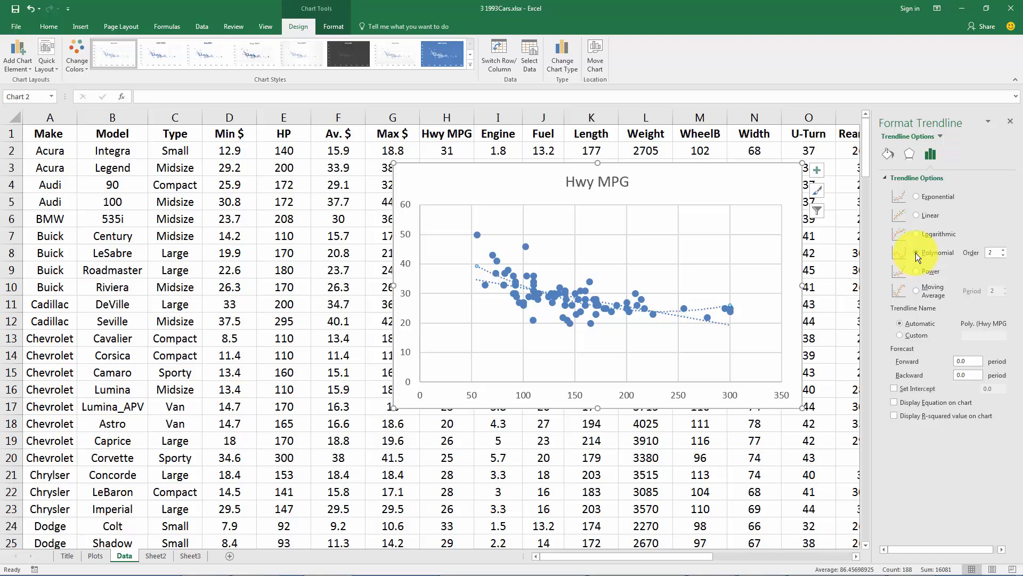
pyautogui.moveTo(918, 279)
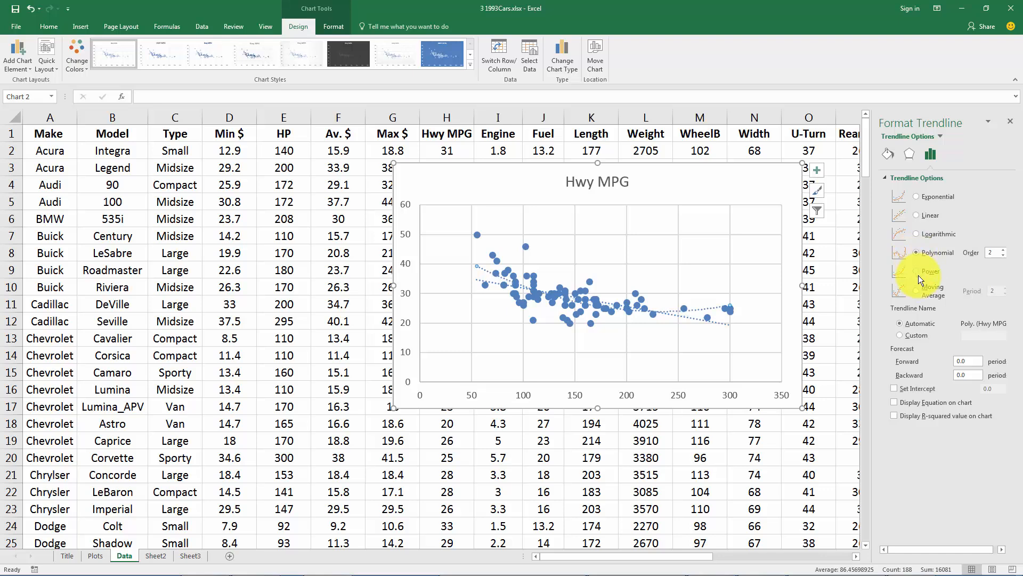
pyautogui.click(918, 270)
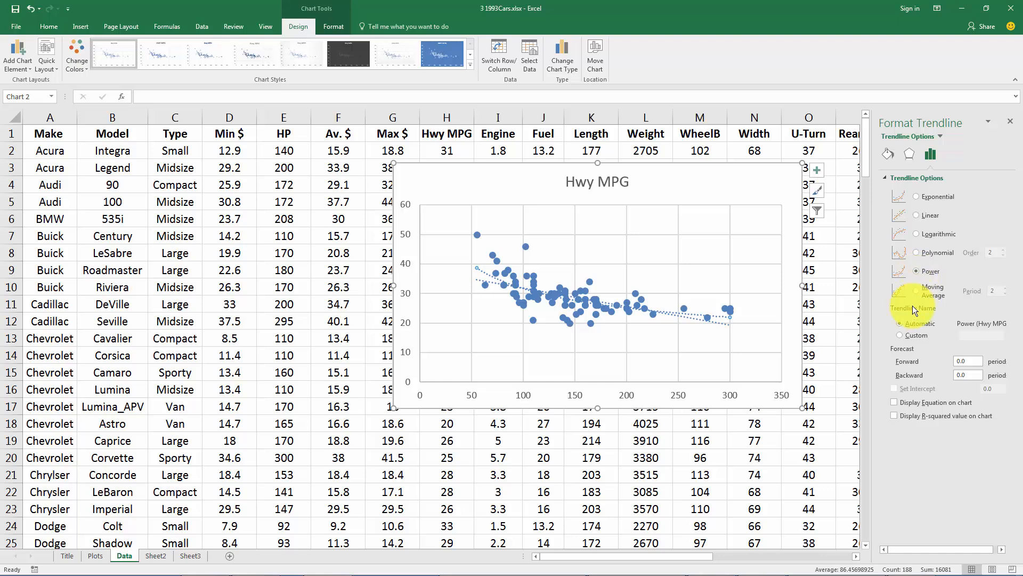
pyautogui.moveTo(830, 162)
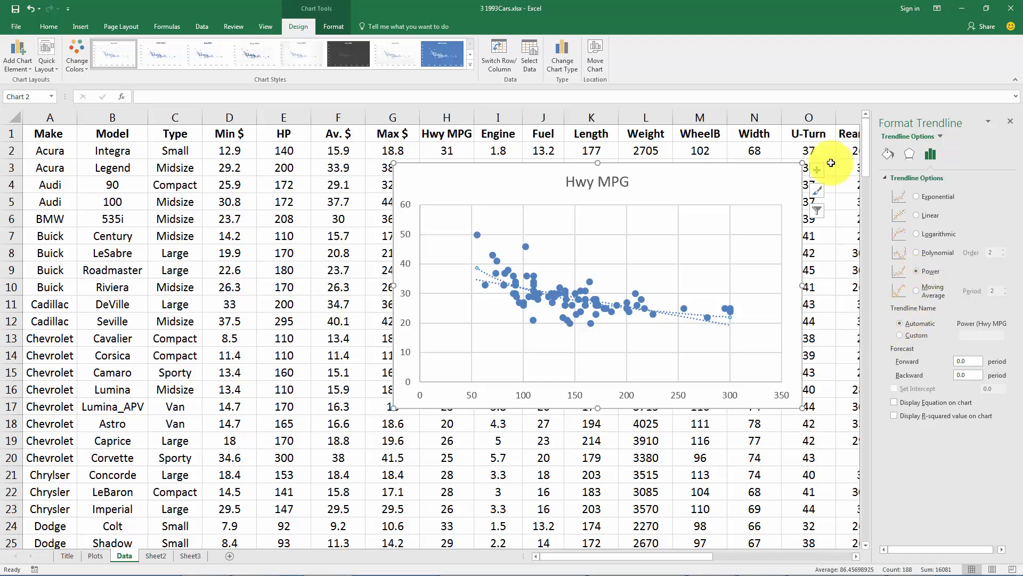
pyautogui.click(516, 345)
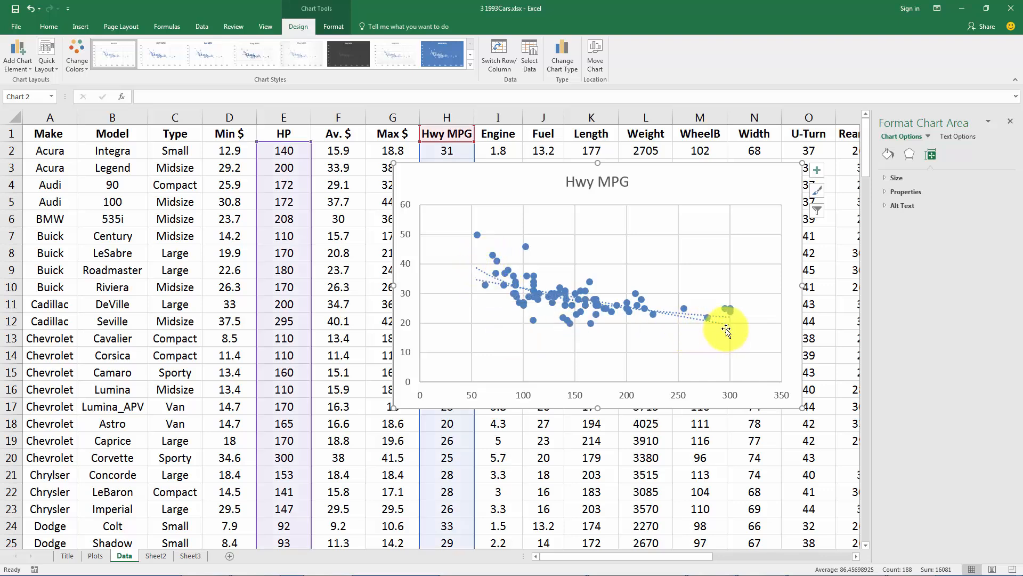
pyautogui.click(706, 318)
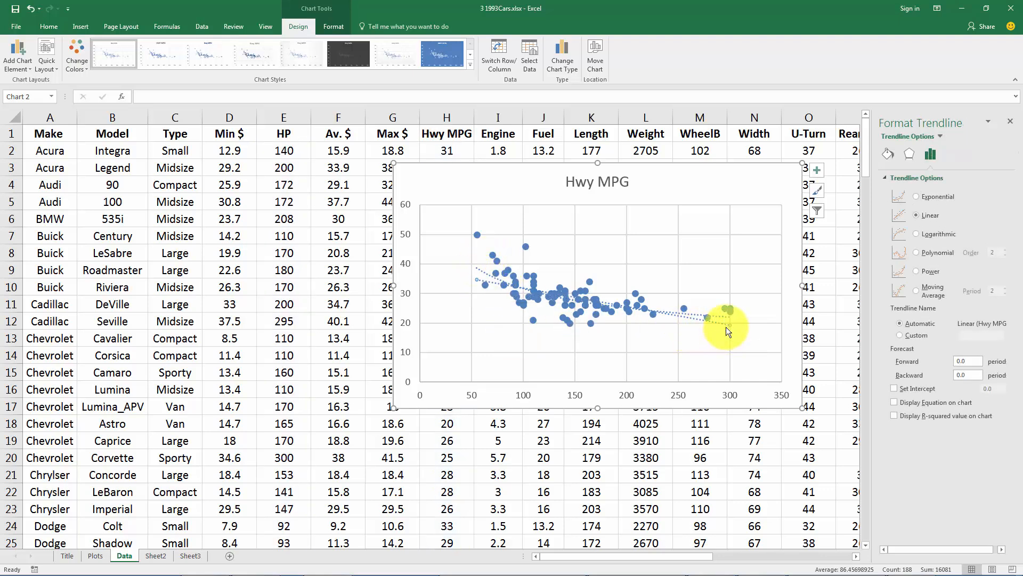
pyautogui.click(640, 385)
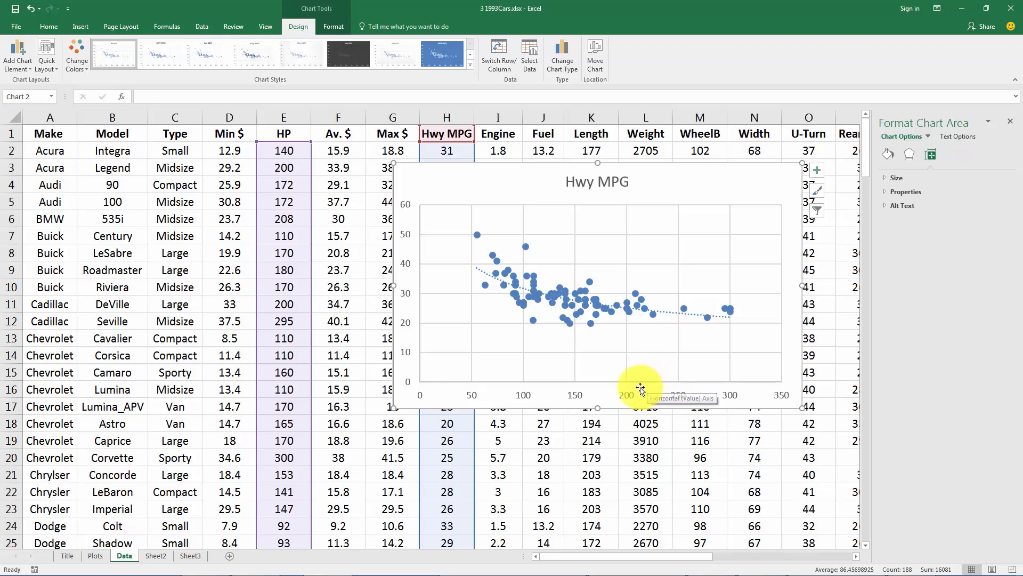
pyautogui.moveTo(489, 249)
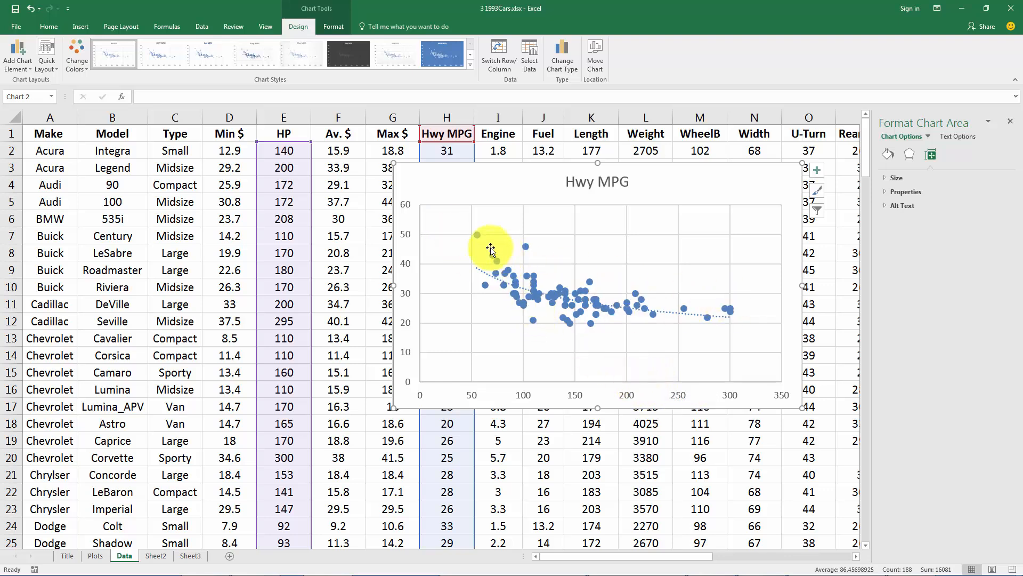
pyautogui.moveTo(490, 250)
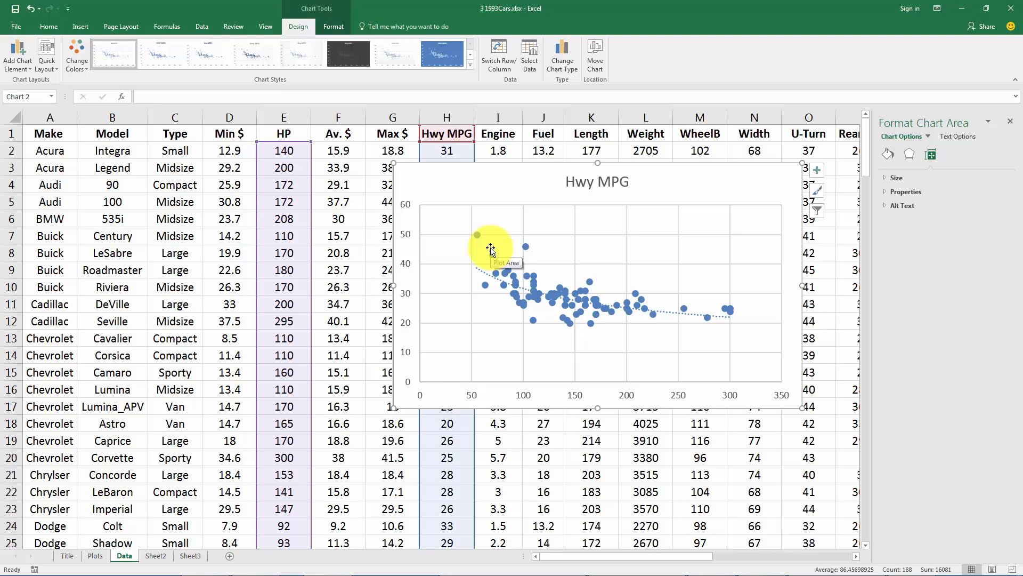
pyautogui.moveTo(520, 178)
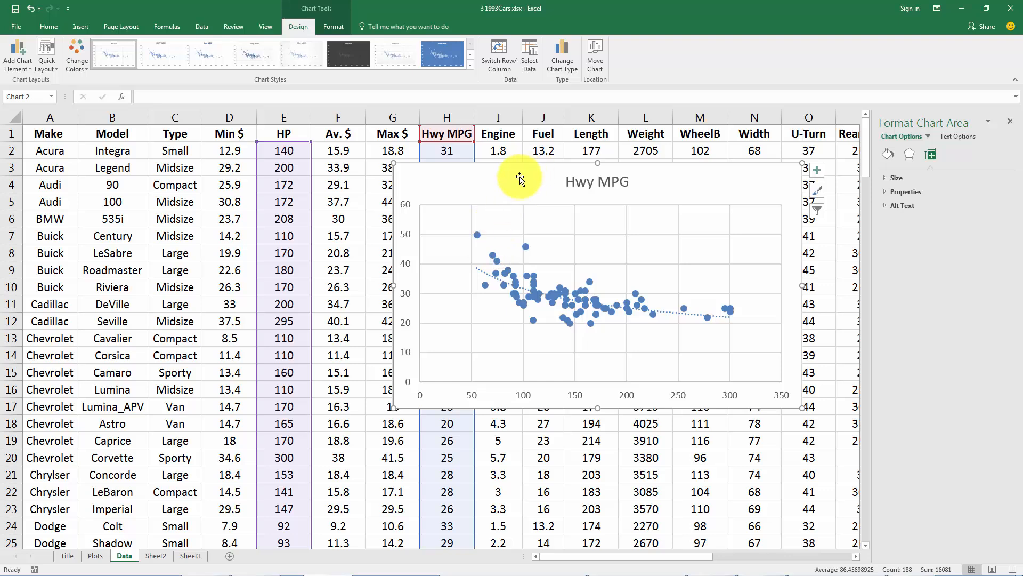
pyautogui.moveTo(518, 181)
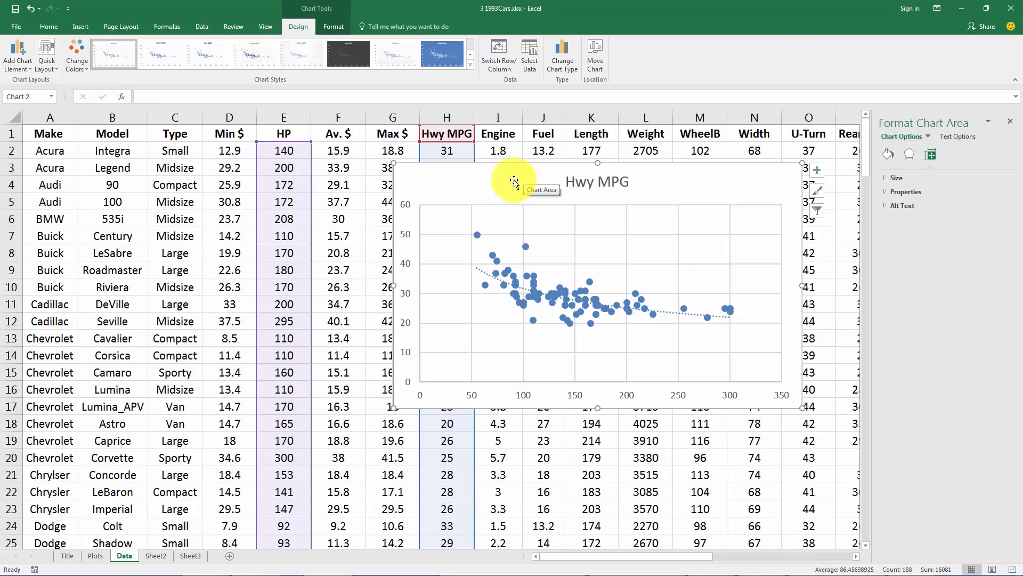
pyautogui.moveTo(488, 181)
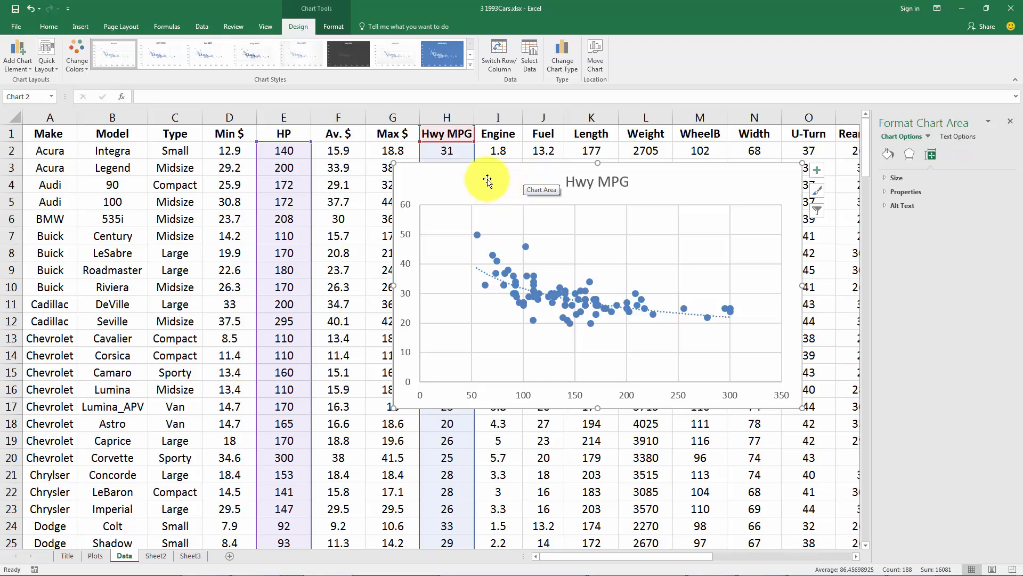
pyautogui.moveTo(487, 179)
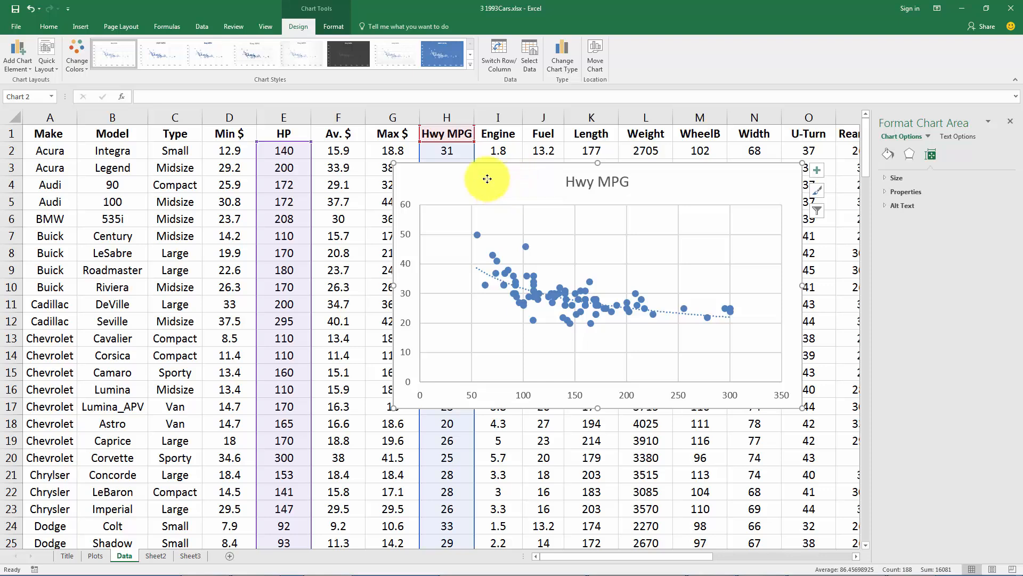
# Visit the Plots and Title sheets, then return to the Data sheet.
pyautogui.click(95, 556)
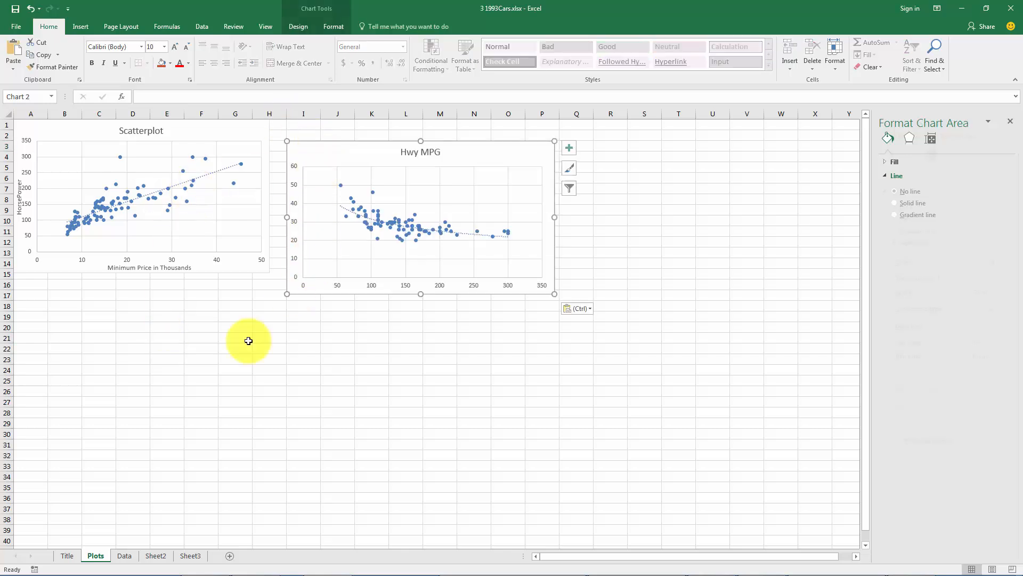
pyautogui.click(66, 556)
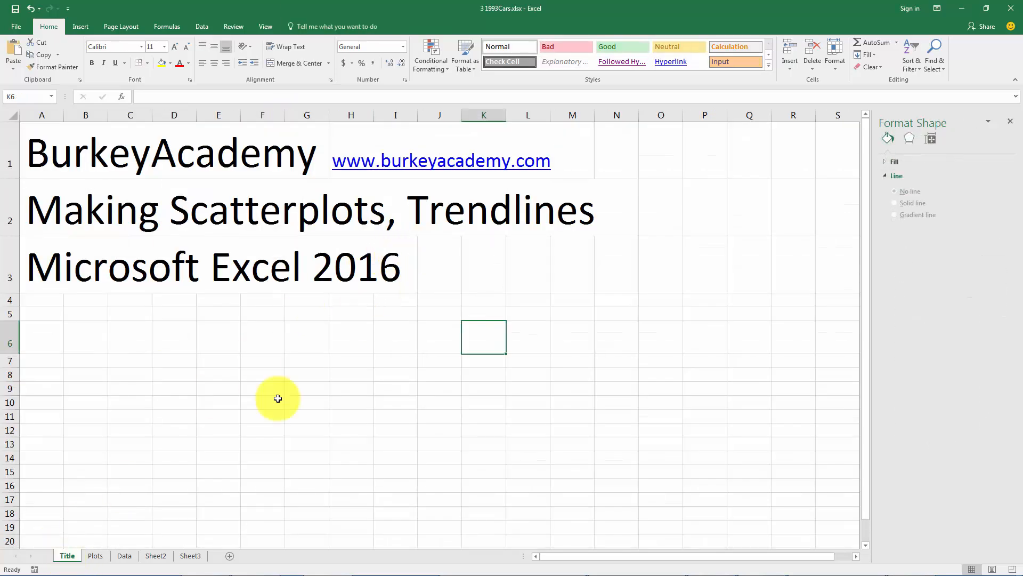
pyautogui.click(124, 555)
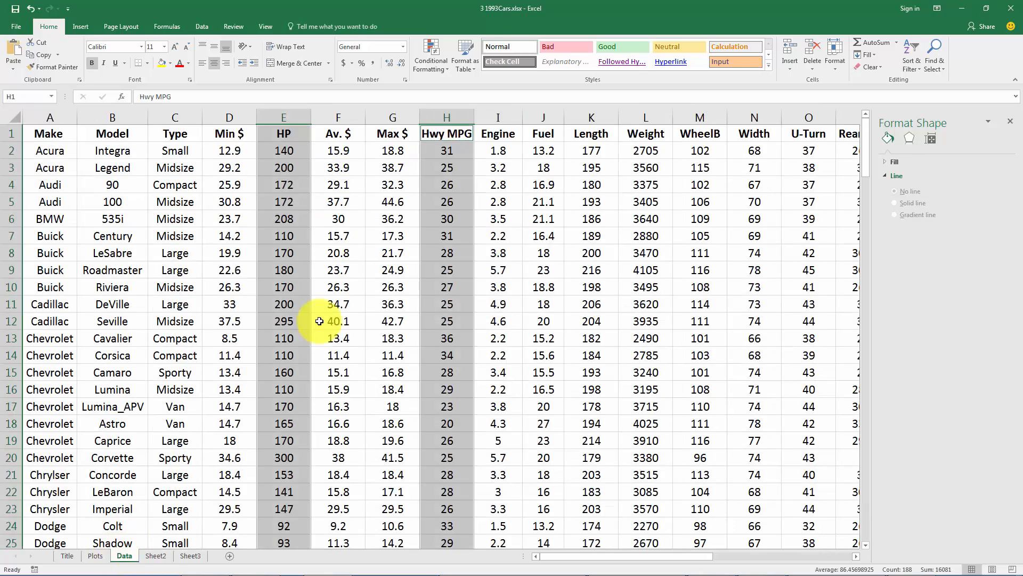
# Select the Min $ column and Ctrl-add the U-Turn column as data for the next chart.
pyautogui.click(391, 184)
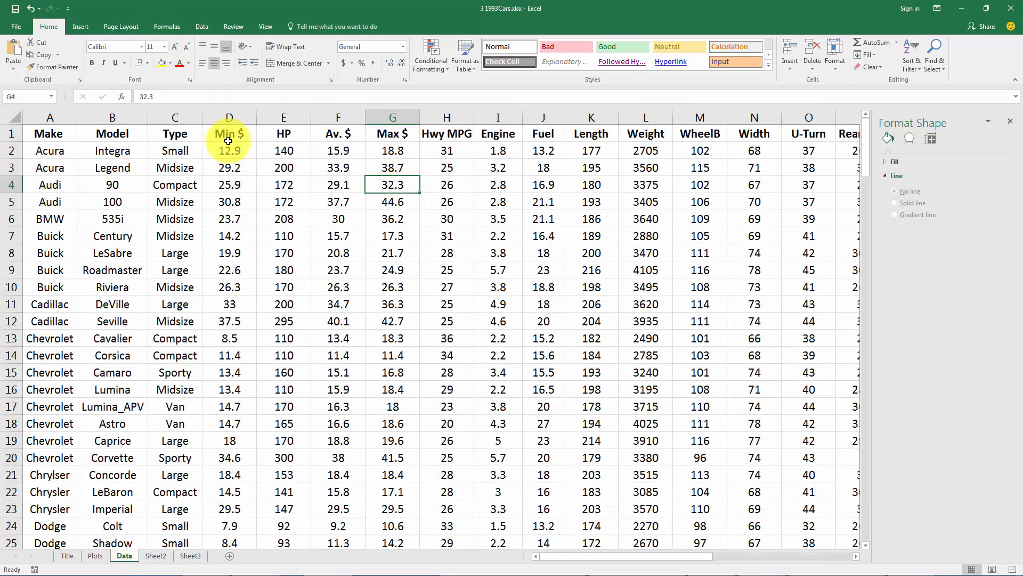
pyautogui.click(229, 117)
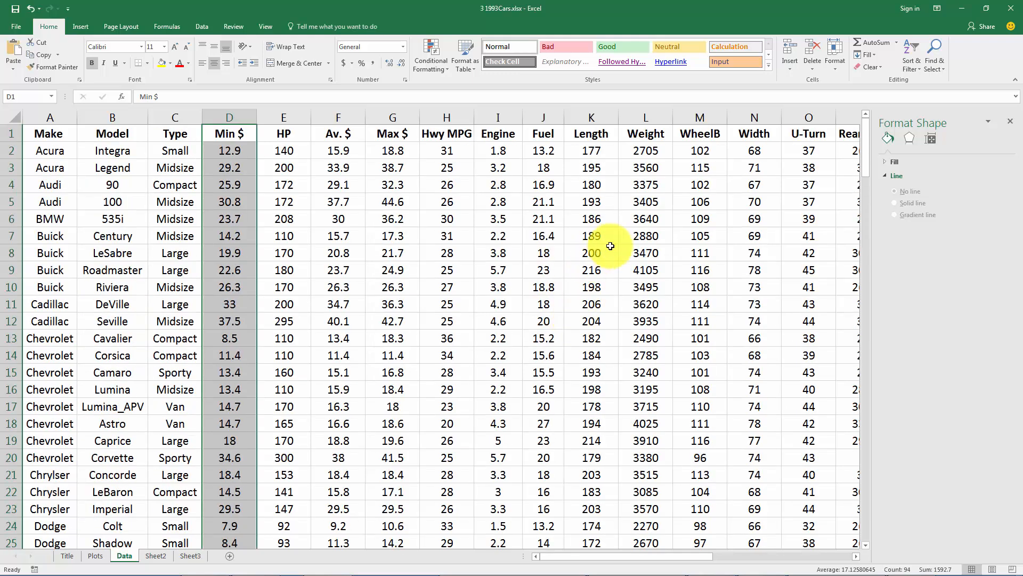
pyautogui.moveTo(568, 559)
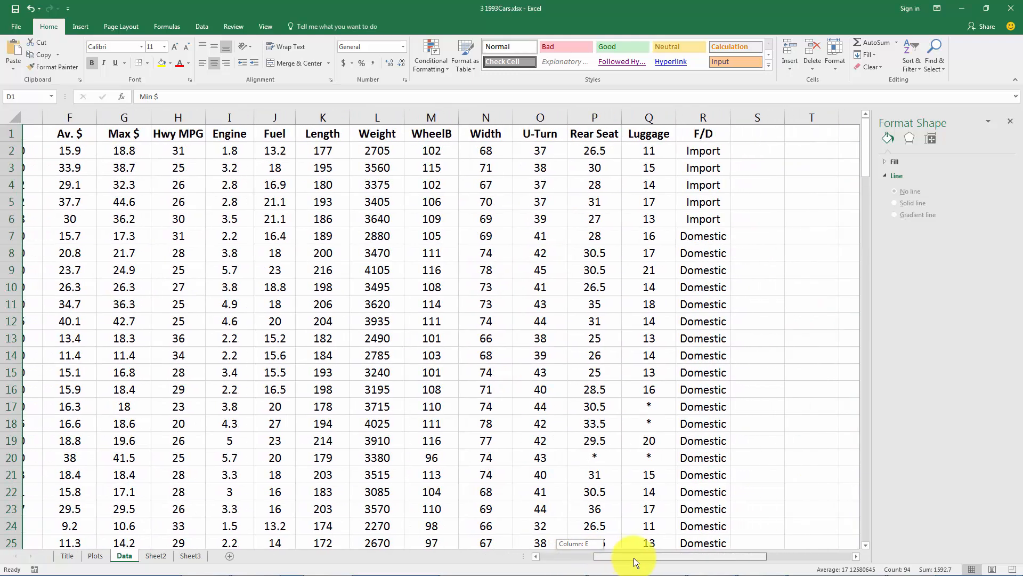
pyautogui.hscroll(-3)
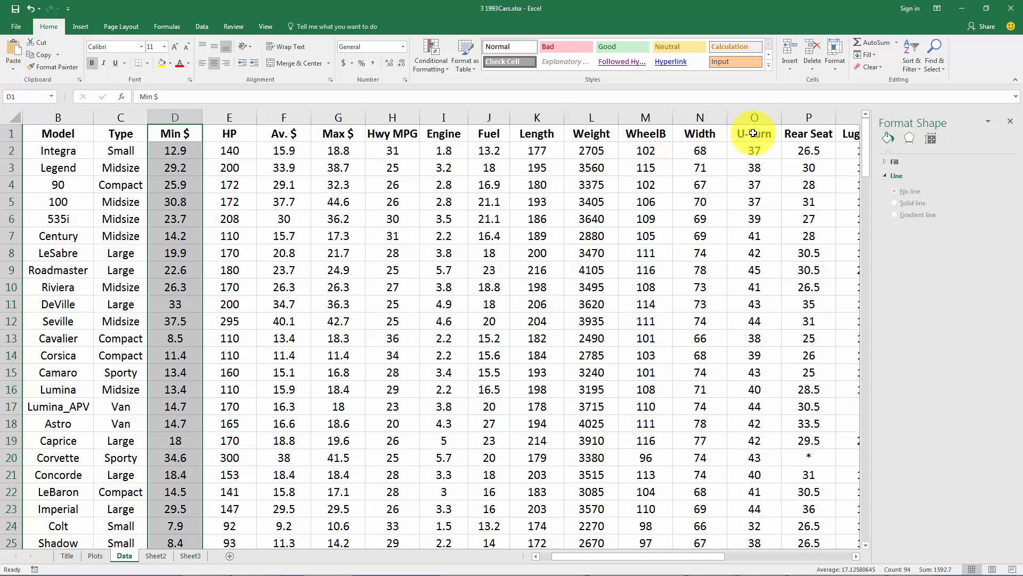
pyautogui.click(754, 133)
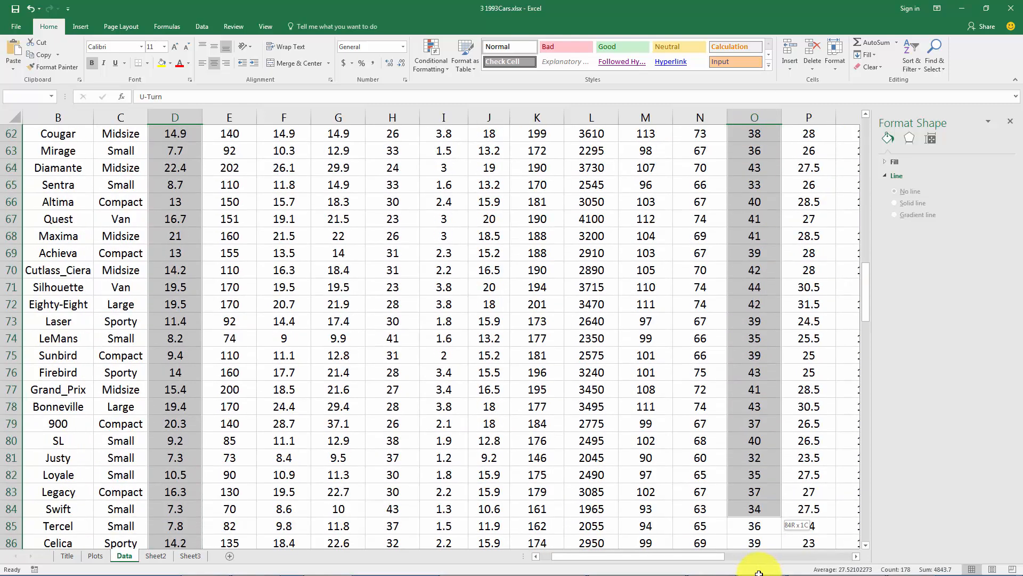
pyautogui.scroll(-3)
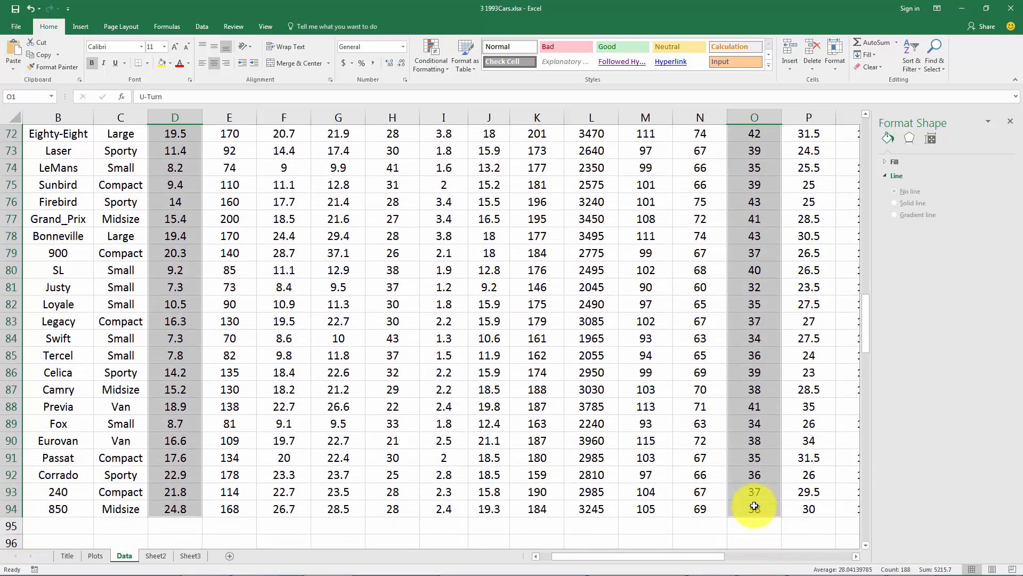
pyautogui.scroll(3)
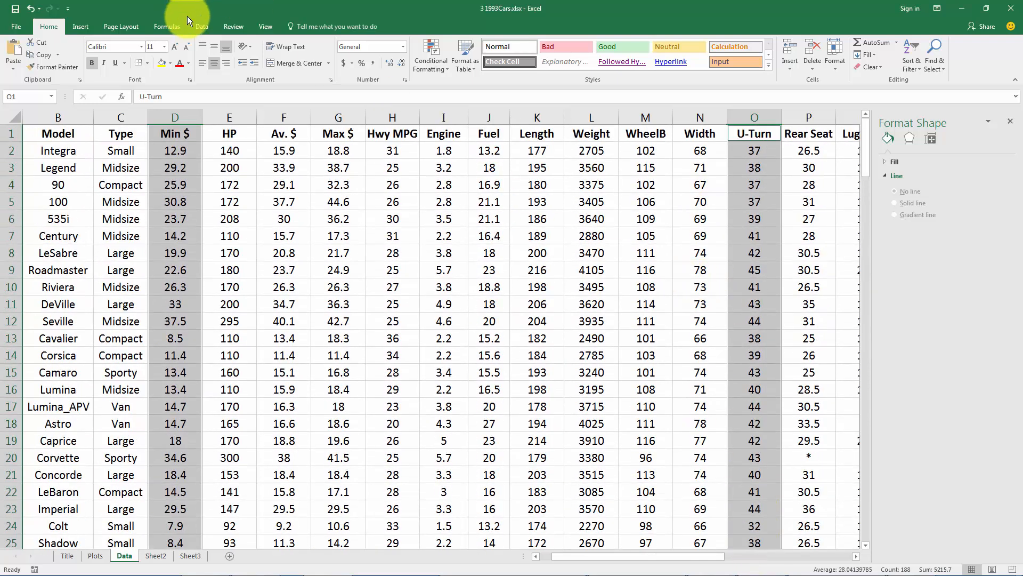
# Insert a markers-only scatterplot of U-Turn against Min $ on the Data sheet.
pyautogui.click(80, 25)
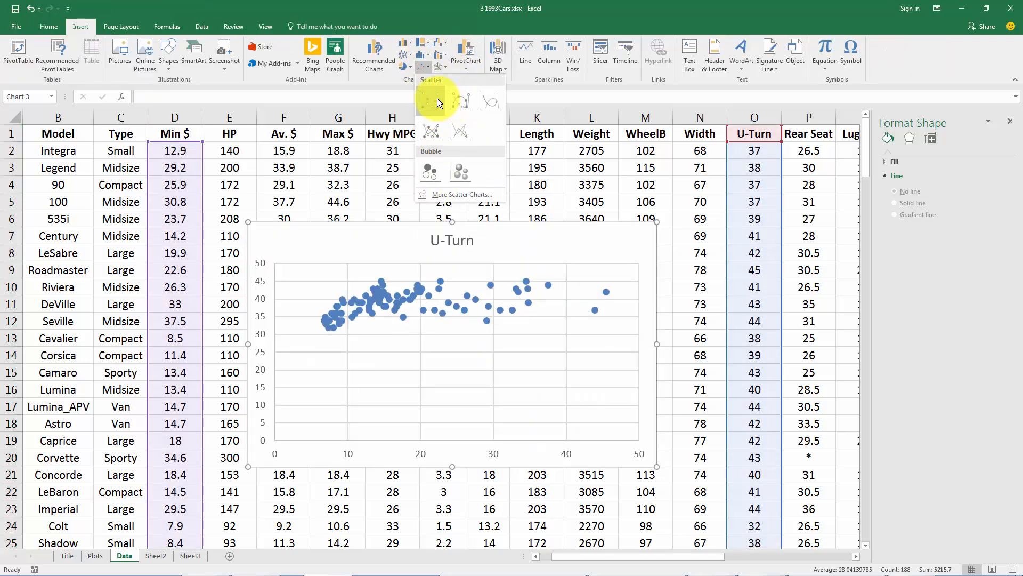
pyautogui.click(430, 101)
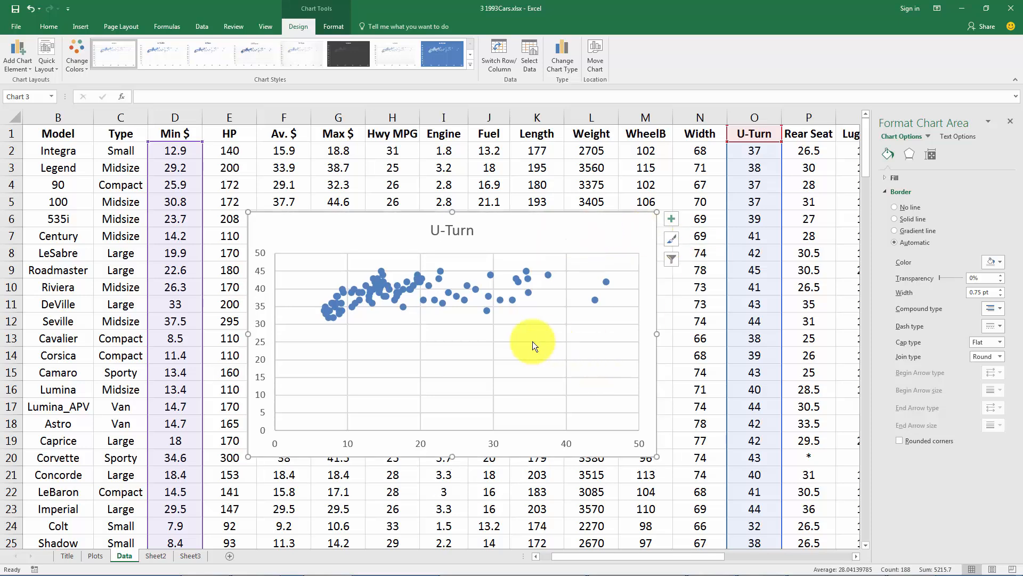
pyautogui.moveTo(301, 454)
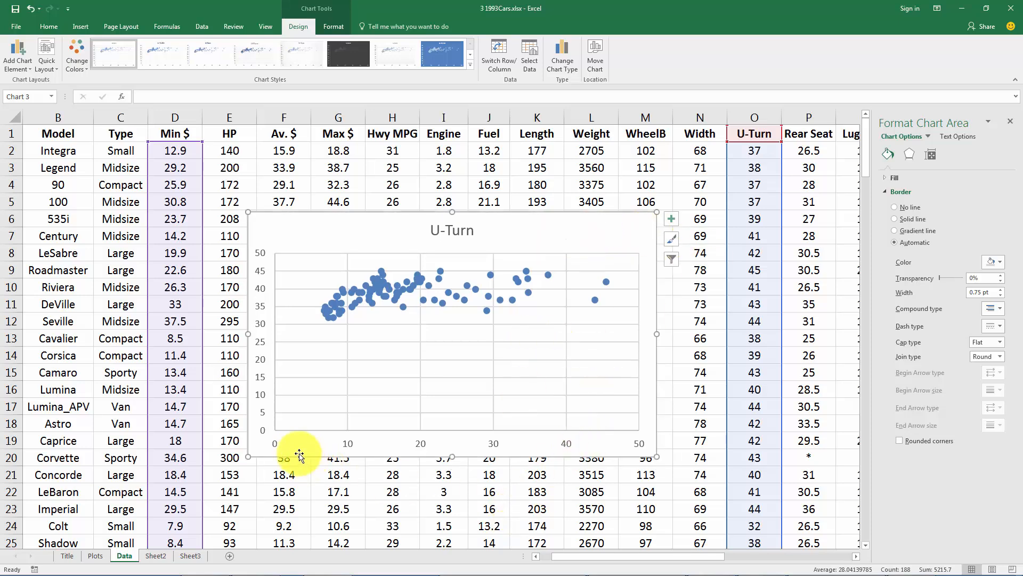
pyautogui.moveTo(277, 384)
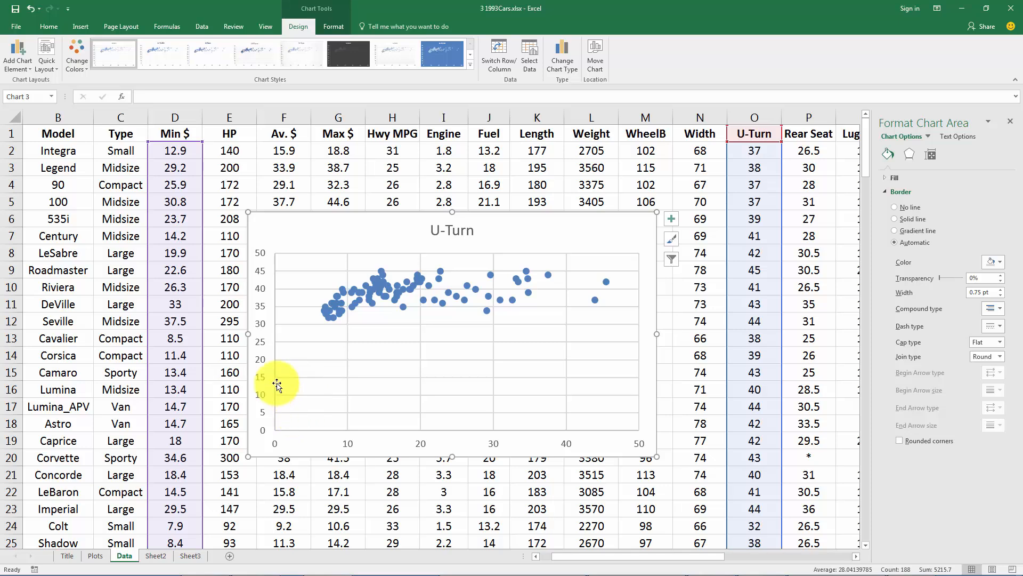
pyautogui.moveTo(279, 337)
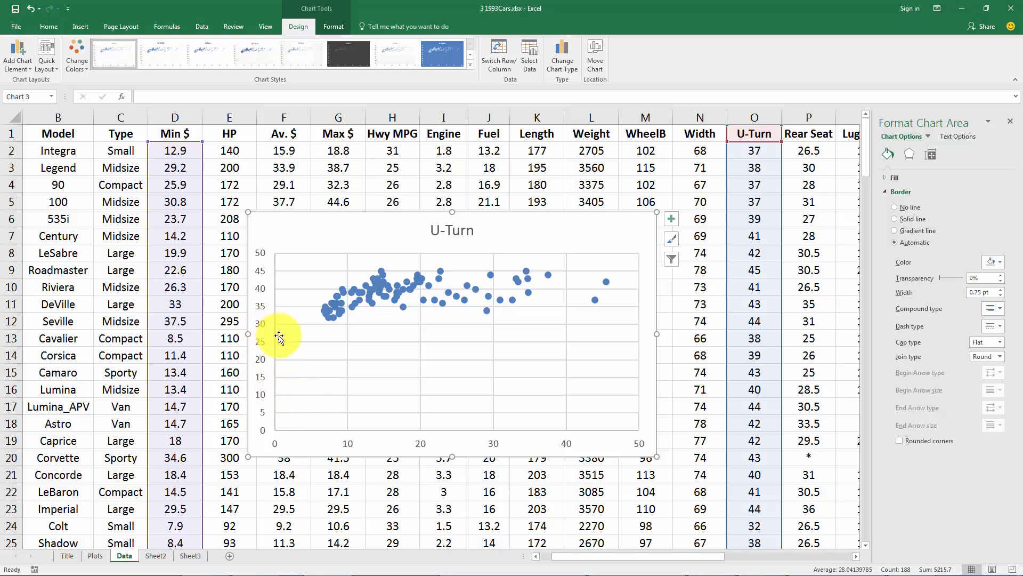
pyautogui.moveTo(280, 337)
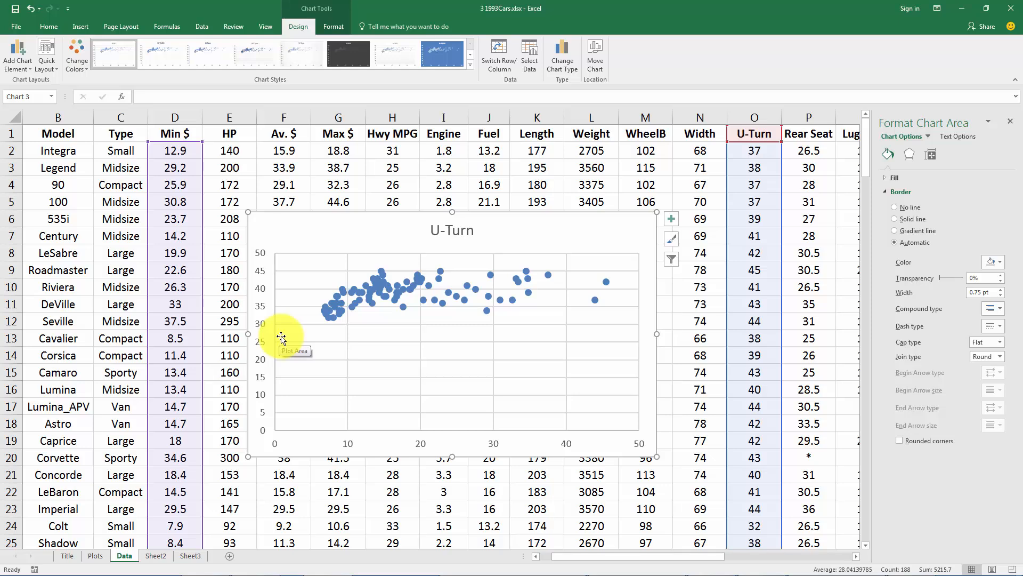
pyautogui.moveTo(264, 431)
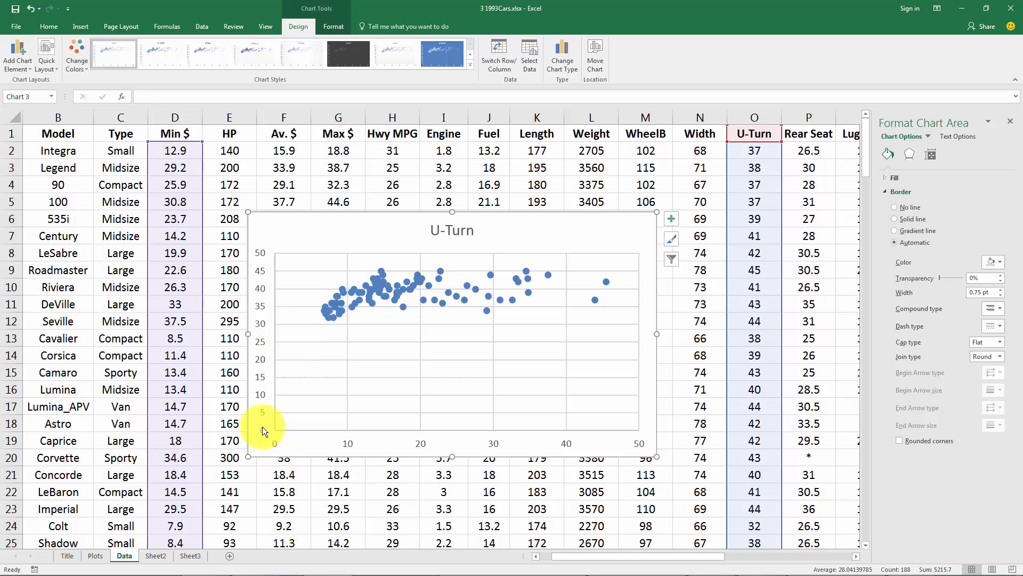
pyautogui.moveTo(292, 427)
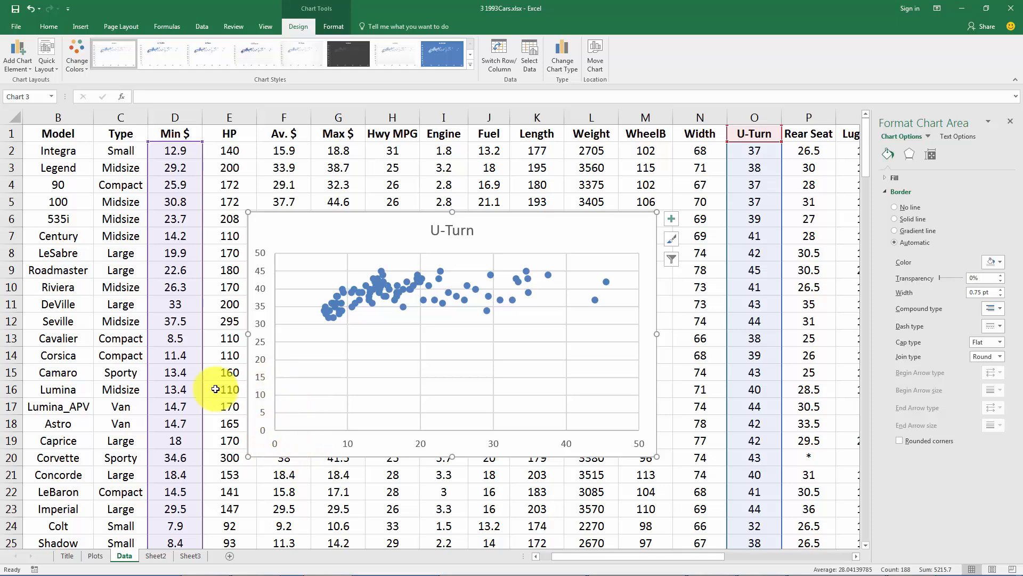
pyautogui.moveTo(287, 401)
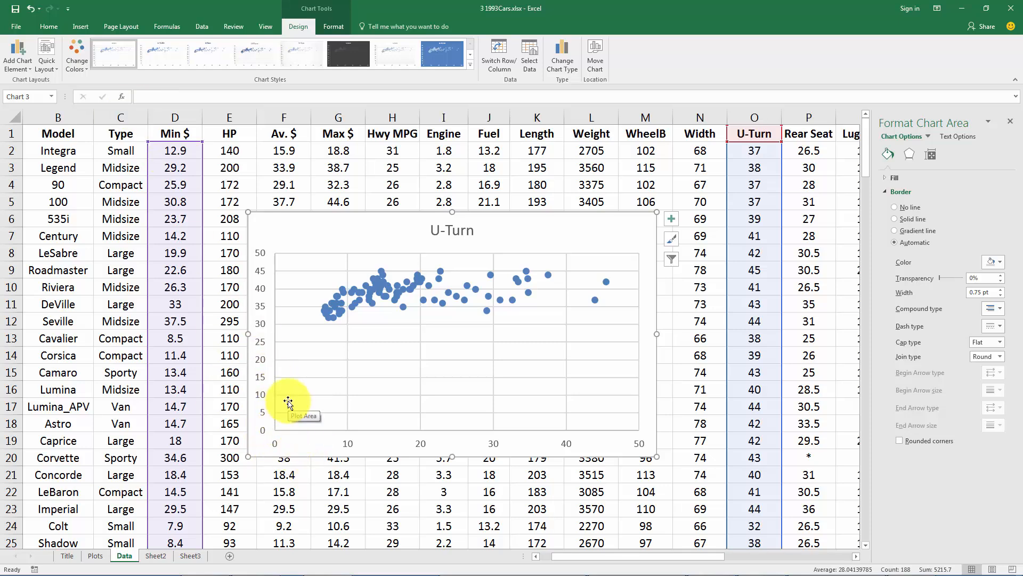
pyautogui.moveTo(327, 353)
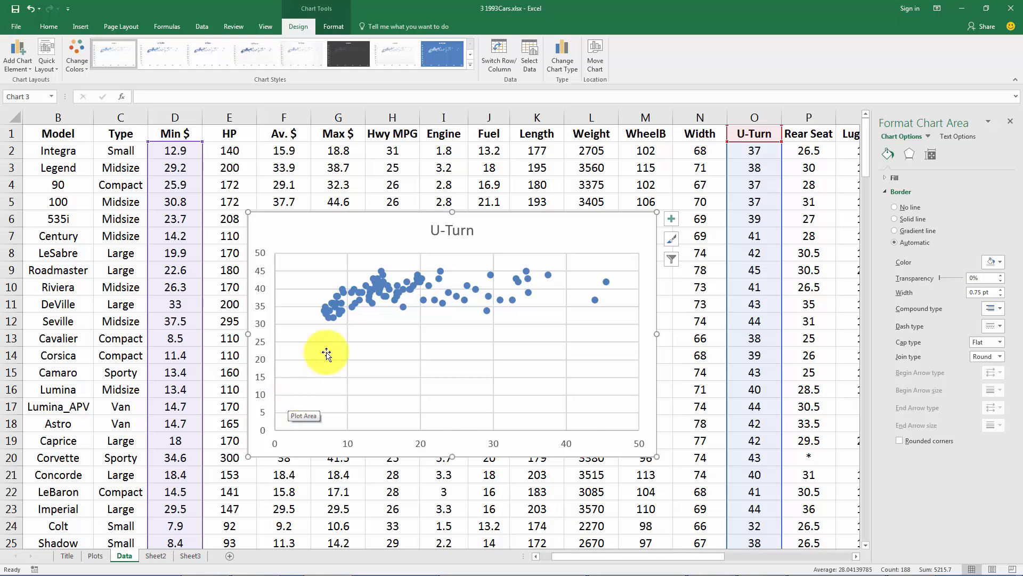
pyautogui.moveTo(249, 323)
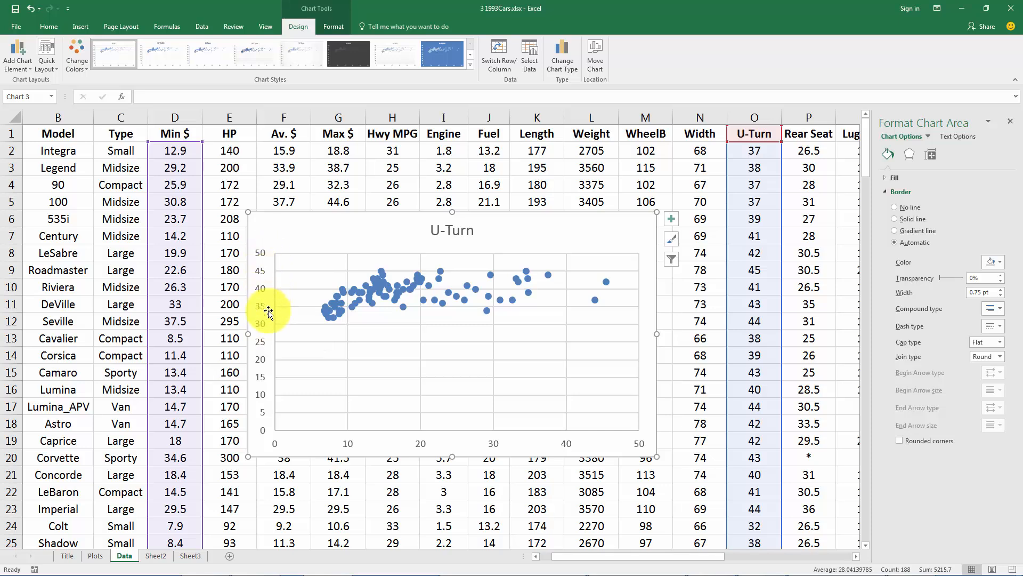
pyautogui.moveTo(277, 454)
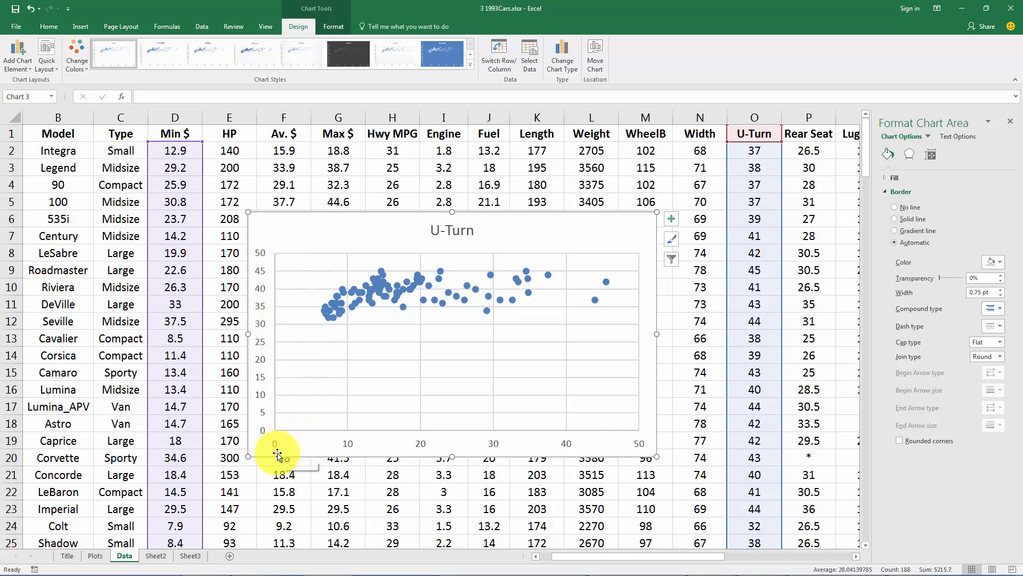
pyautogui.moveTo(261, 394)
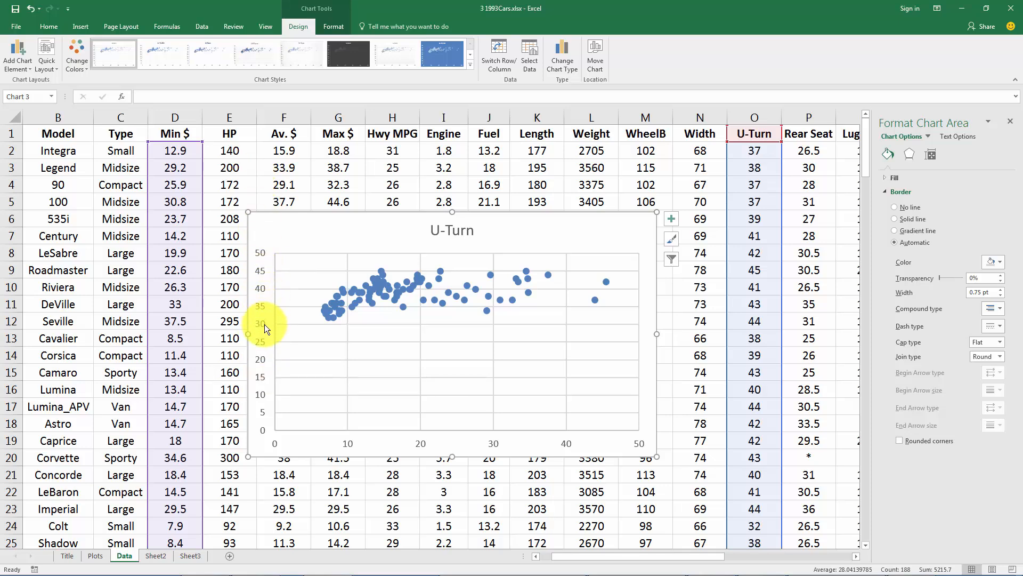
pyautogui.moveTo(264, 344)
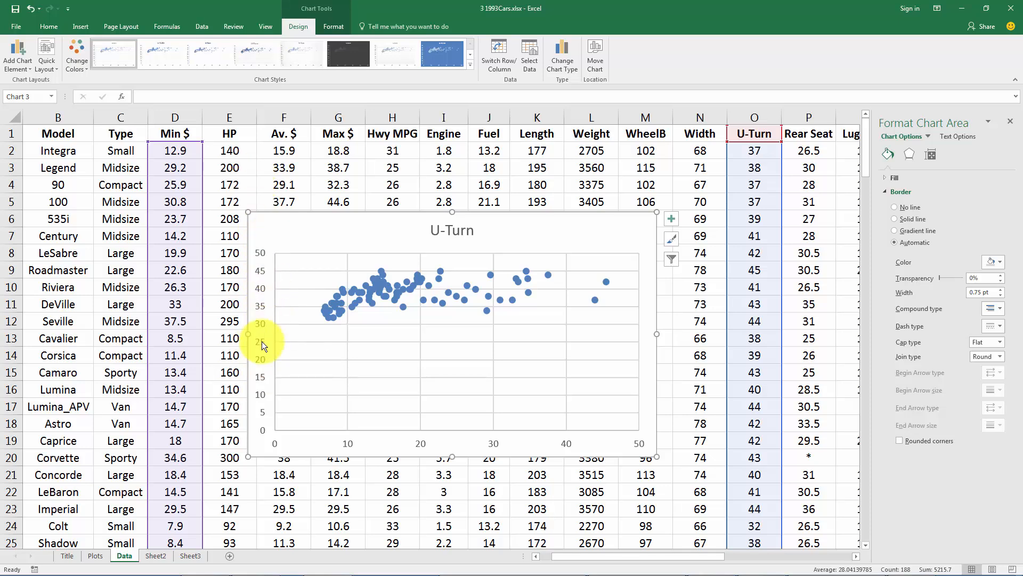
pyautogui.moveTo(260, 327)
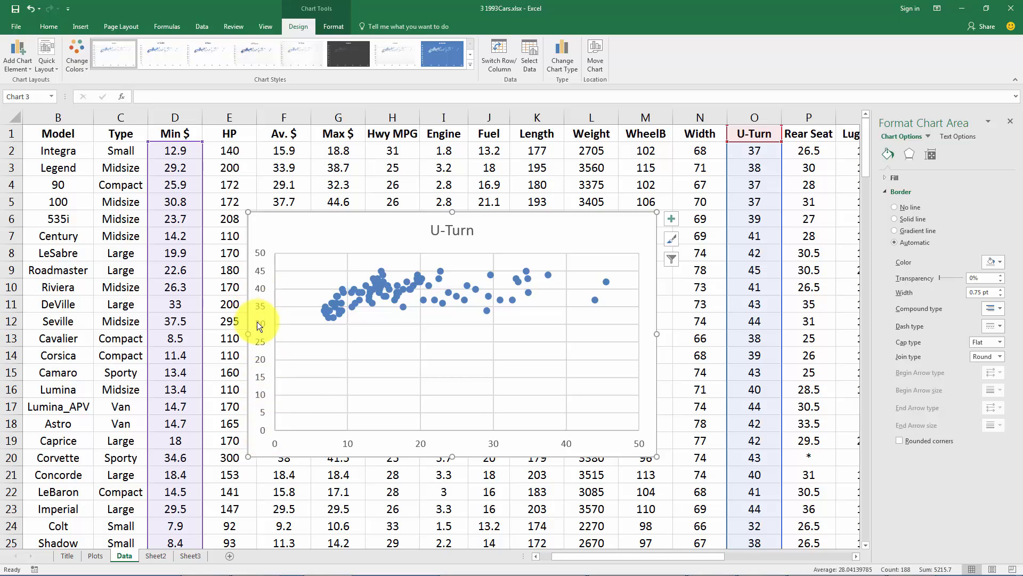
pyautogui.moveTo(258, 295)
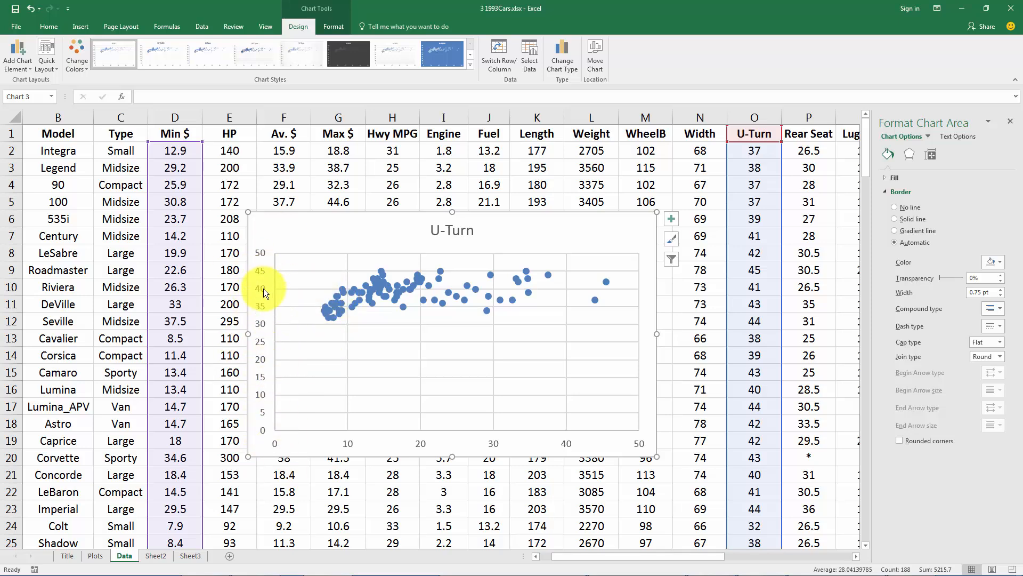
# Set the U-Turn chart's vertical axis minimum bound to 30.
pyautogui.rightClick(262, 292)
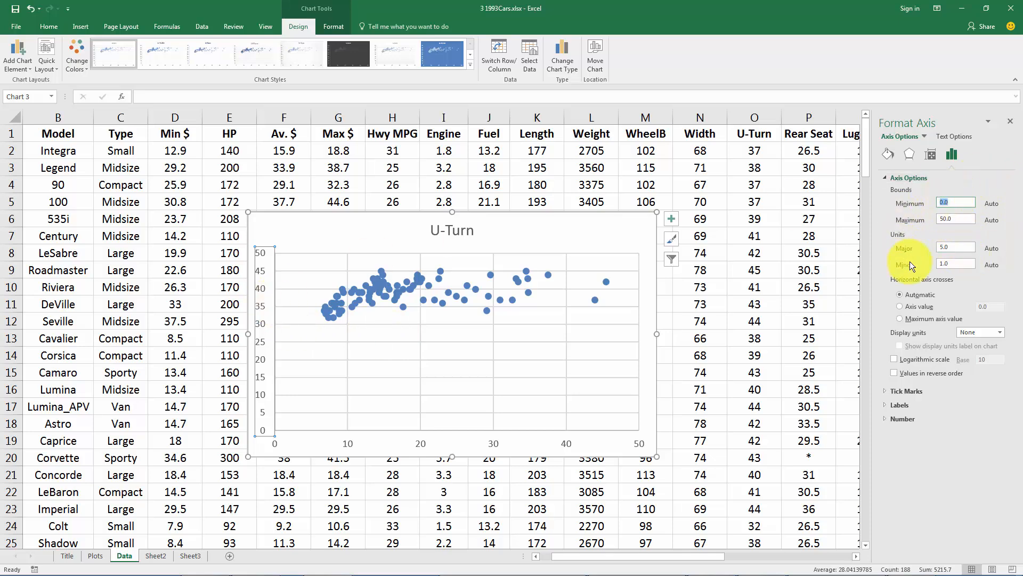
pyautogui.write('30')
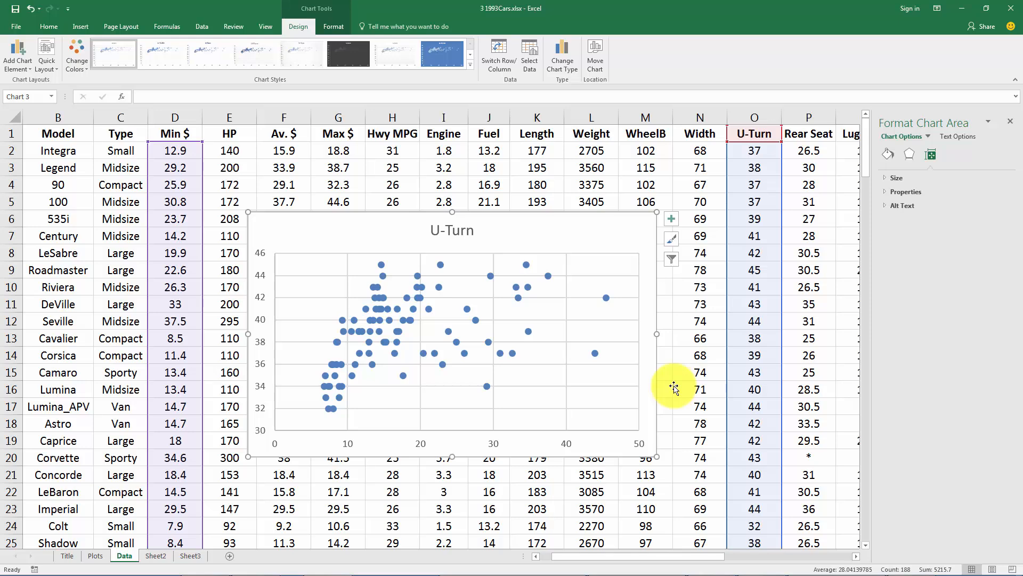
pyautogui.moveTo(321, 416)
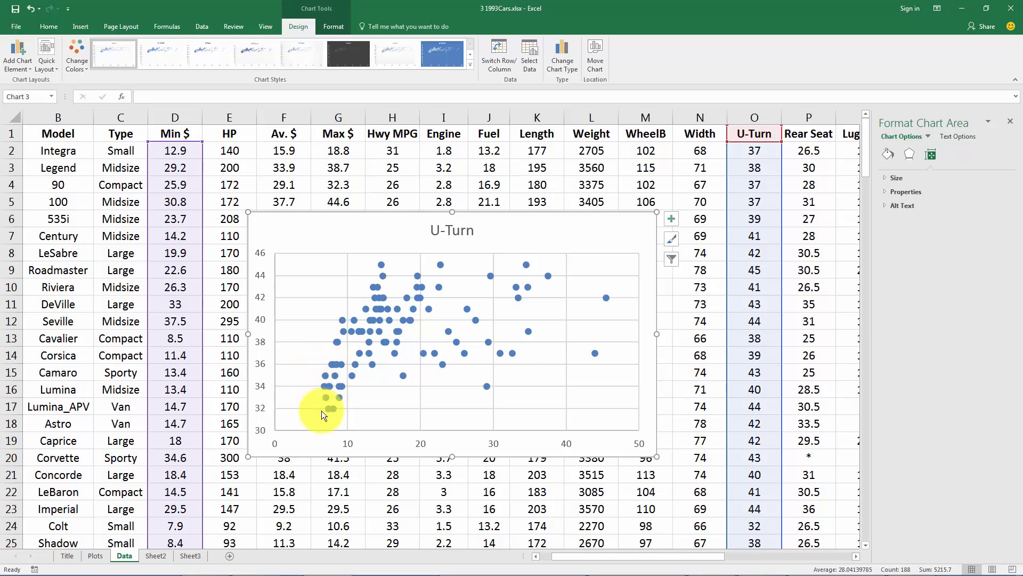
pyautogui.moveTo(385, 339)
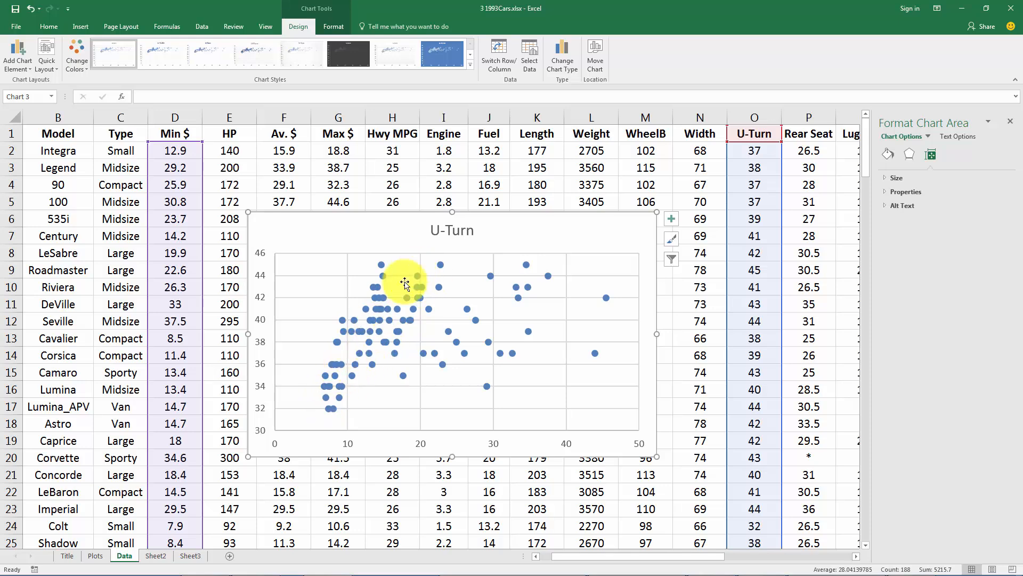
pyautogui.moveTo(408, 281)
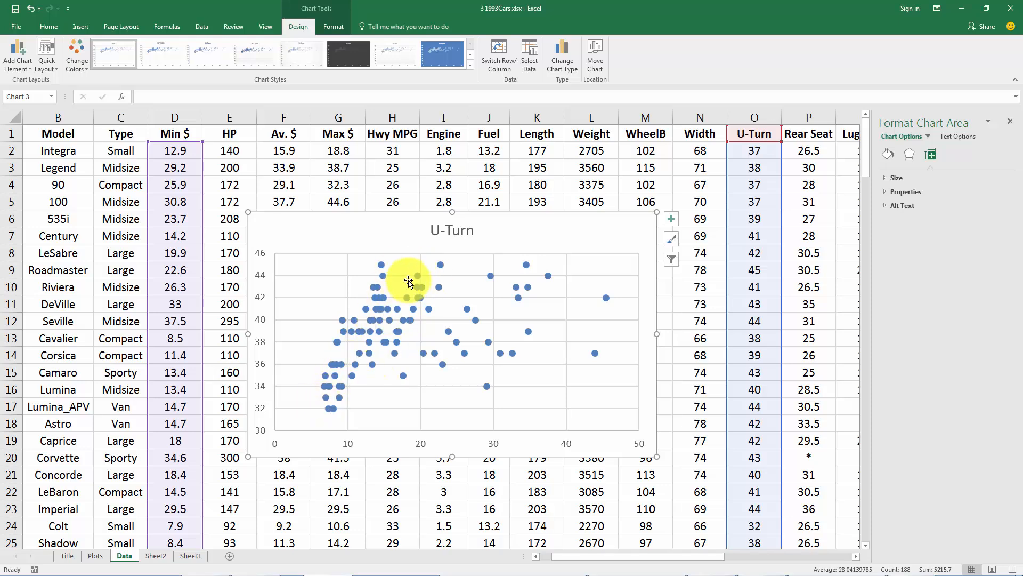
pyautogui.moveTo(607, 434)
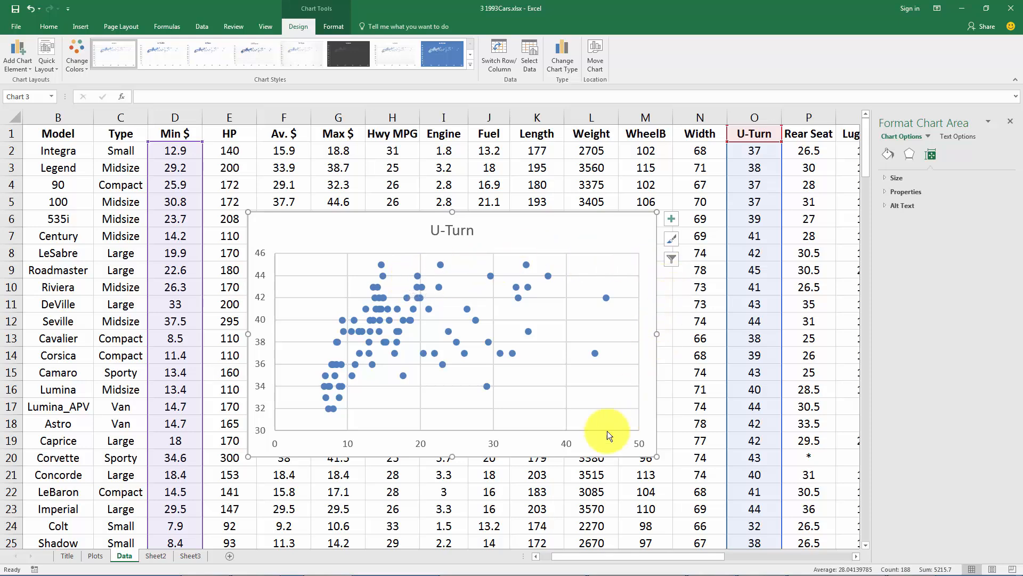
pyautogui.moveTo(525, 273)
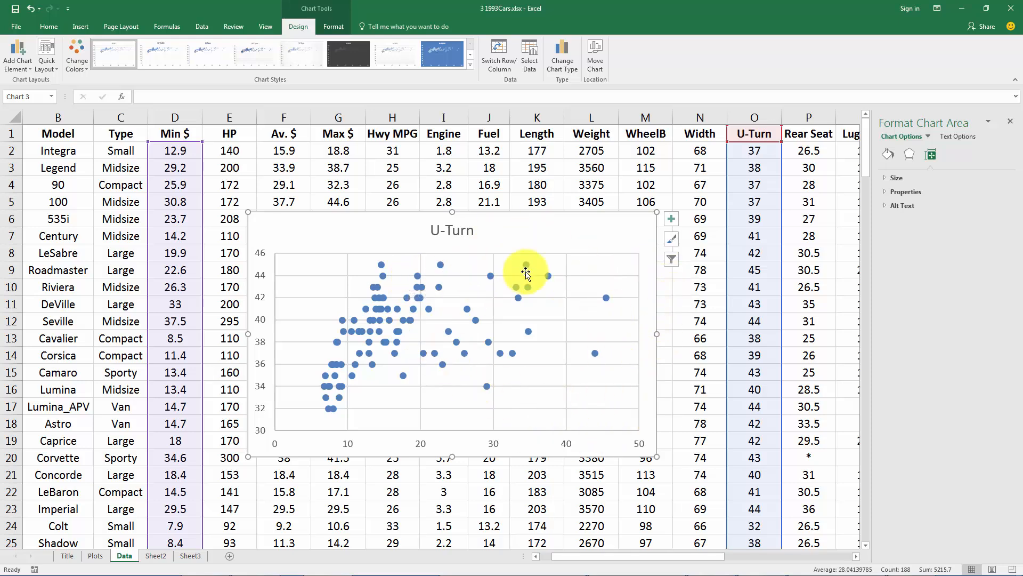
pyautogui.moveTo(583, 326)
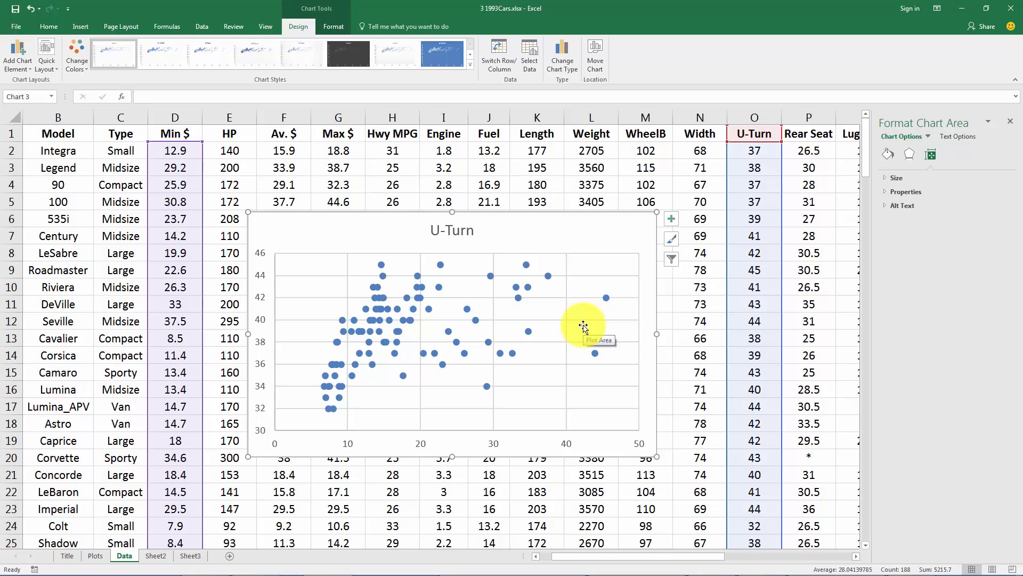
pyautogui.moveTo(476, 318)
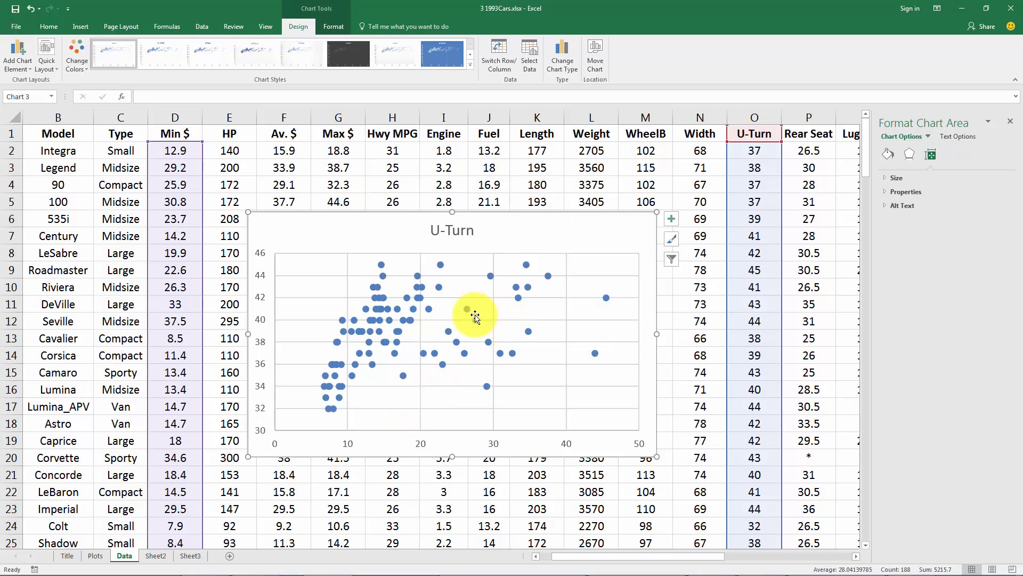
pyautogui.moveTo(466, 311)
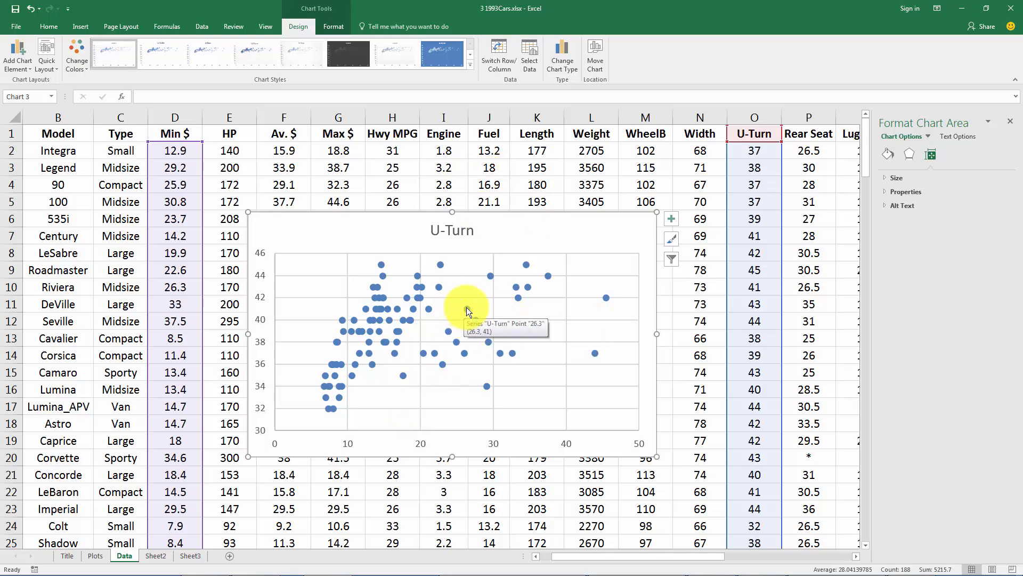
# Add a linear trendline to the U-Turn data series and reselect the whole chart.
pyautogui.rightClick(465, 312)
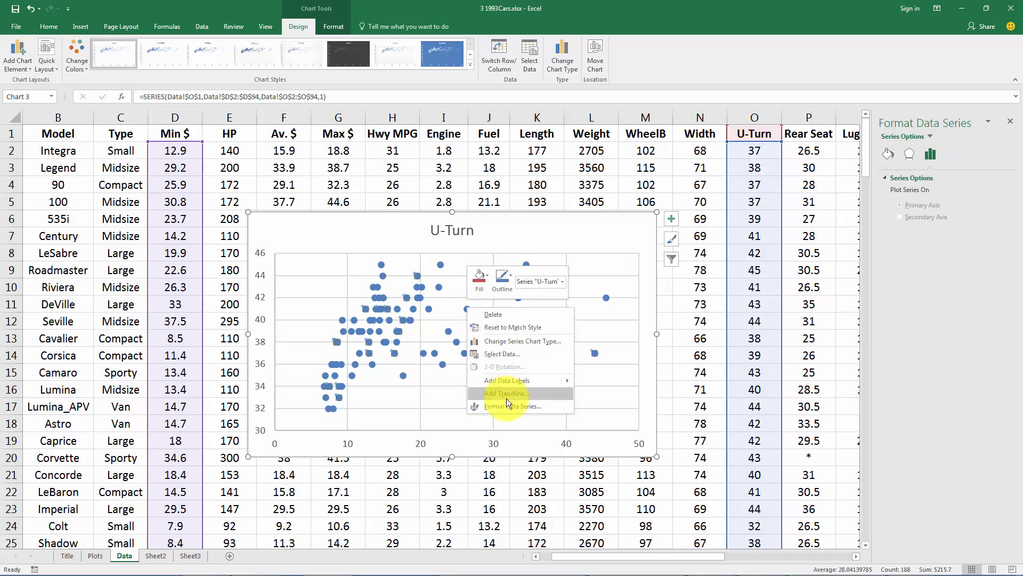
pyautogui.click(506, 393)
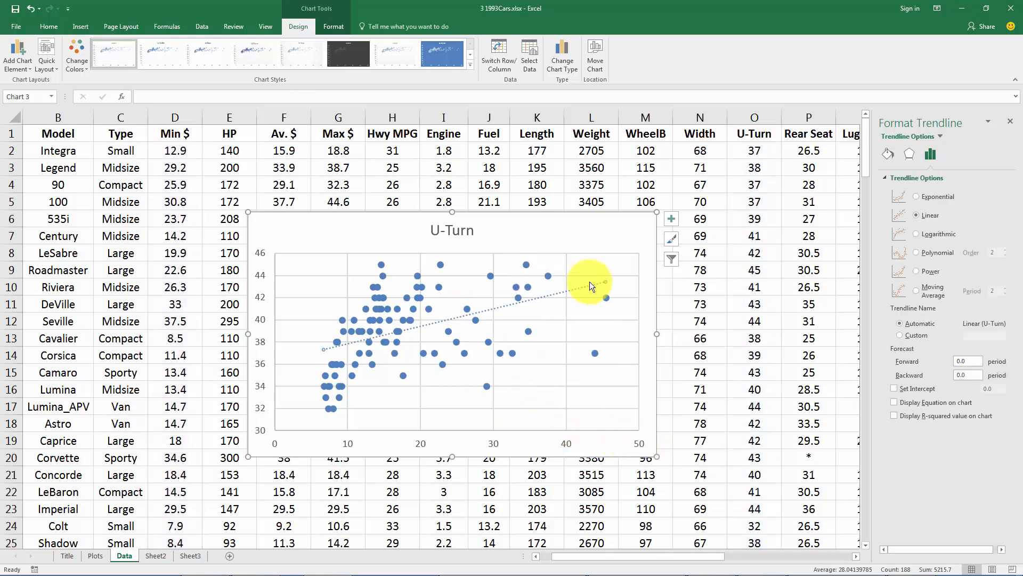
pyautogui.click(656, 285)
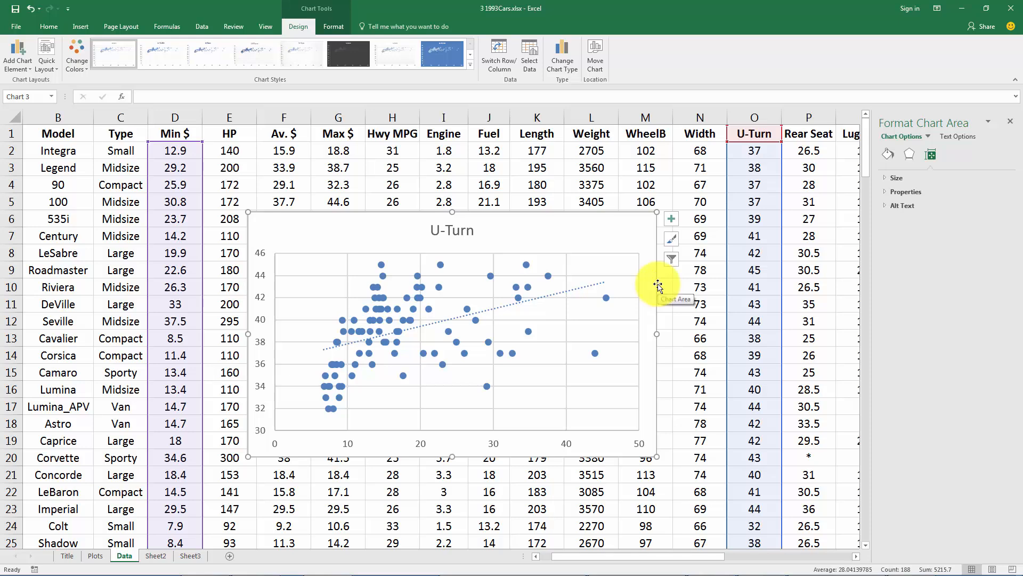
pyautogui.moveTo(342, 311)
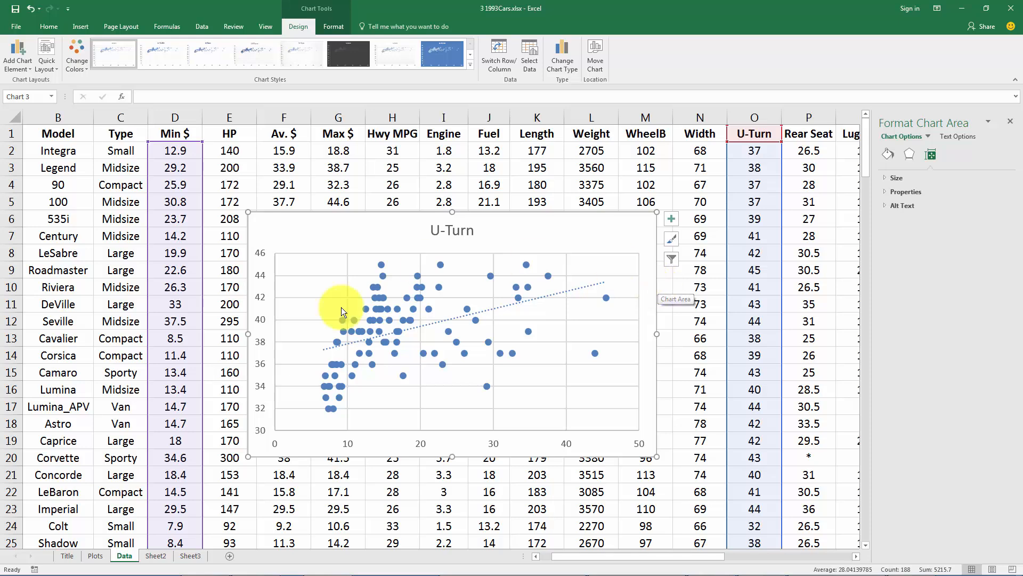
pyautogui.moveTo(592, 290)
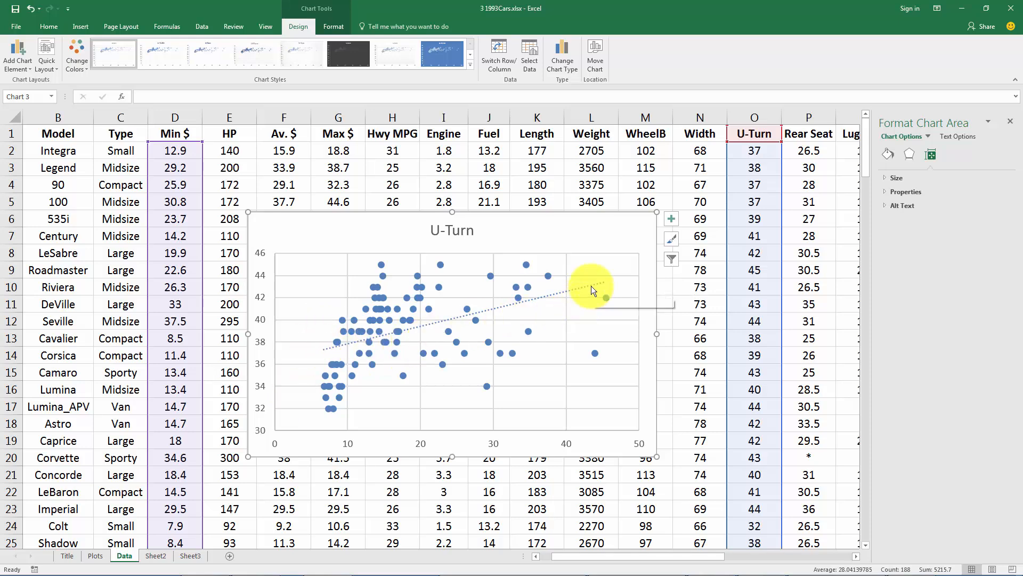
pyautogui.moveTo(591, 287)
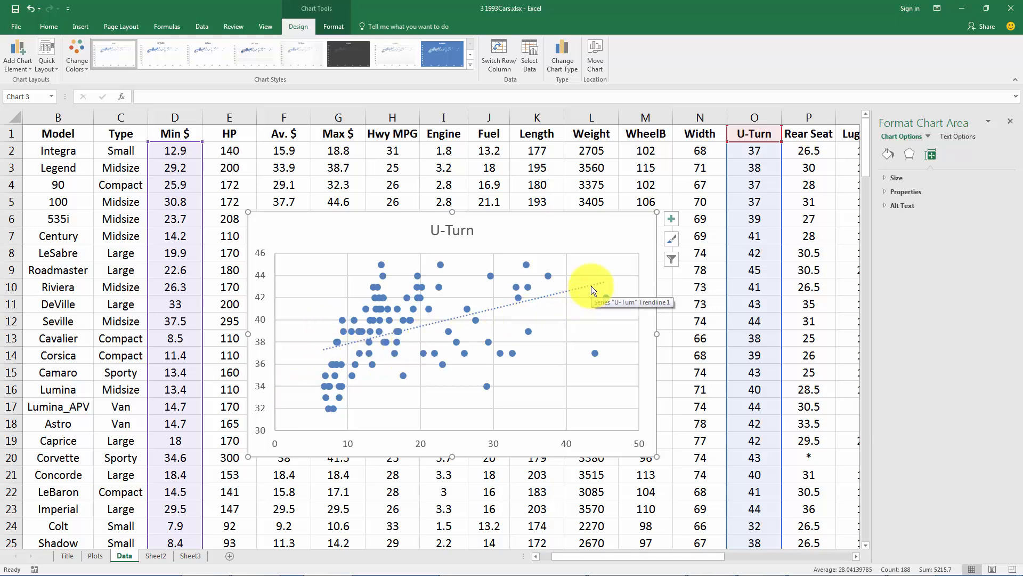
pyautogui.moveTo(581, 240)
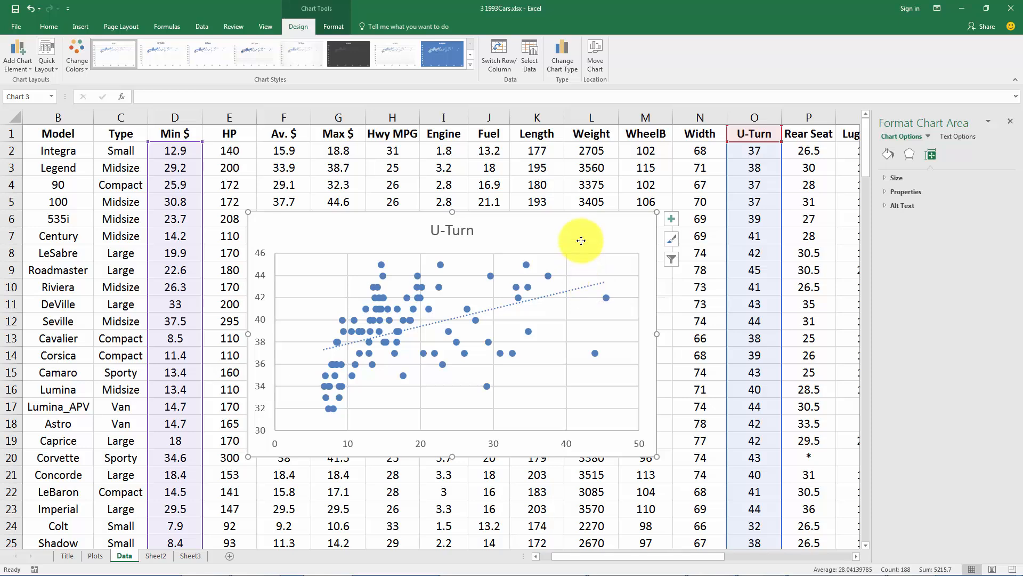
pyautogui.moveTo(308, 437)
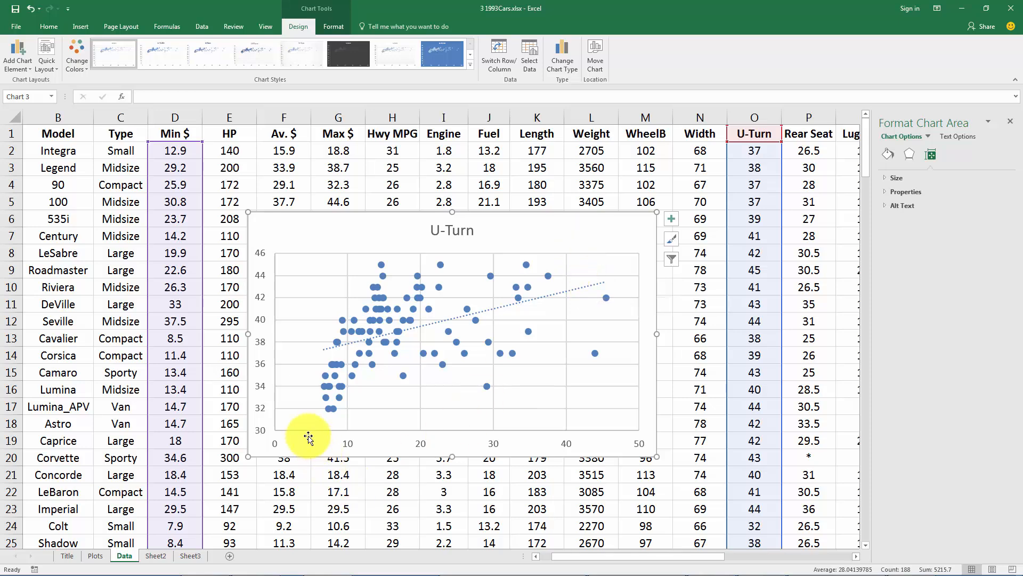
pyautogui.moveTo(252, 333)
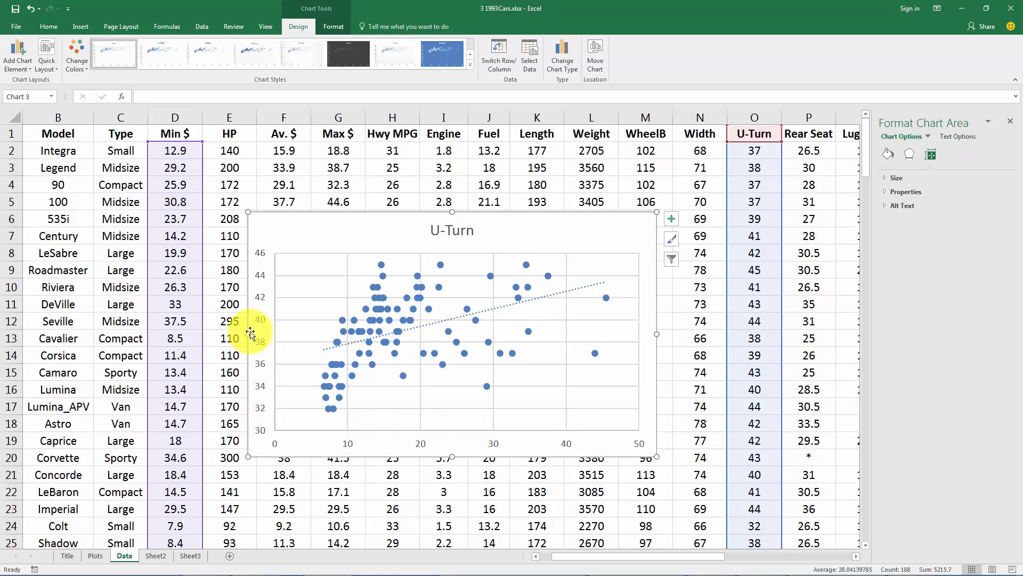
pyautogui.moveTo(608, 218)
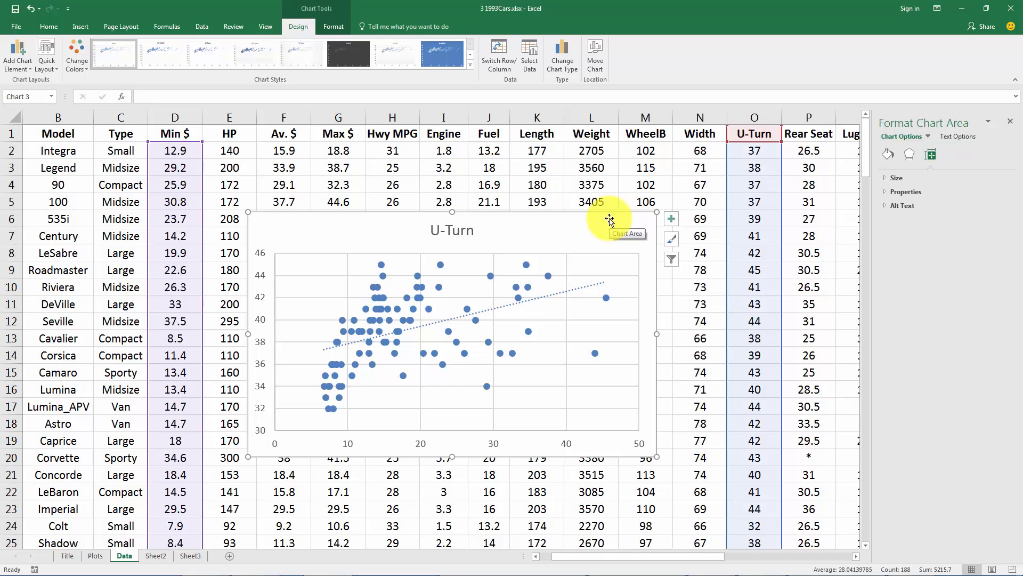
pyautogui.moveTo(563, 225)
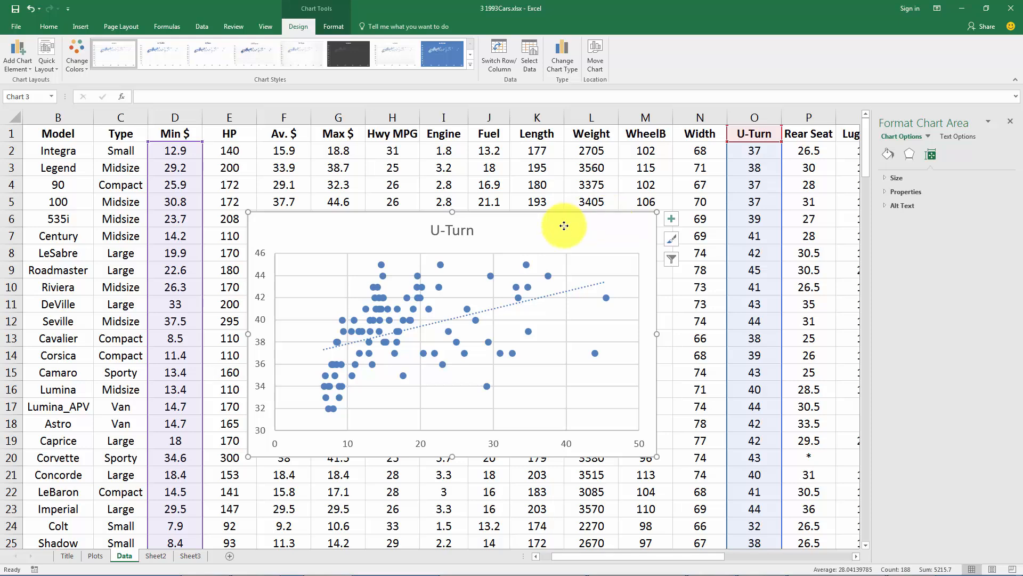
pyautogui.moveTo(90, 565)
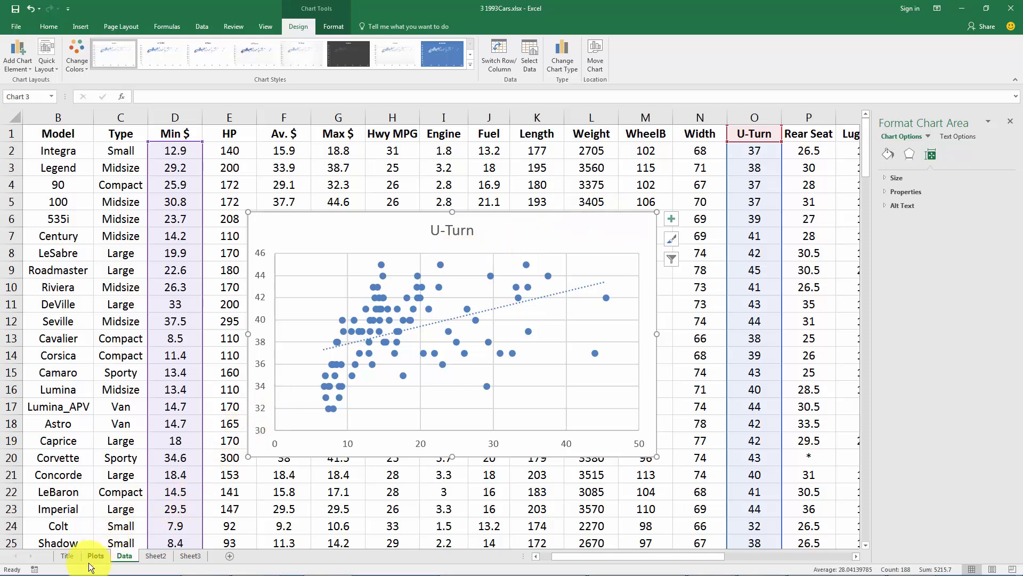
# Paste the U-Turn chart onto the Plots sheet below the other two charts and select it.
pyautogui.click(94, 555)
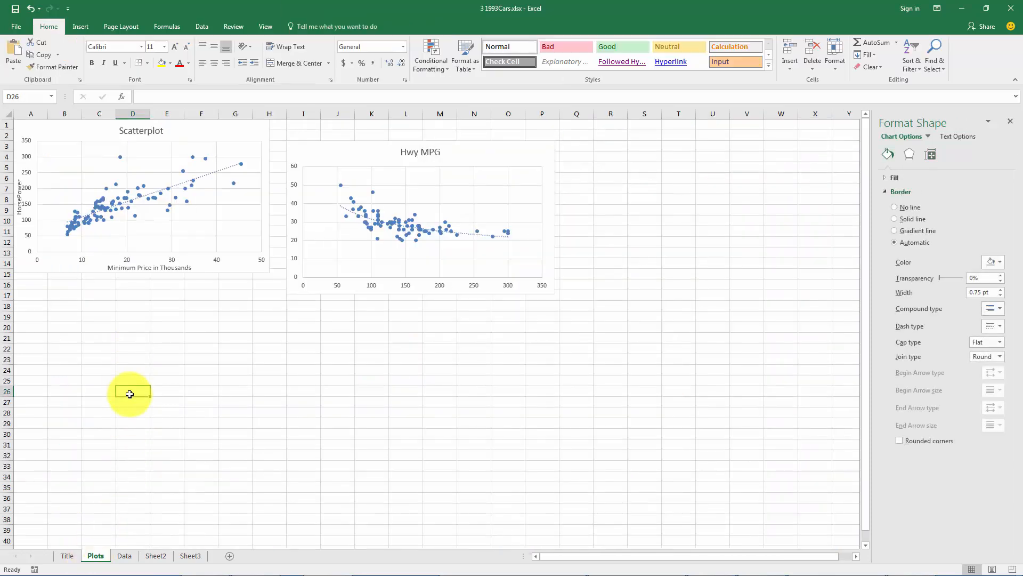
pyautogui.press('ctrl+v')
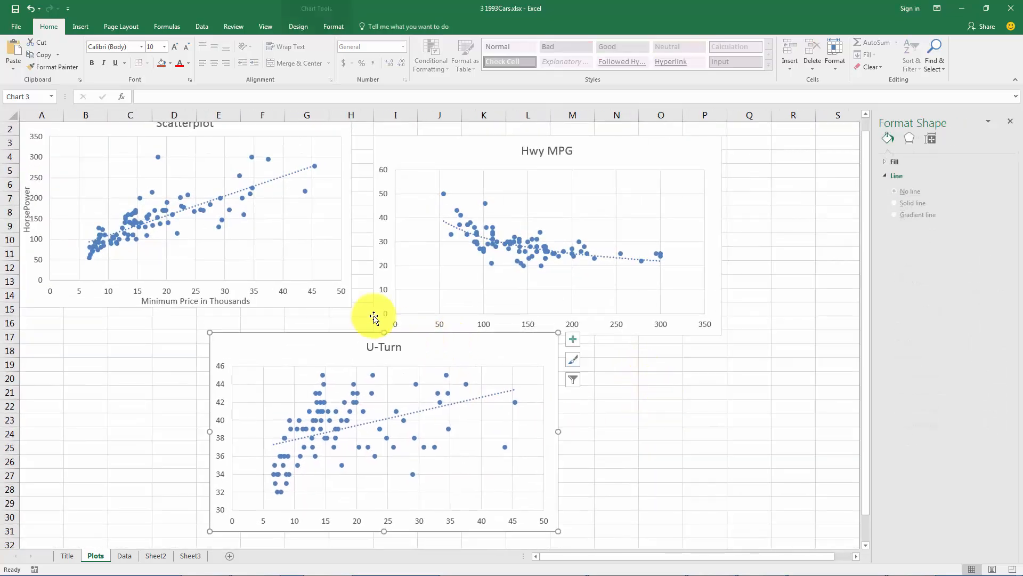
pyautogui.click(312, 165)
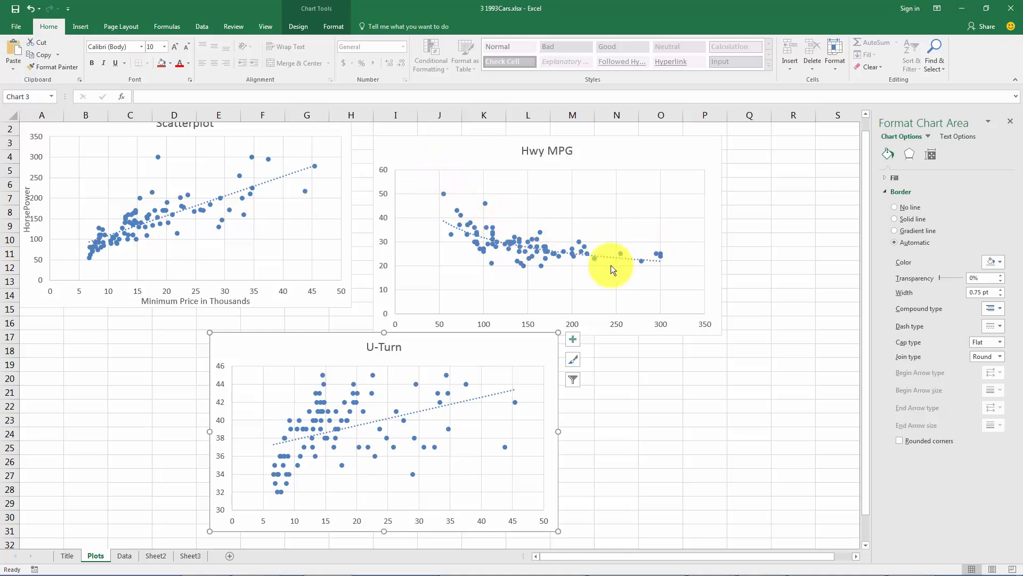
pyautogui.moveTo(696, 310)
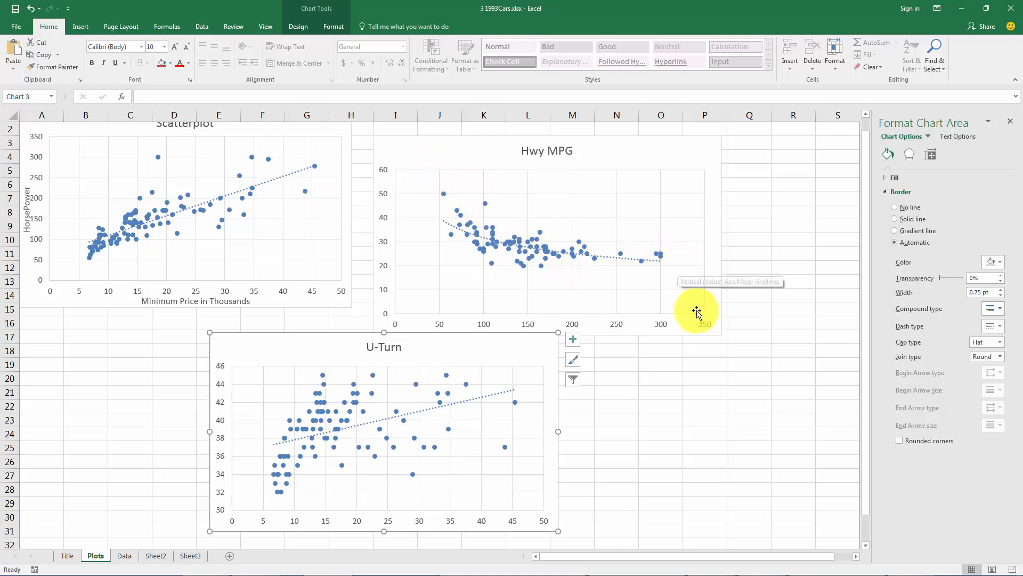
pyautogui.moveTo(432, 320)
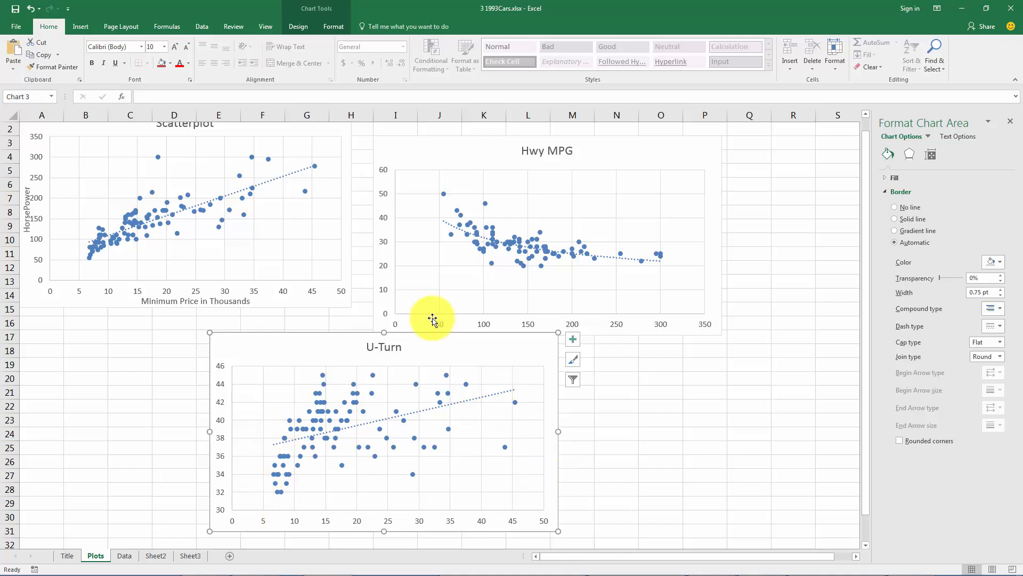
pyautogui.moveTo(742, 386)
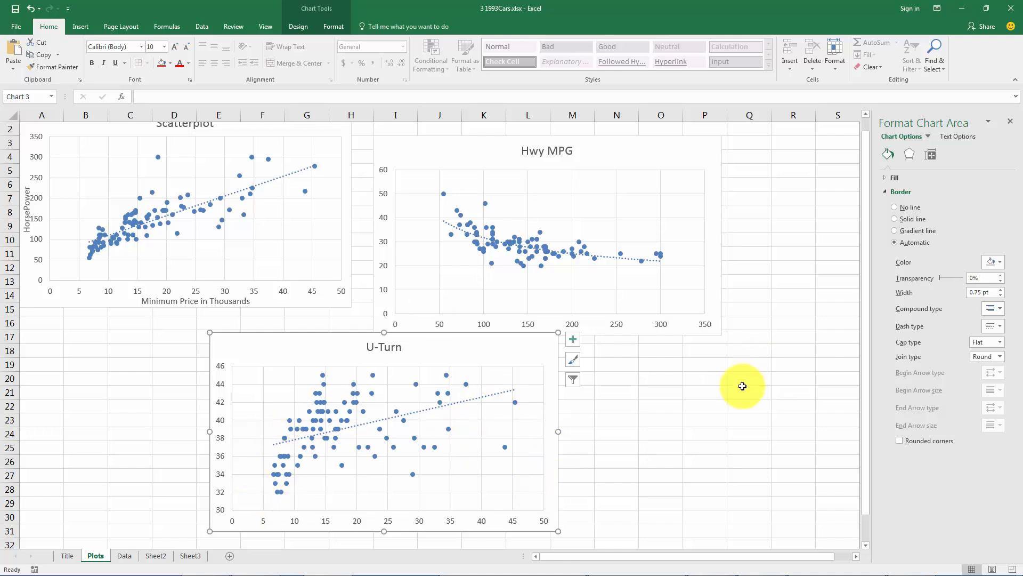